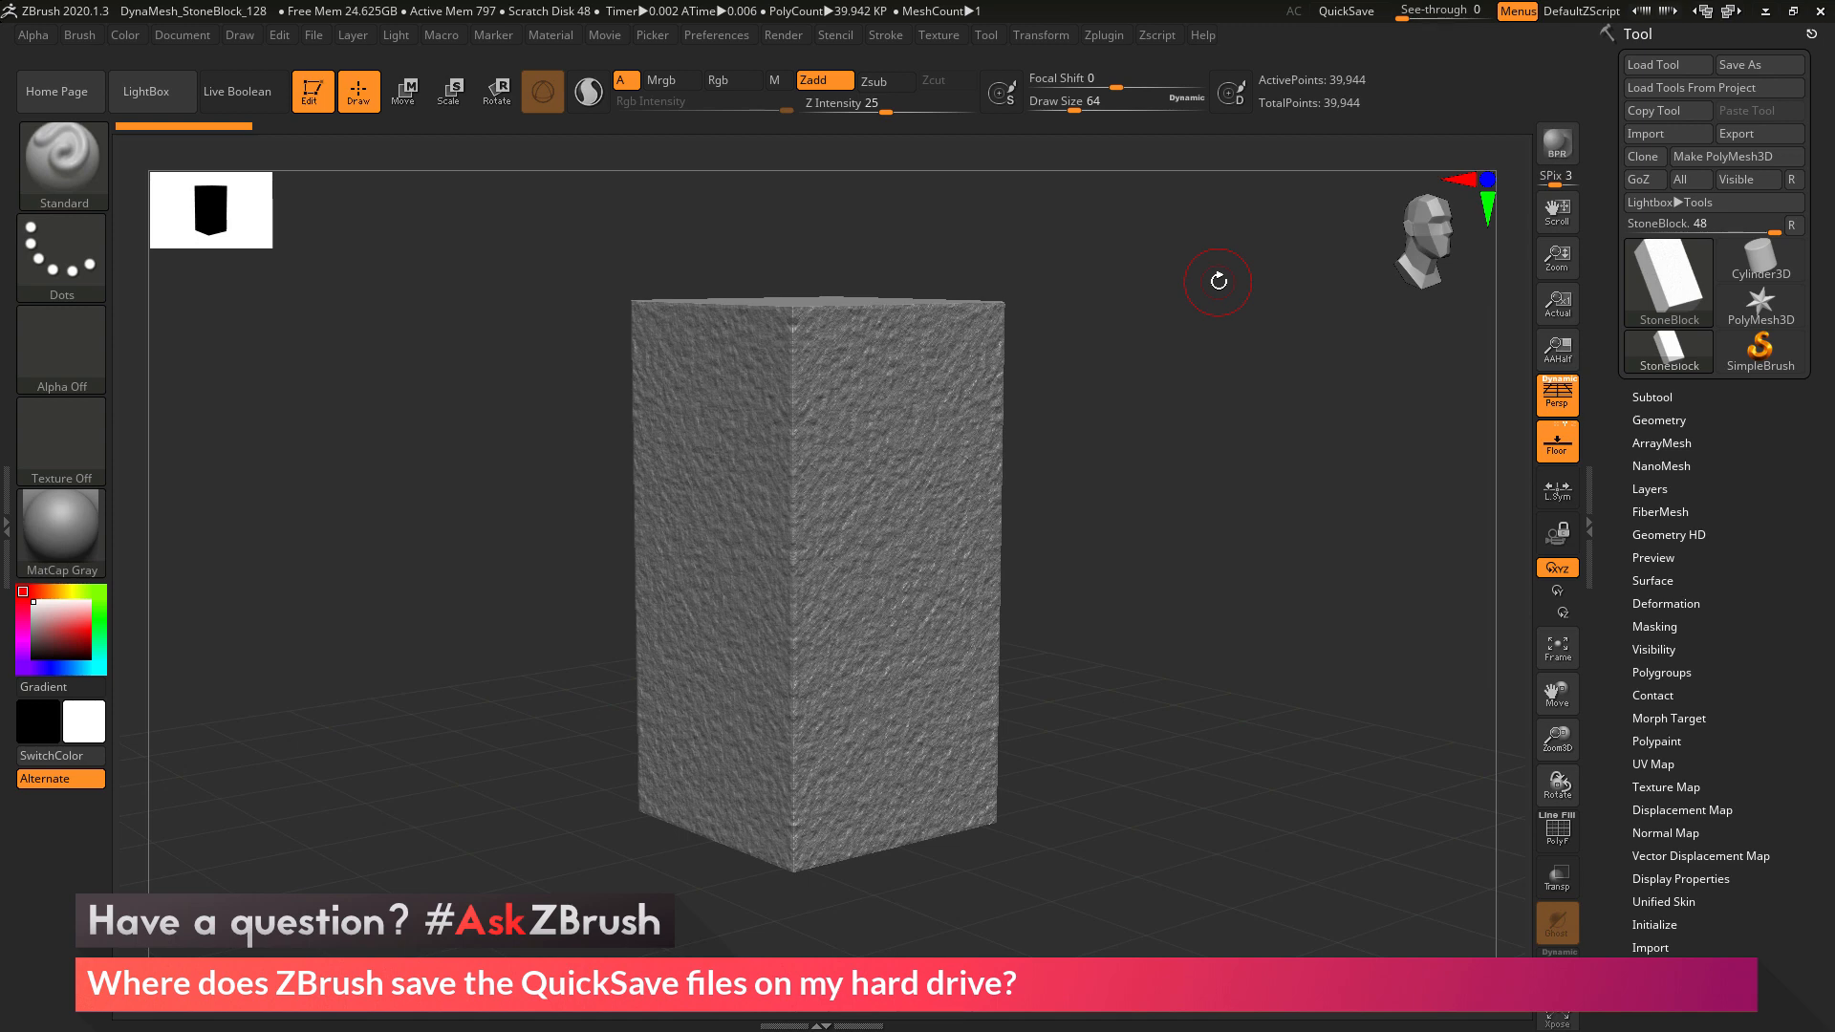
pyautogui.moveTo(1227, 290)
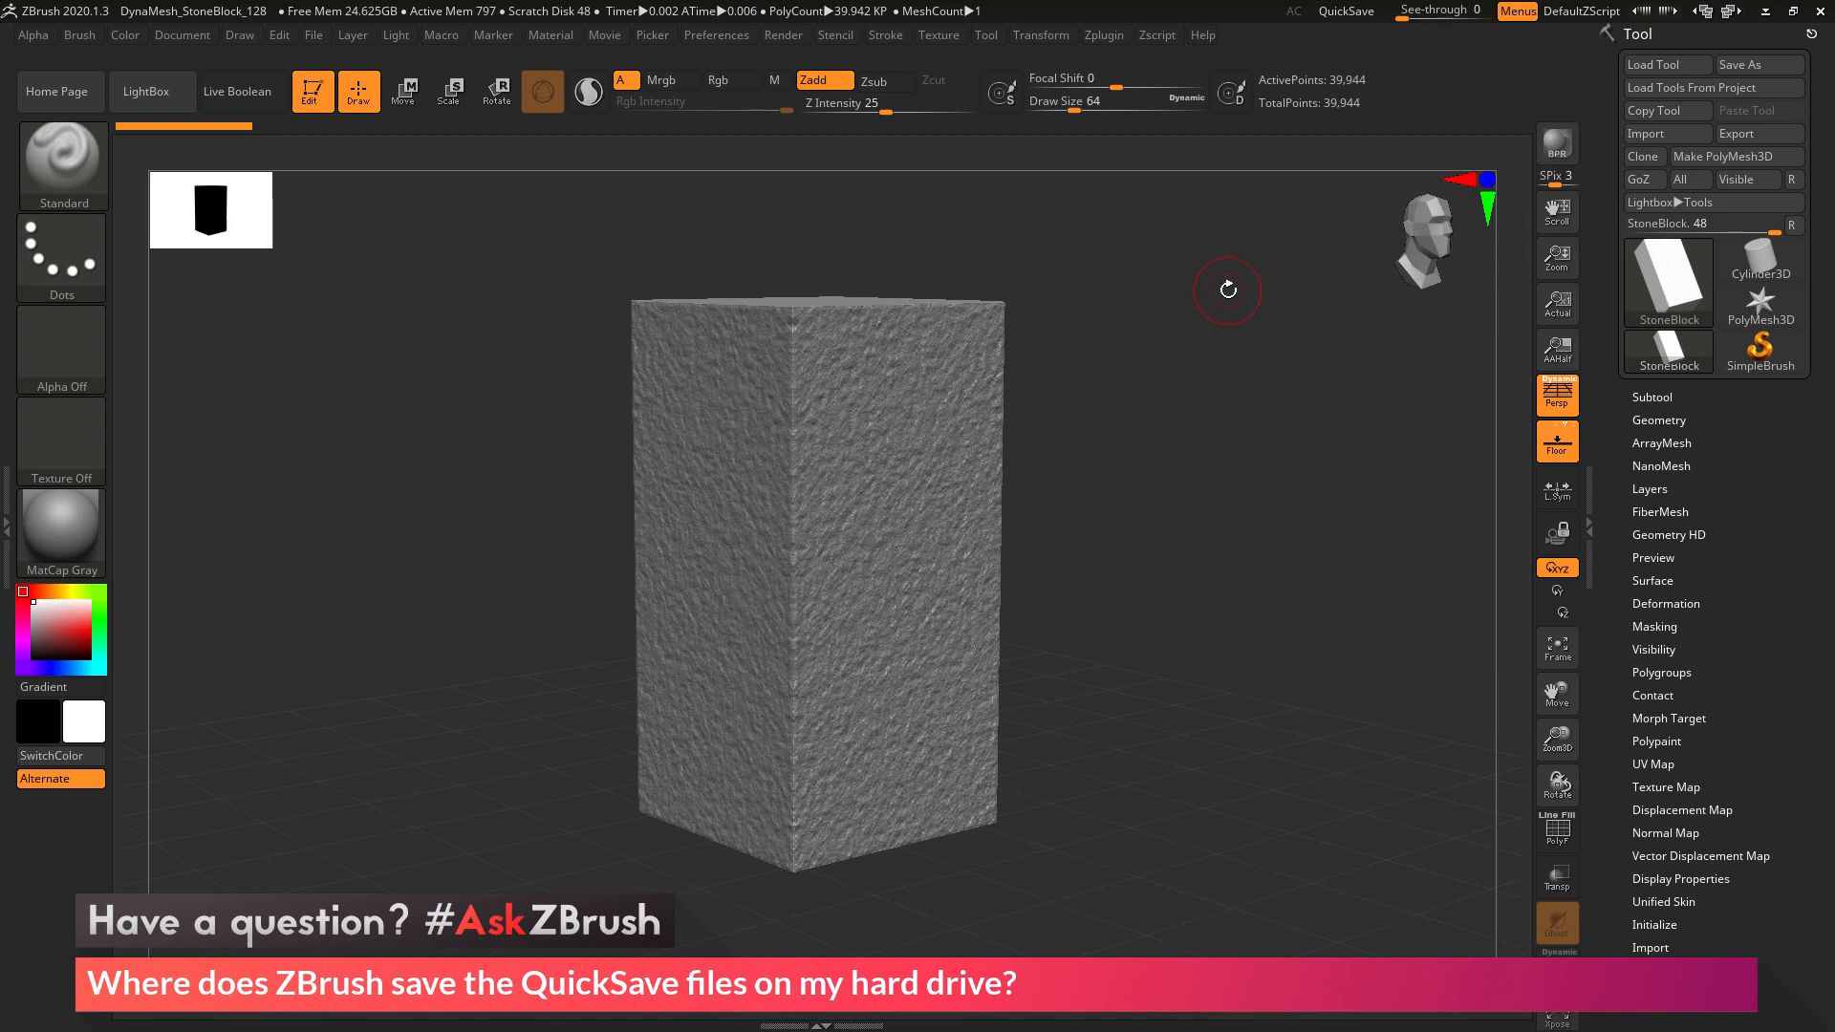
pyautogui.moveTo(1110, 577)
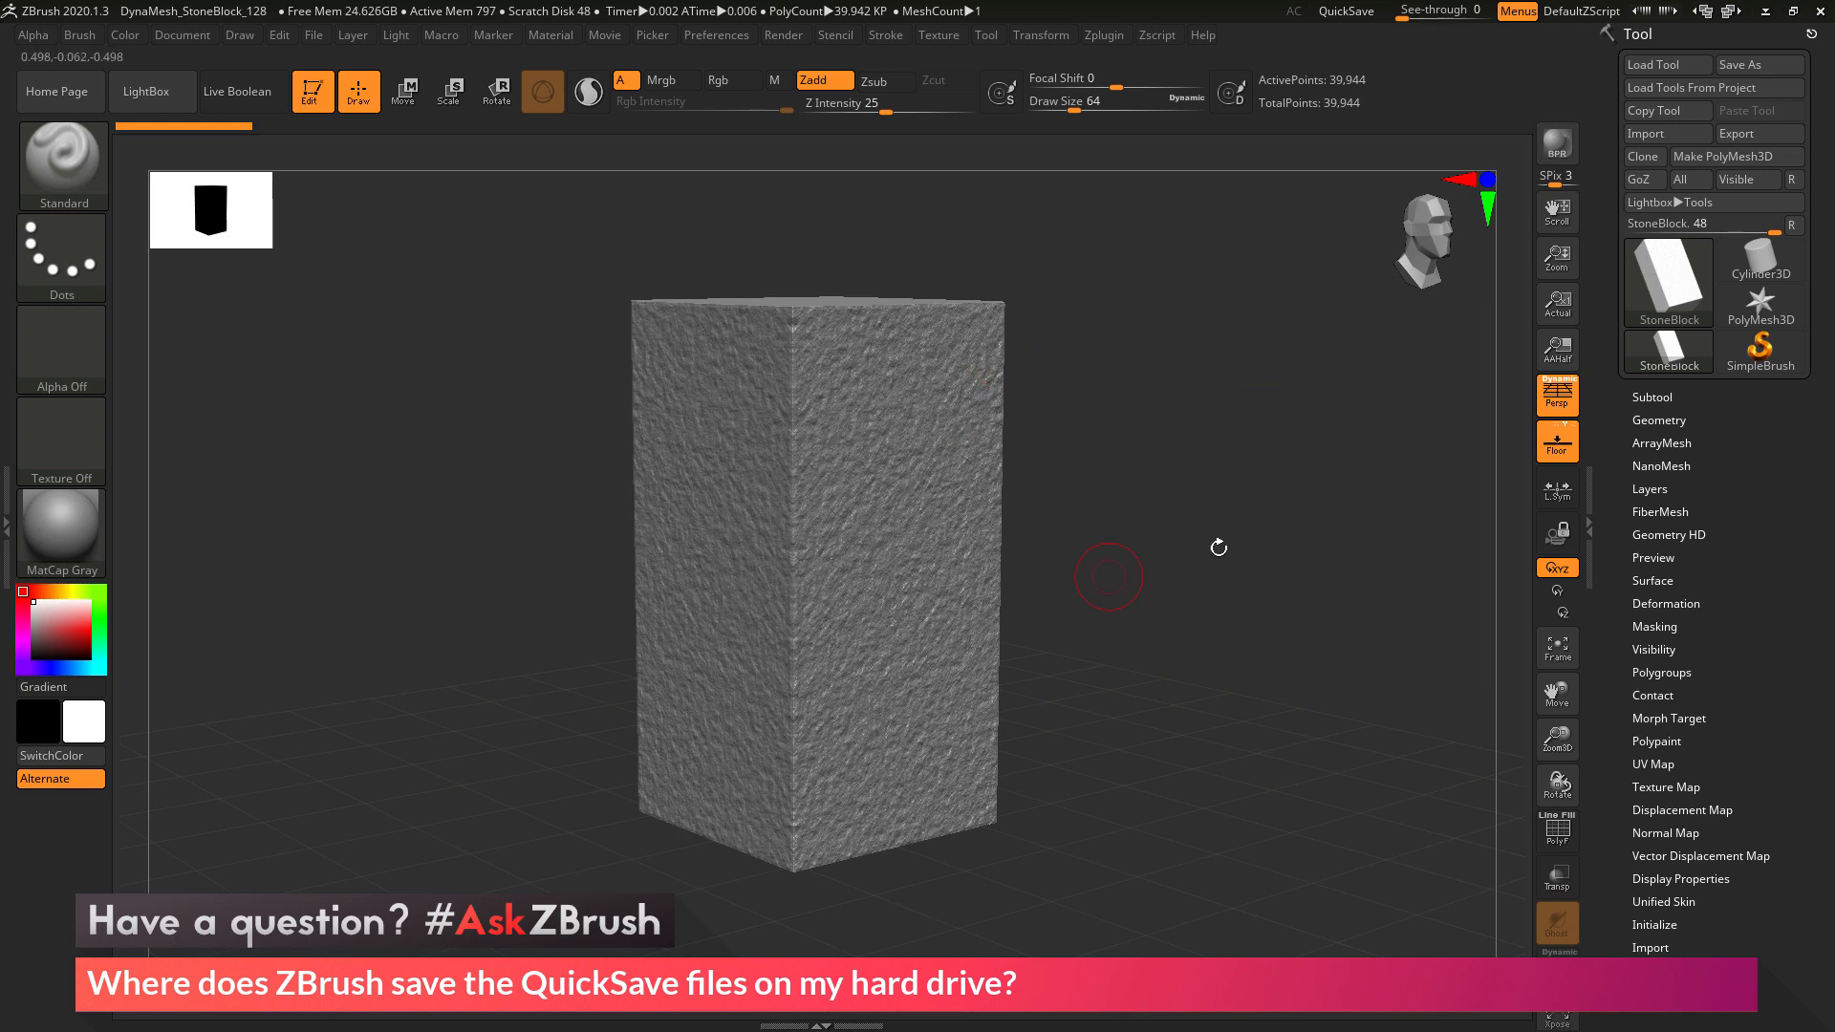
pyautogui.moveTo(1319, 357)
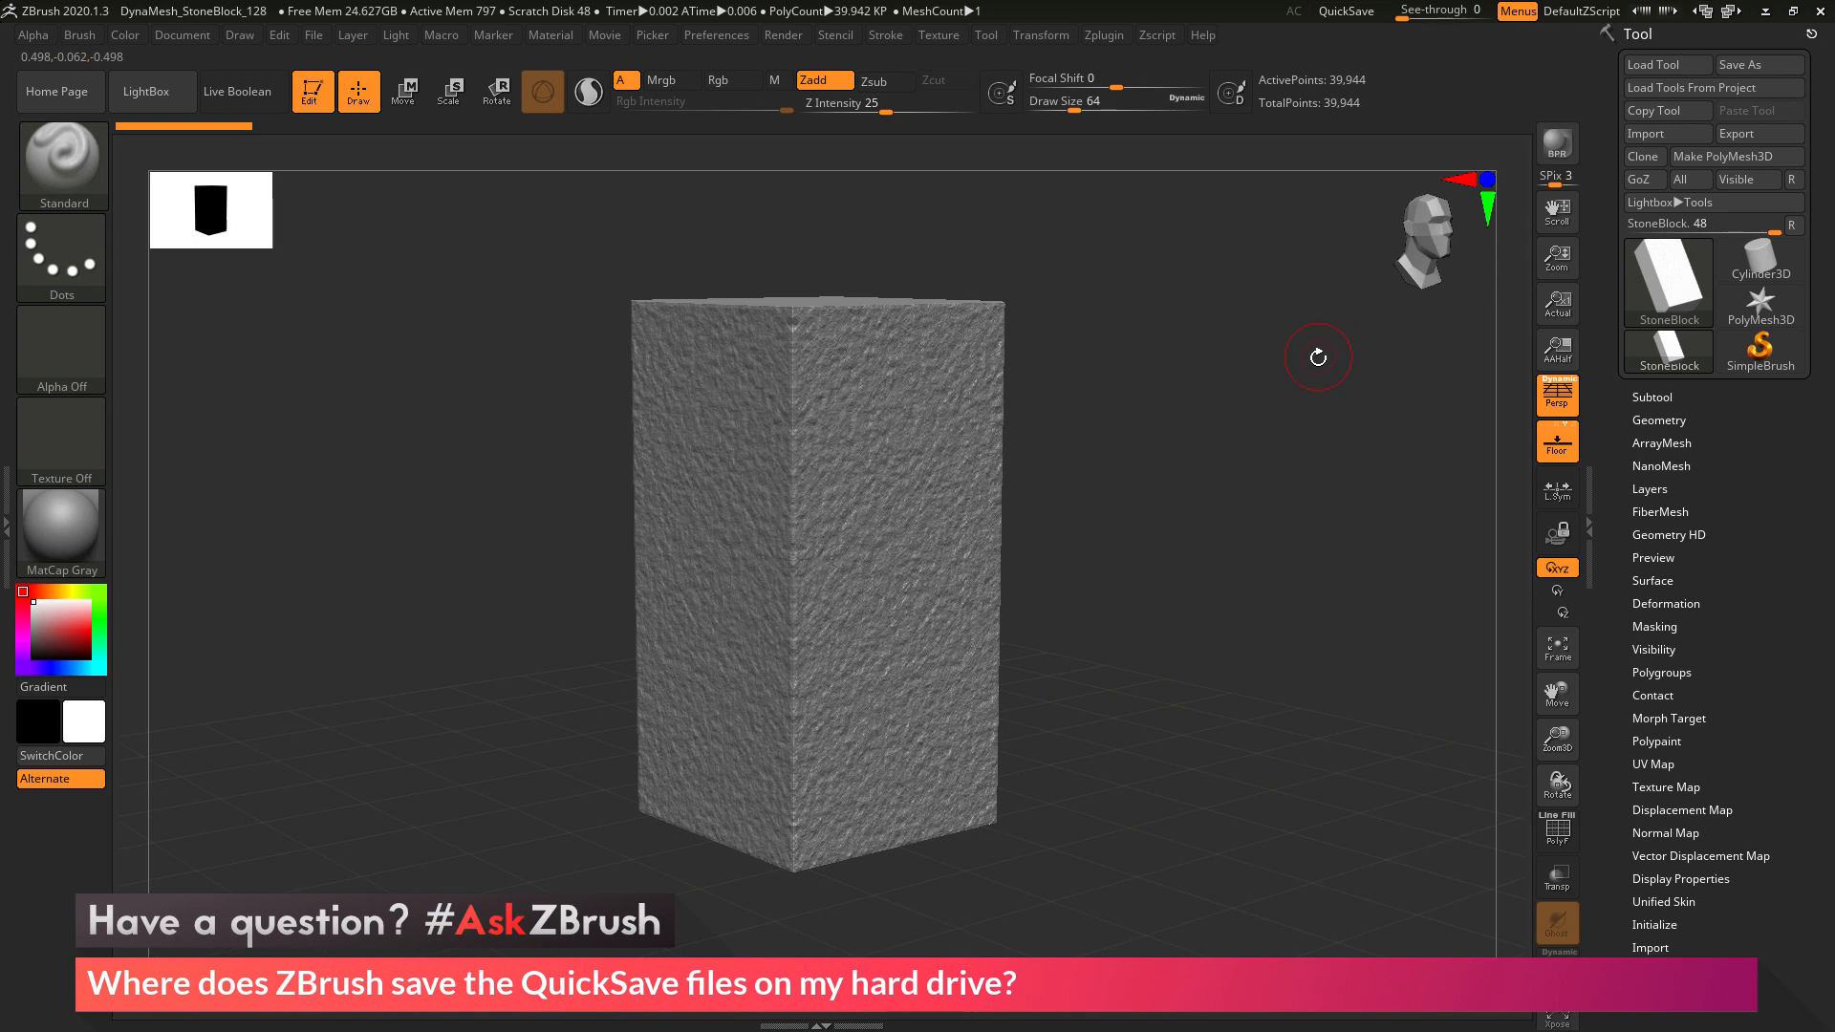
pyautogui.moveTo(1274, 344)
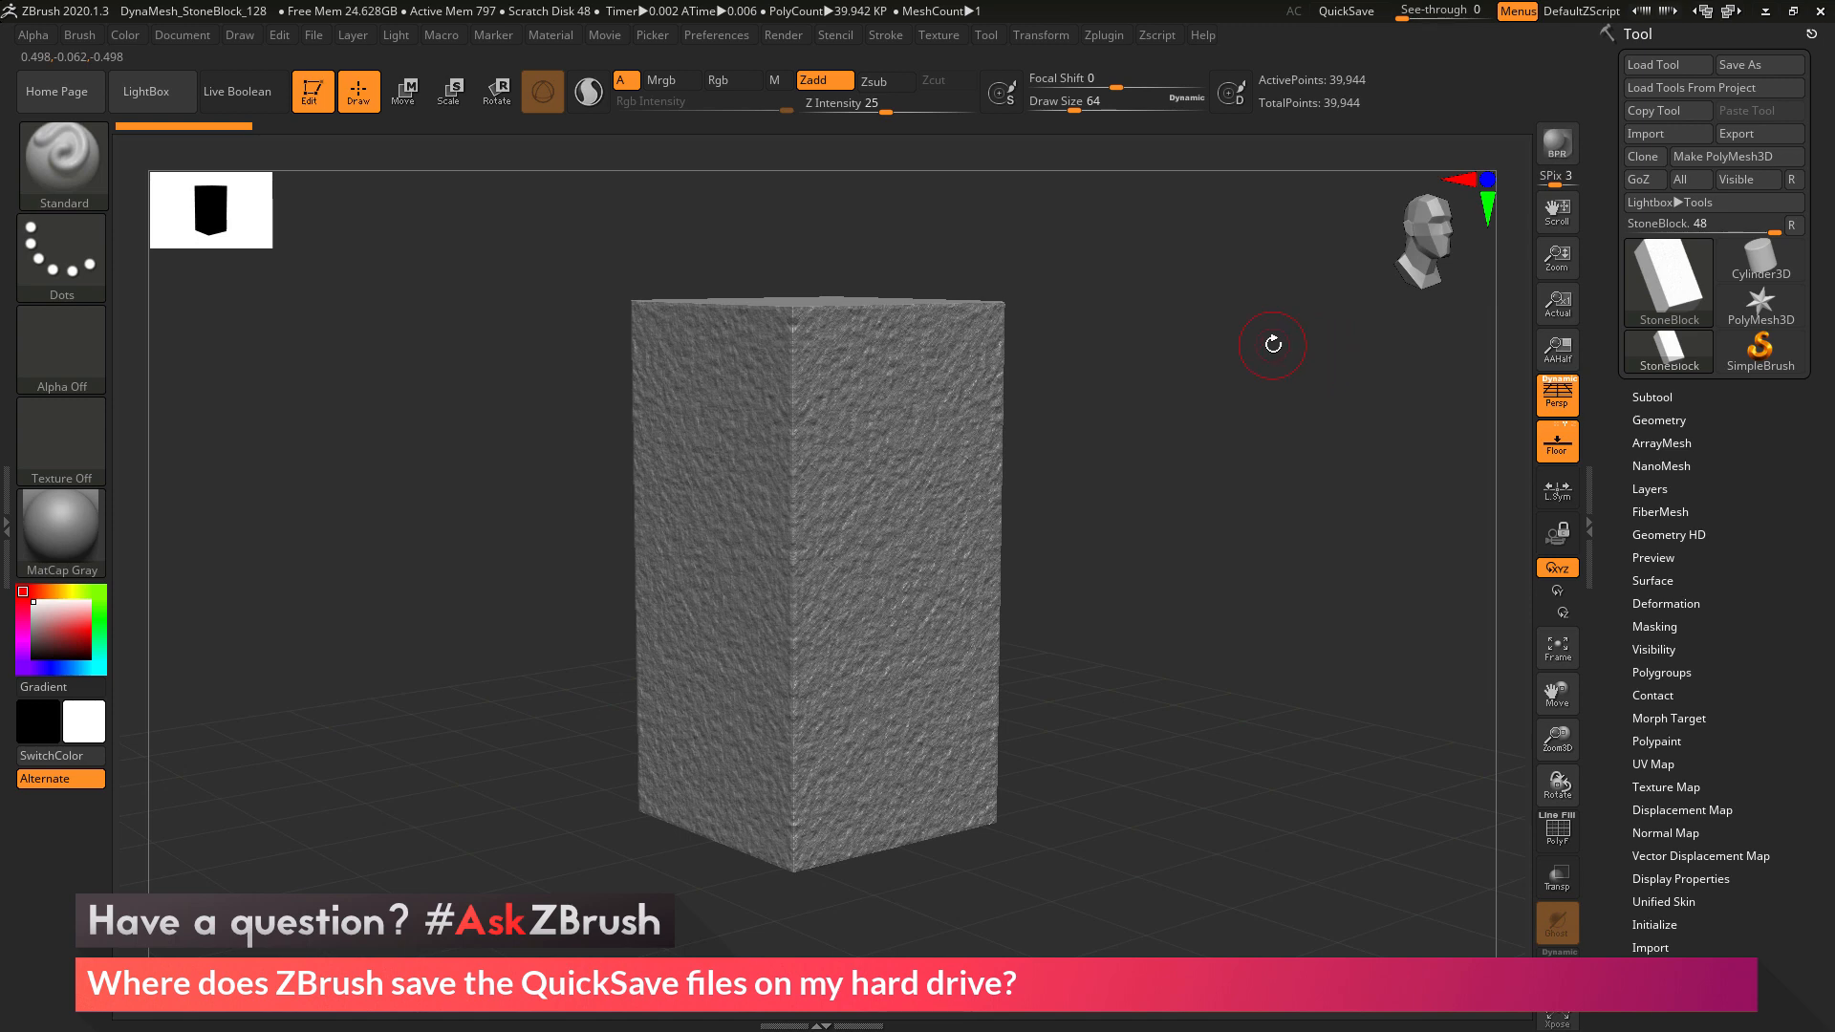
pyautogui.moveTo(899, 514)
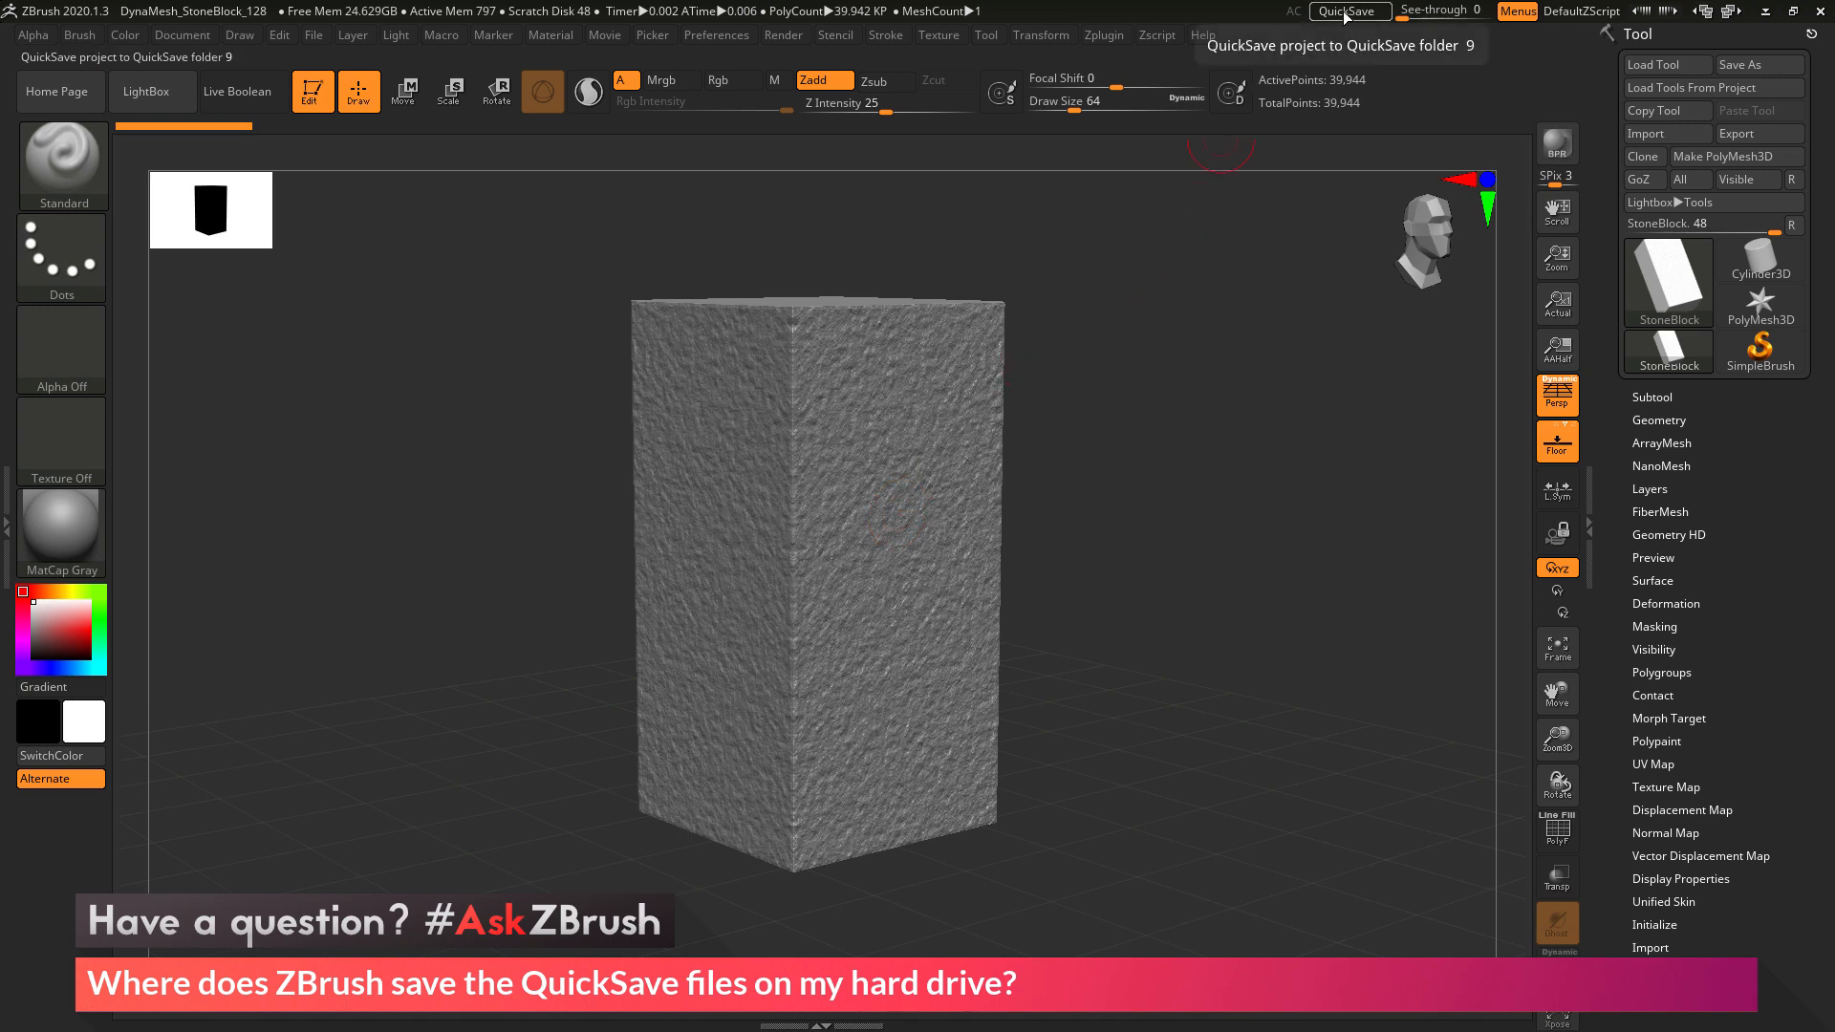
# - QuickSave the stone block project so a new QS file is written
pyautogui.click(1349, 9)
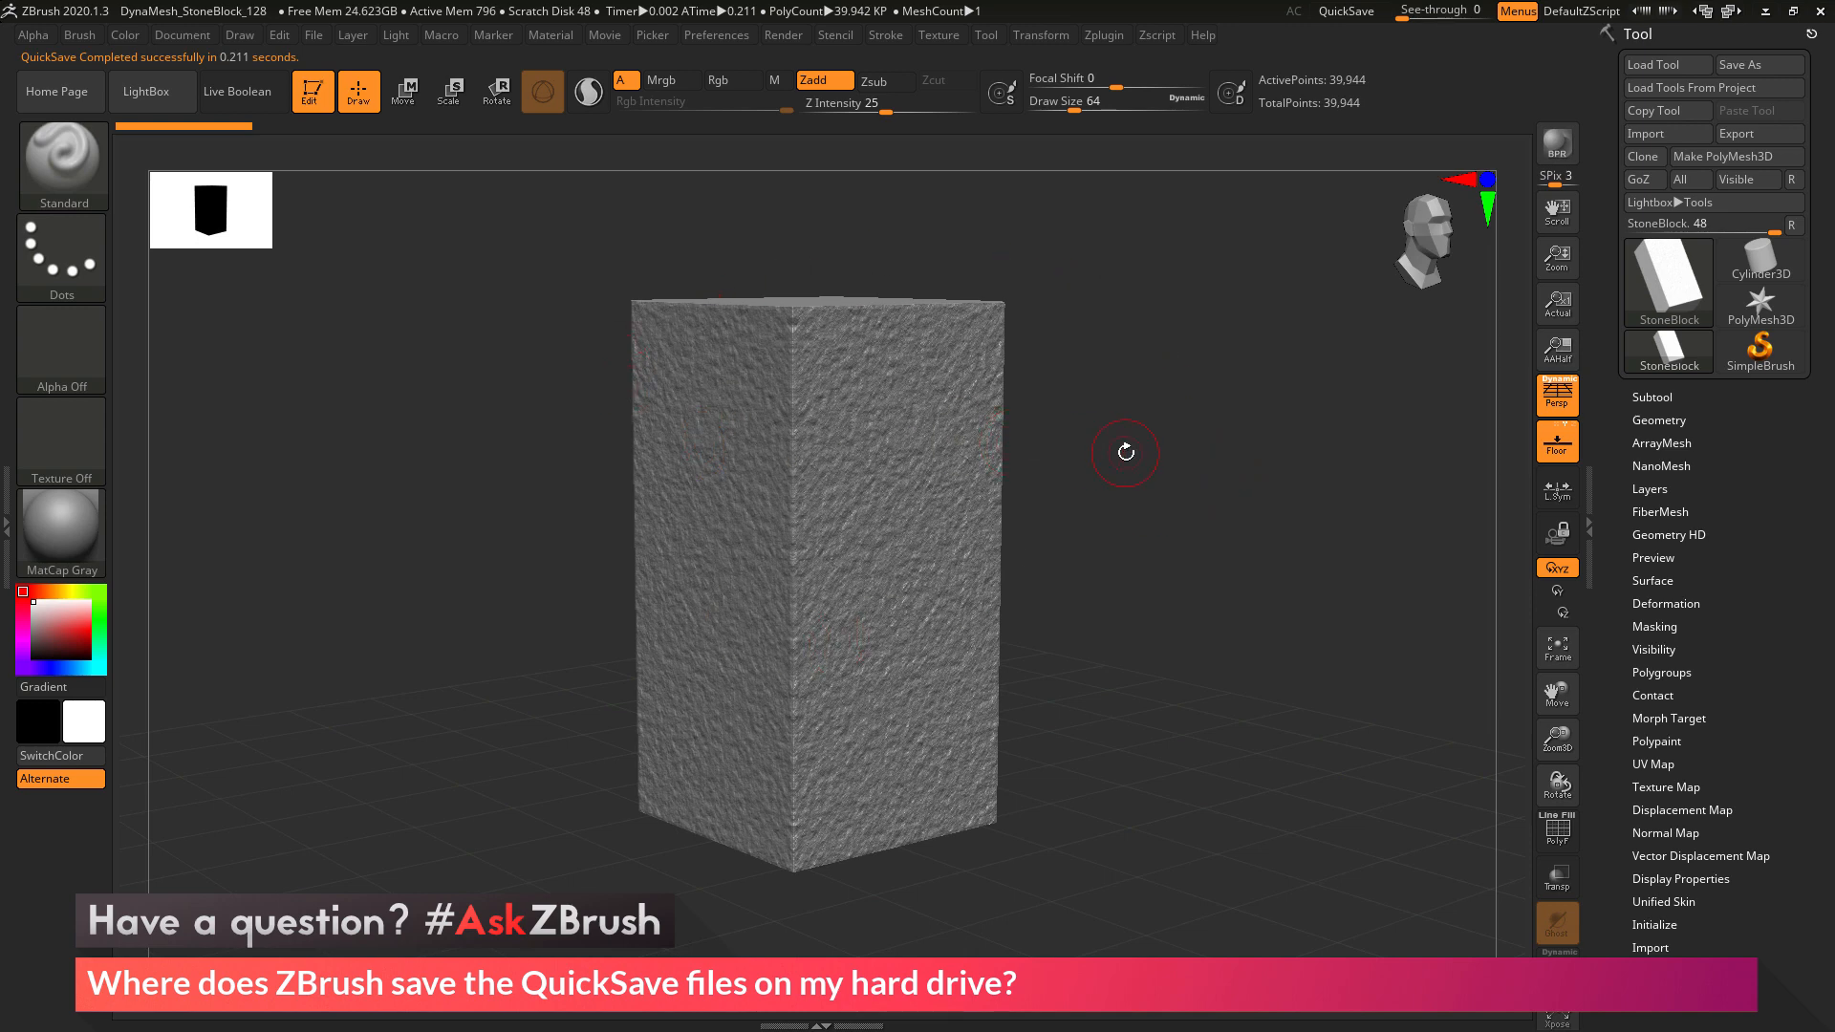
pyautogui.moveTo(157, 91)
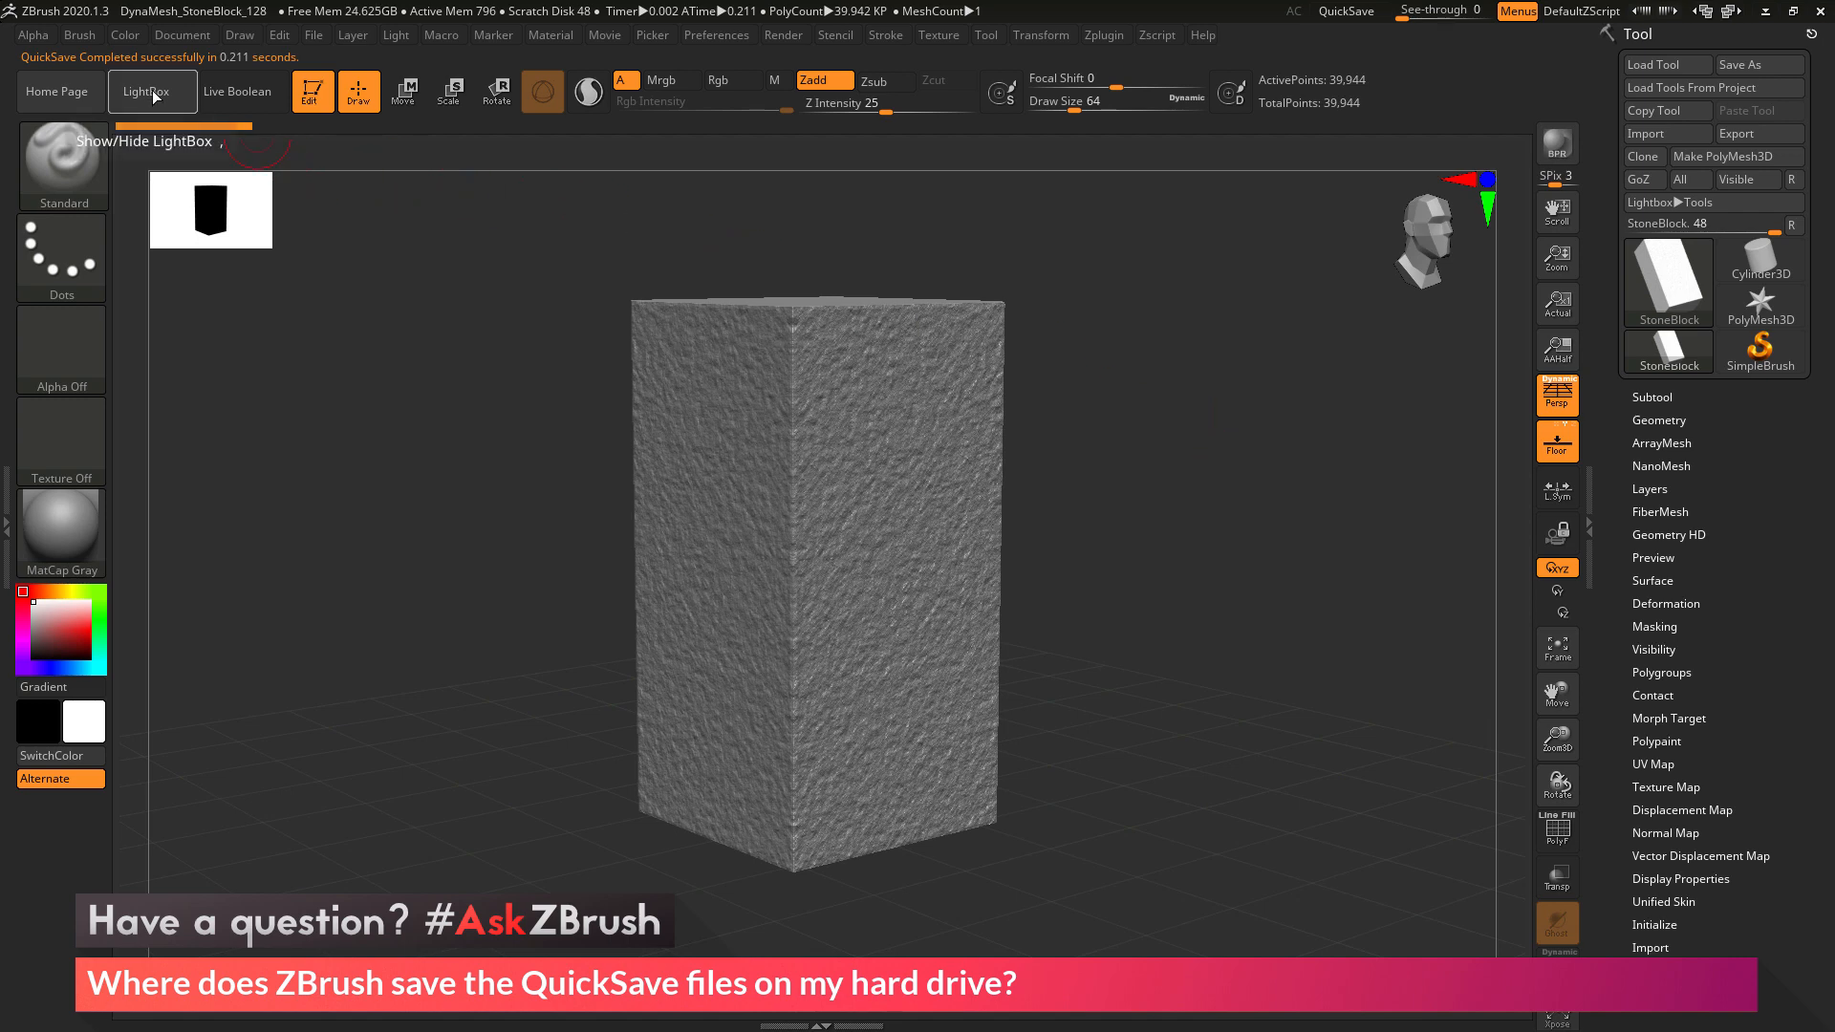
# - Show LightBox's QuickSave files and select QS_19_UH.ZPR to reveal its save path
pyautogui.click(149, 90)
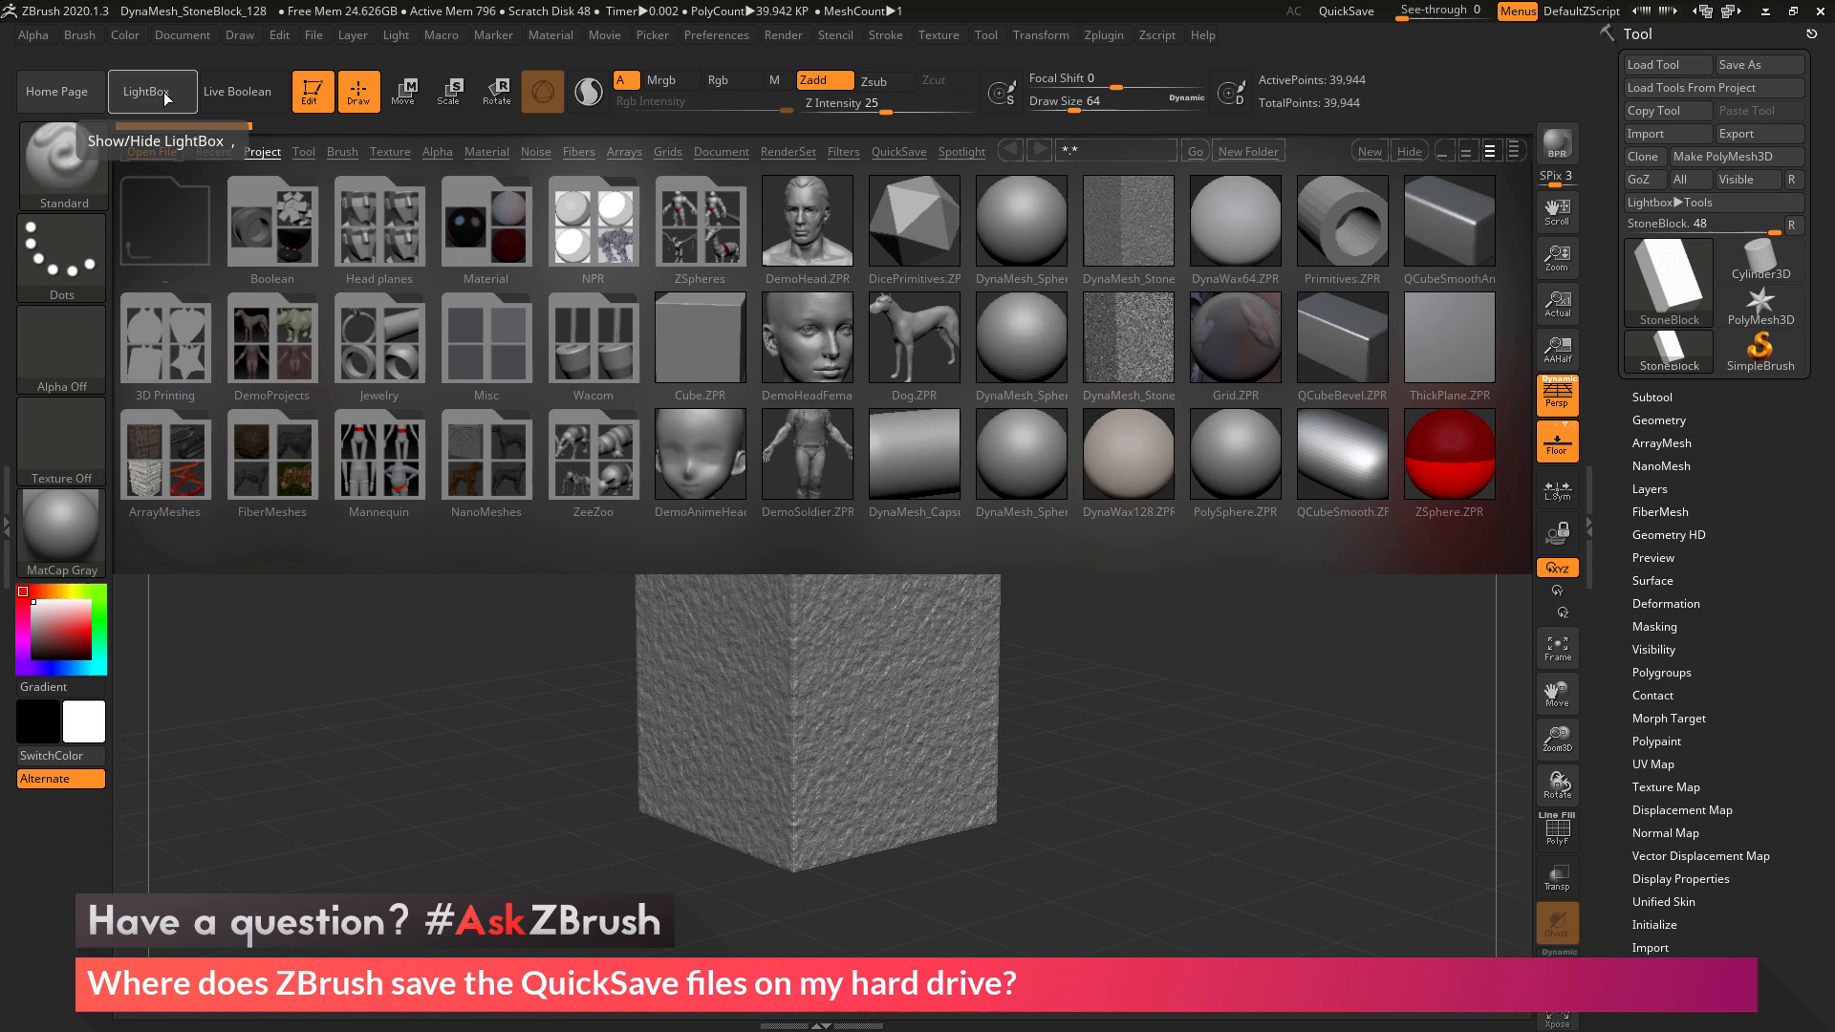
pyautogui.click(898, 151)
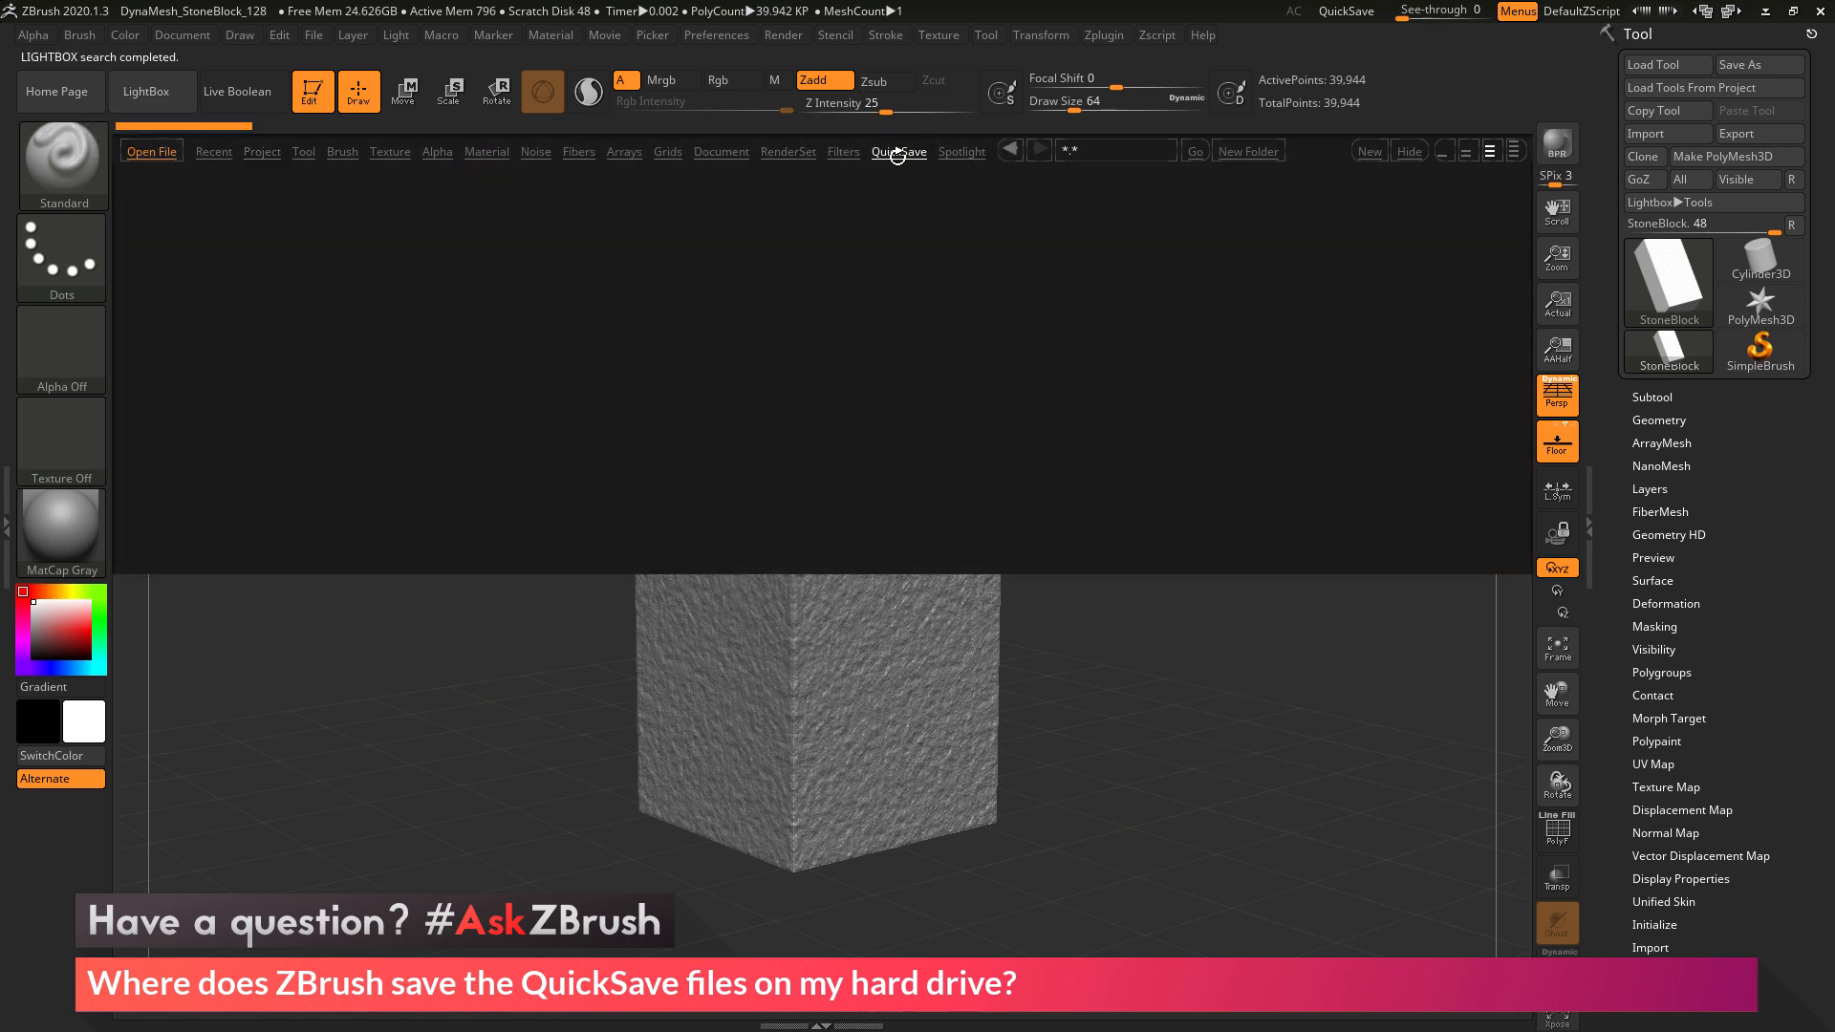
pyautogui.click(899, 151)
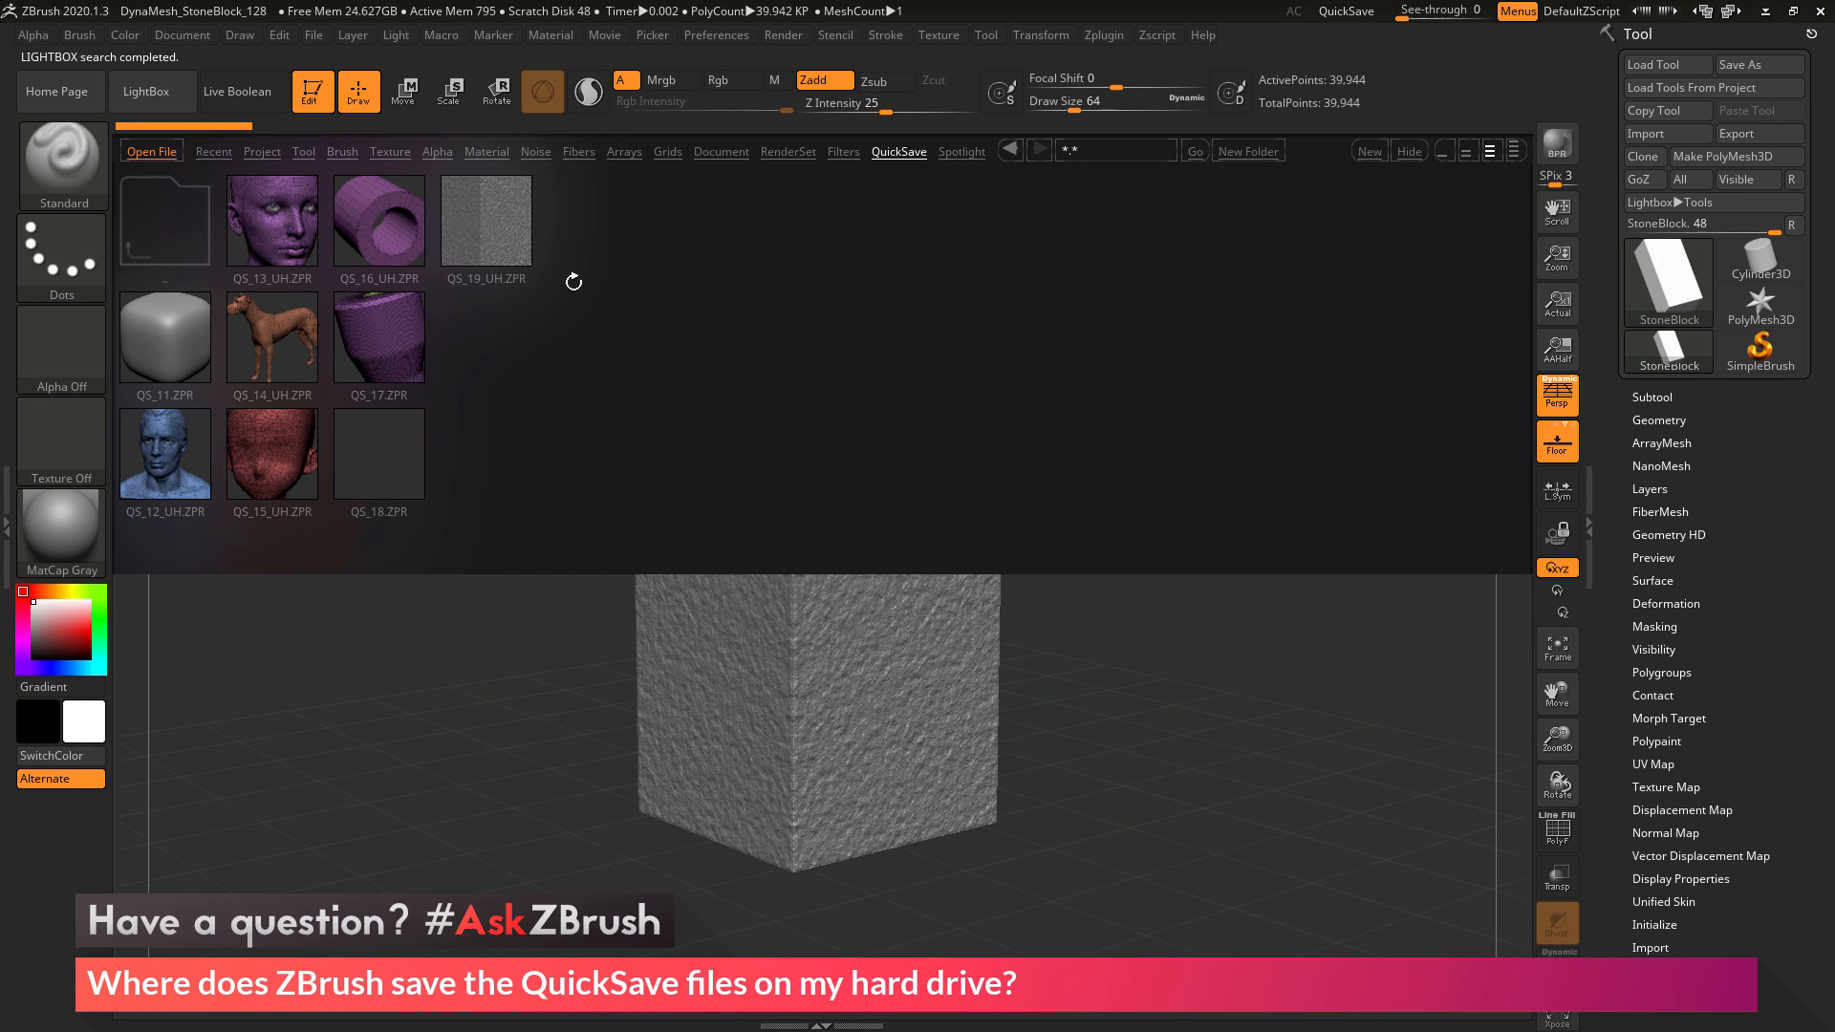
pyautogui.click(485, 219)
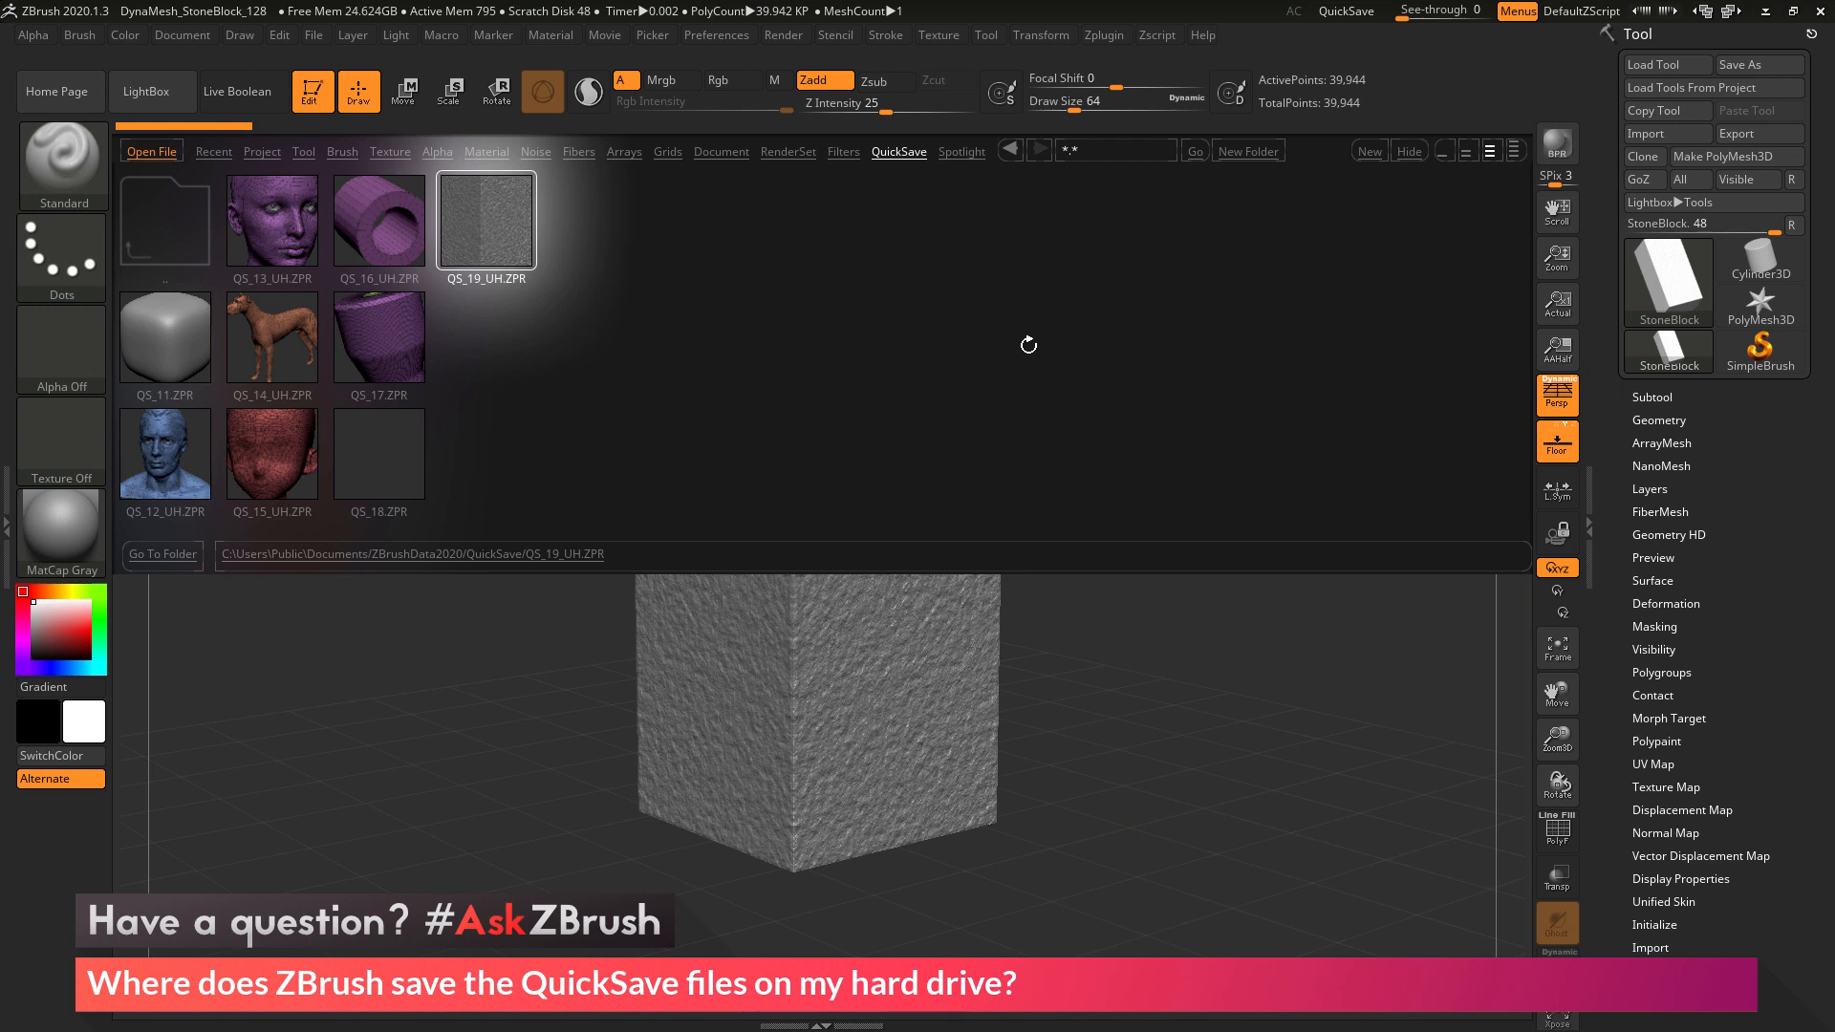
pyautogui.moveTo(1025, 328)
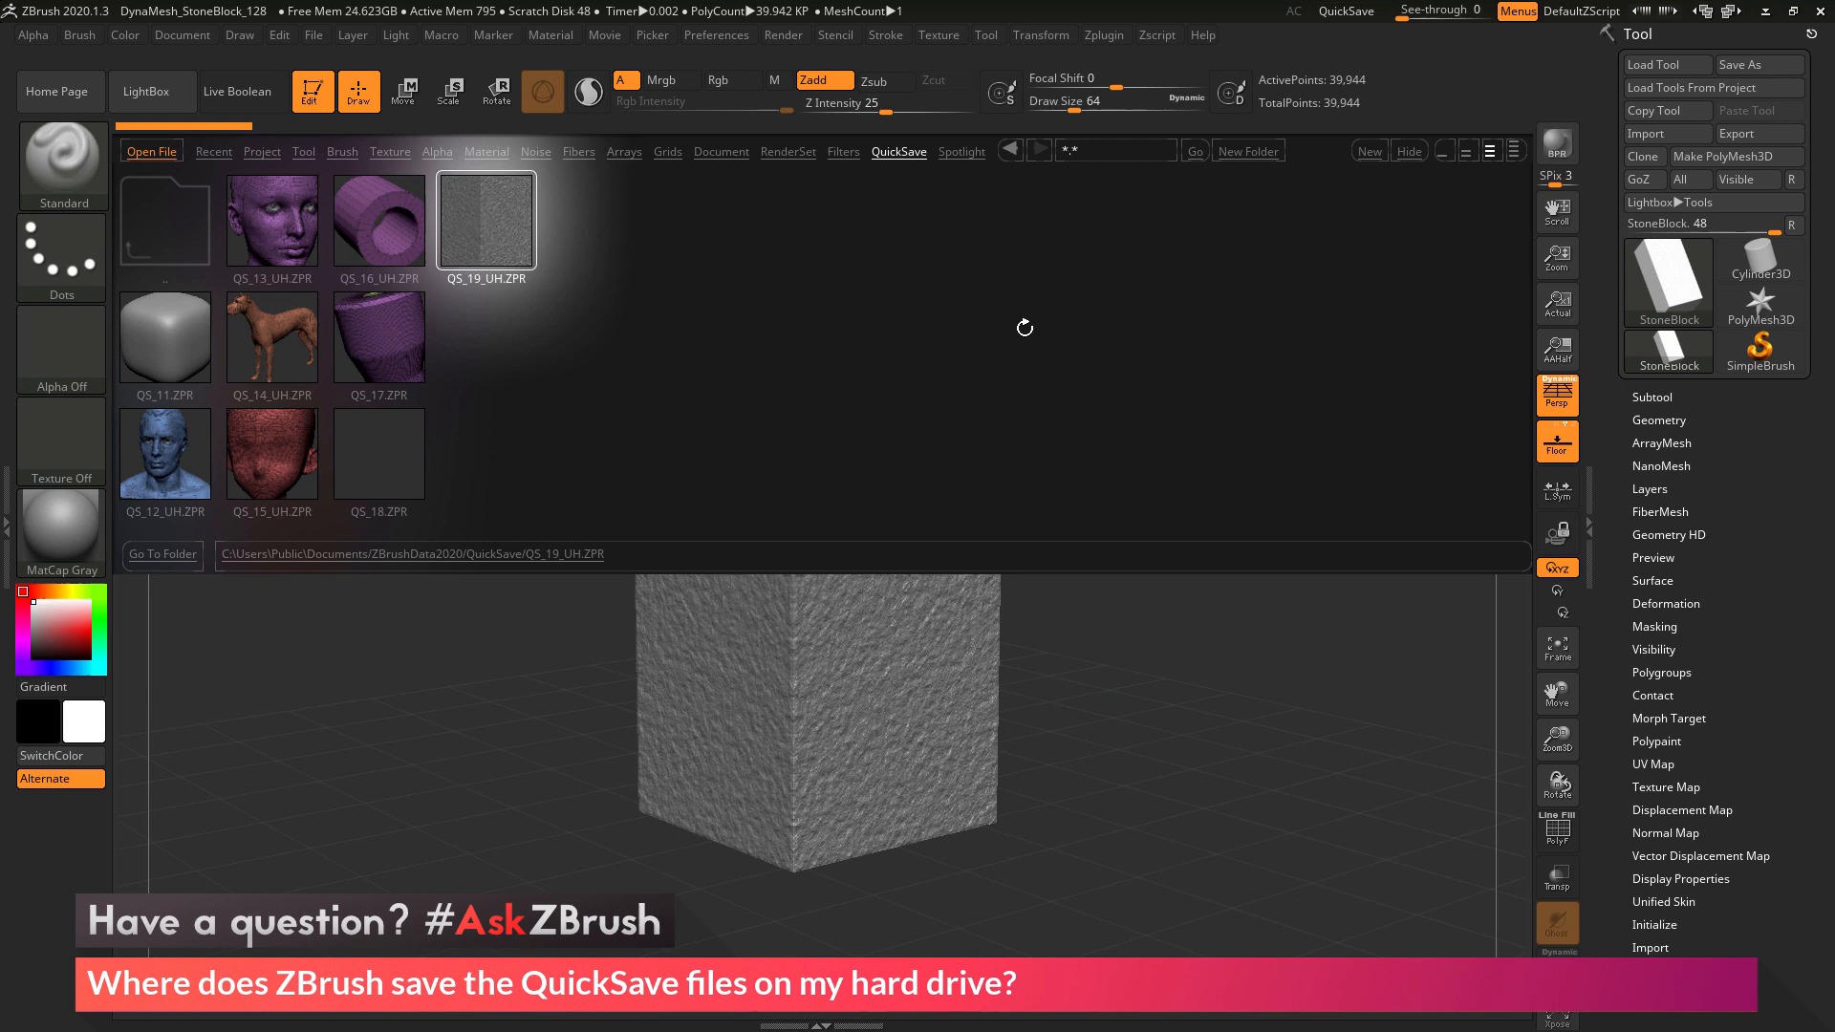
pyautogui.moveTo(604, 314)
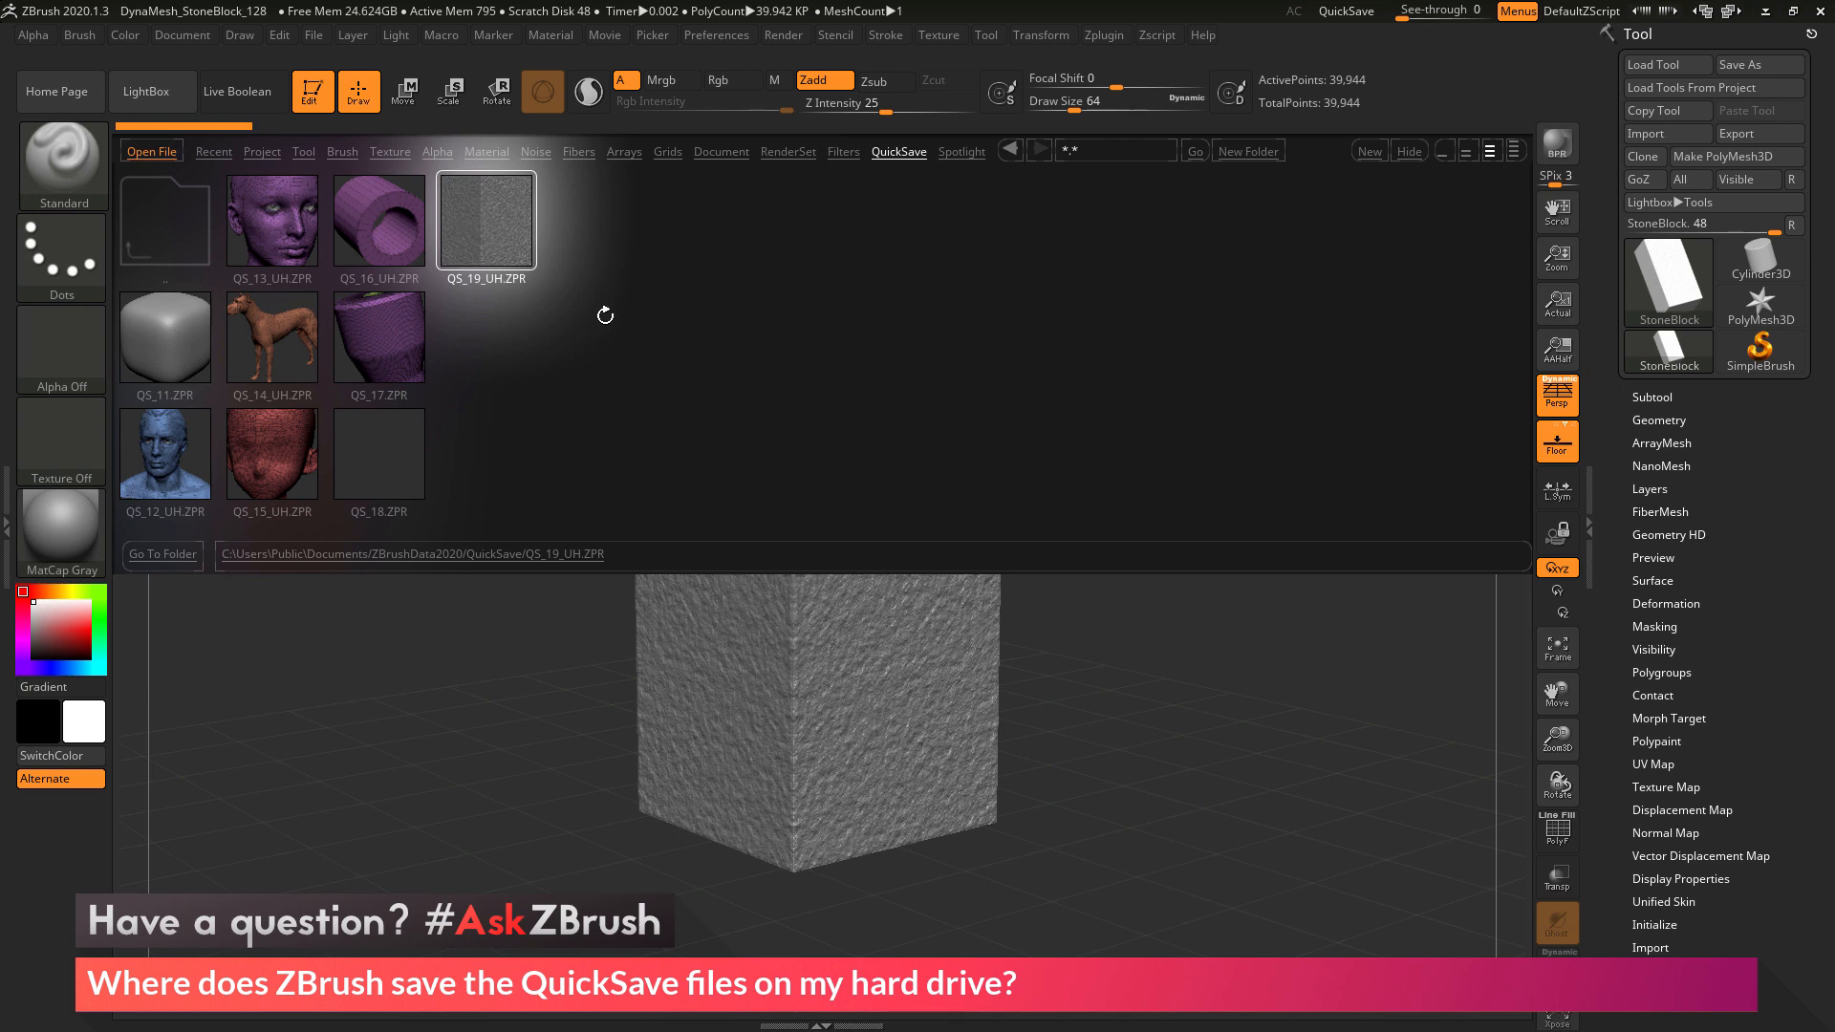
pyautogui.moveTo(233, 367)
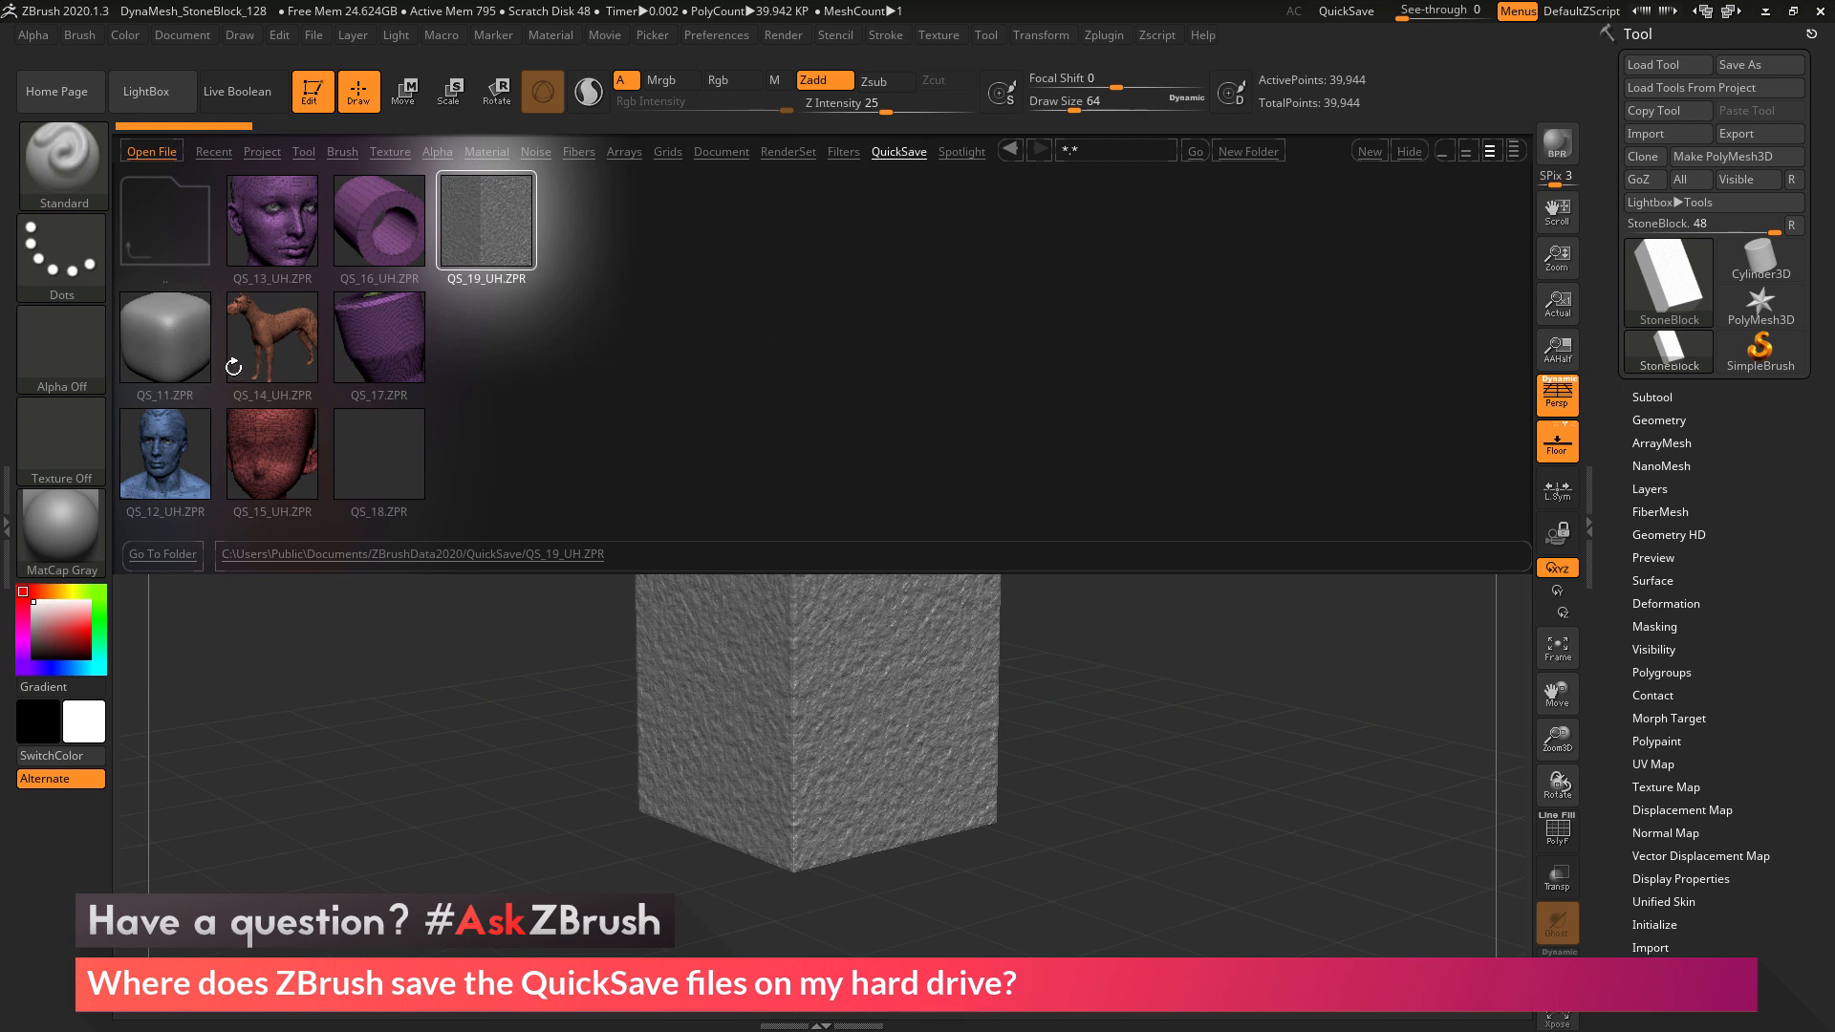
# - Read the save paths of QS_15_UH.ZPR and QS_12_UH.ZPR, then go to their folder in Explorer
pyautogui.click(271, 453)
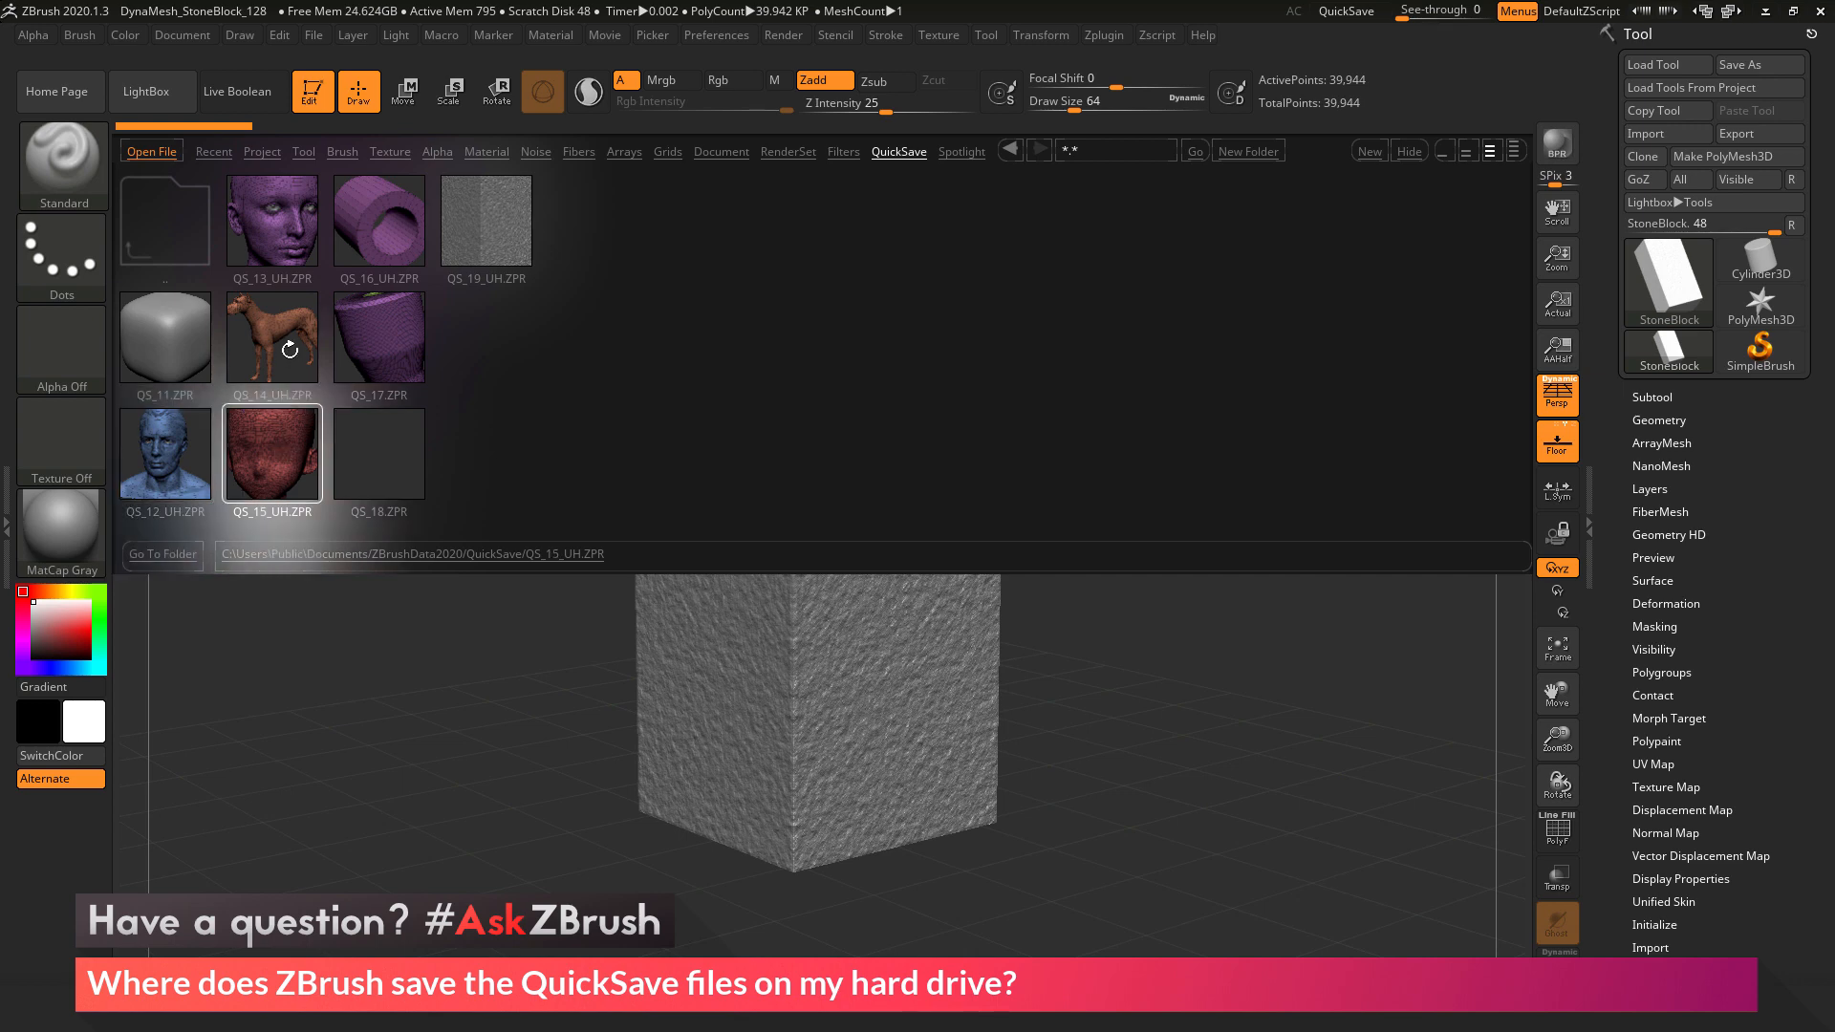
pyautogui.click(164, 451)
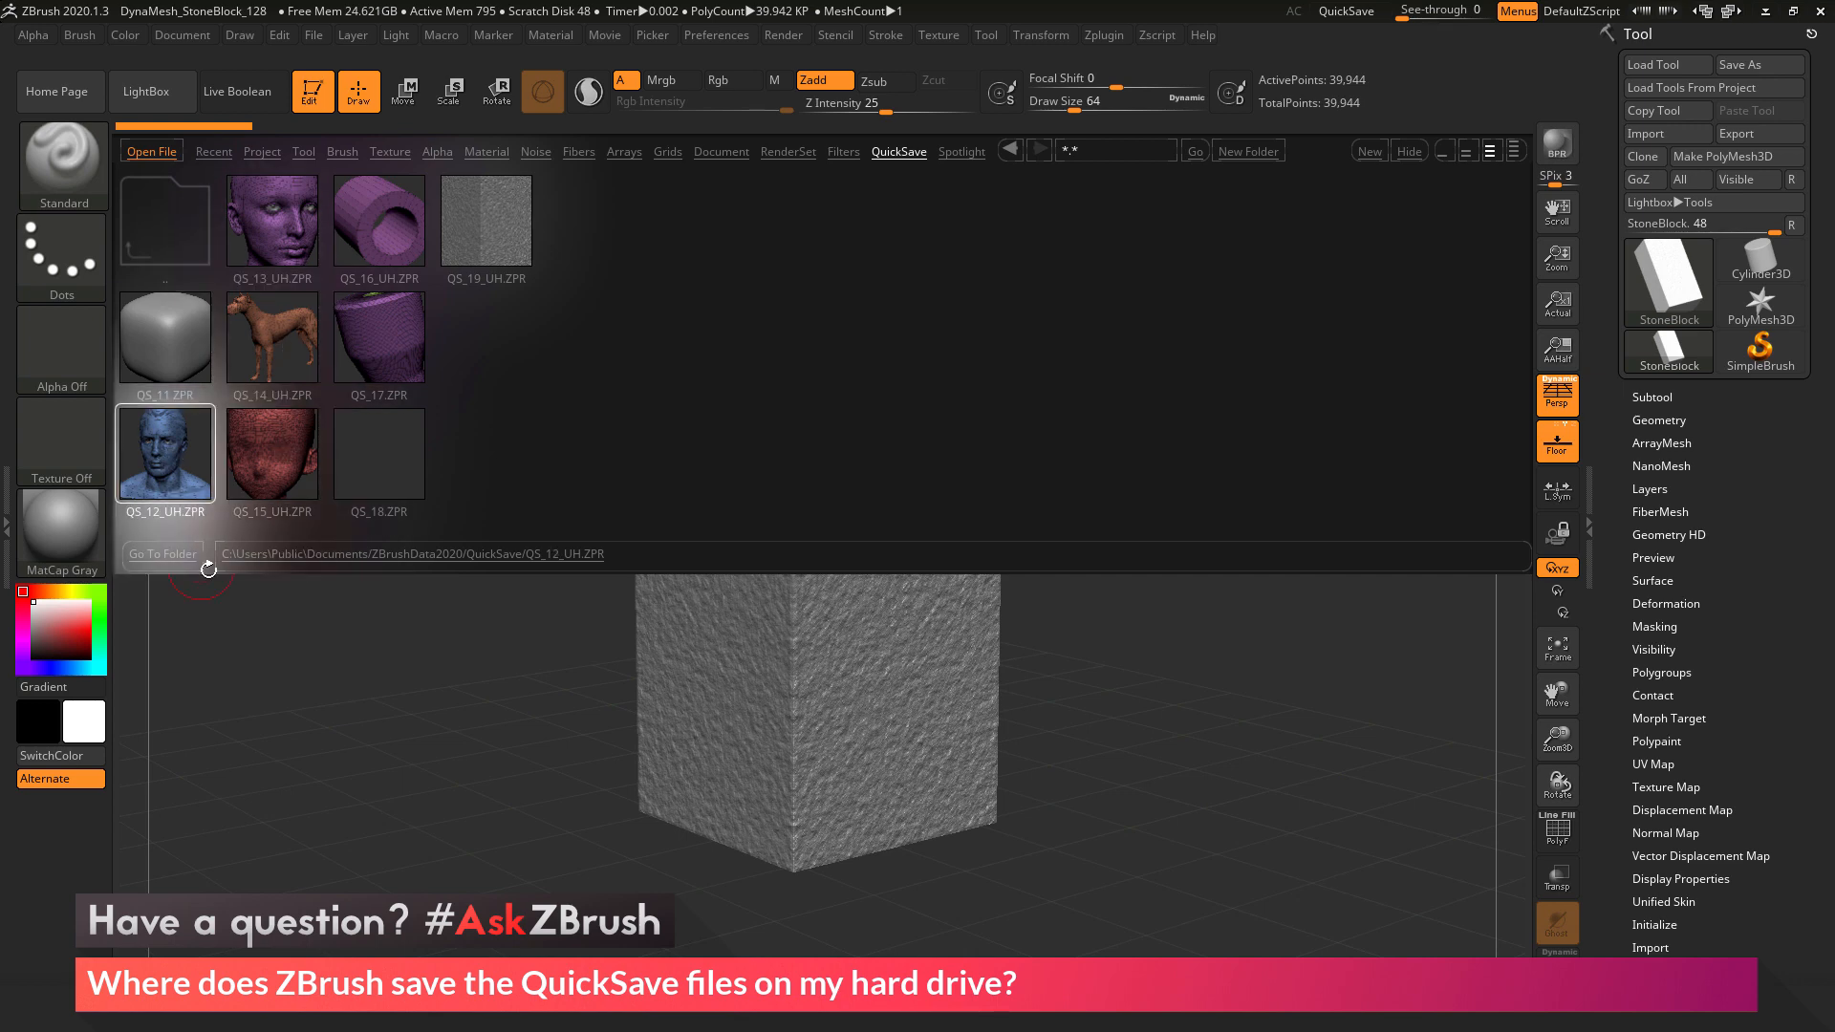
pyautogui.moveTo(323, 558)
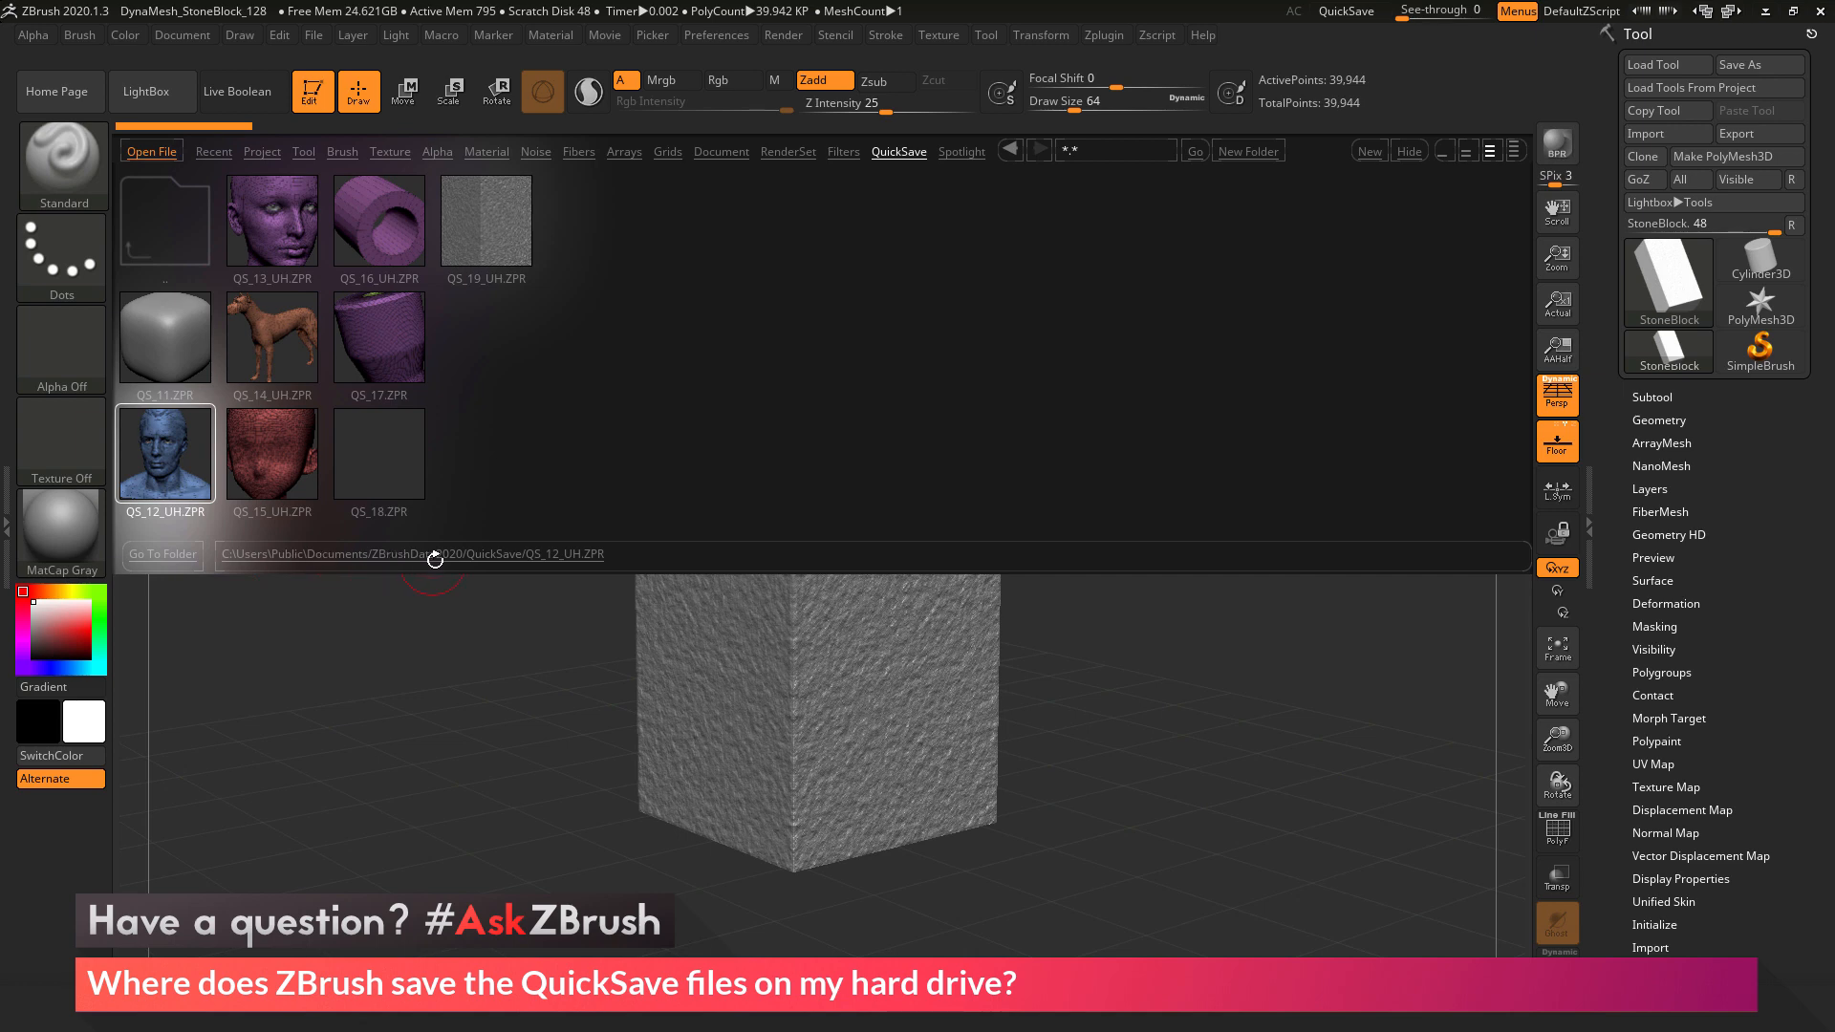
pyautogui.moveTo(527, 563)
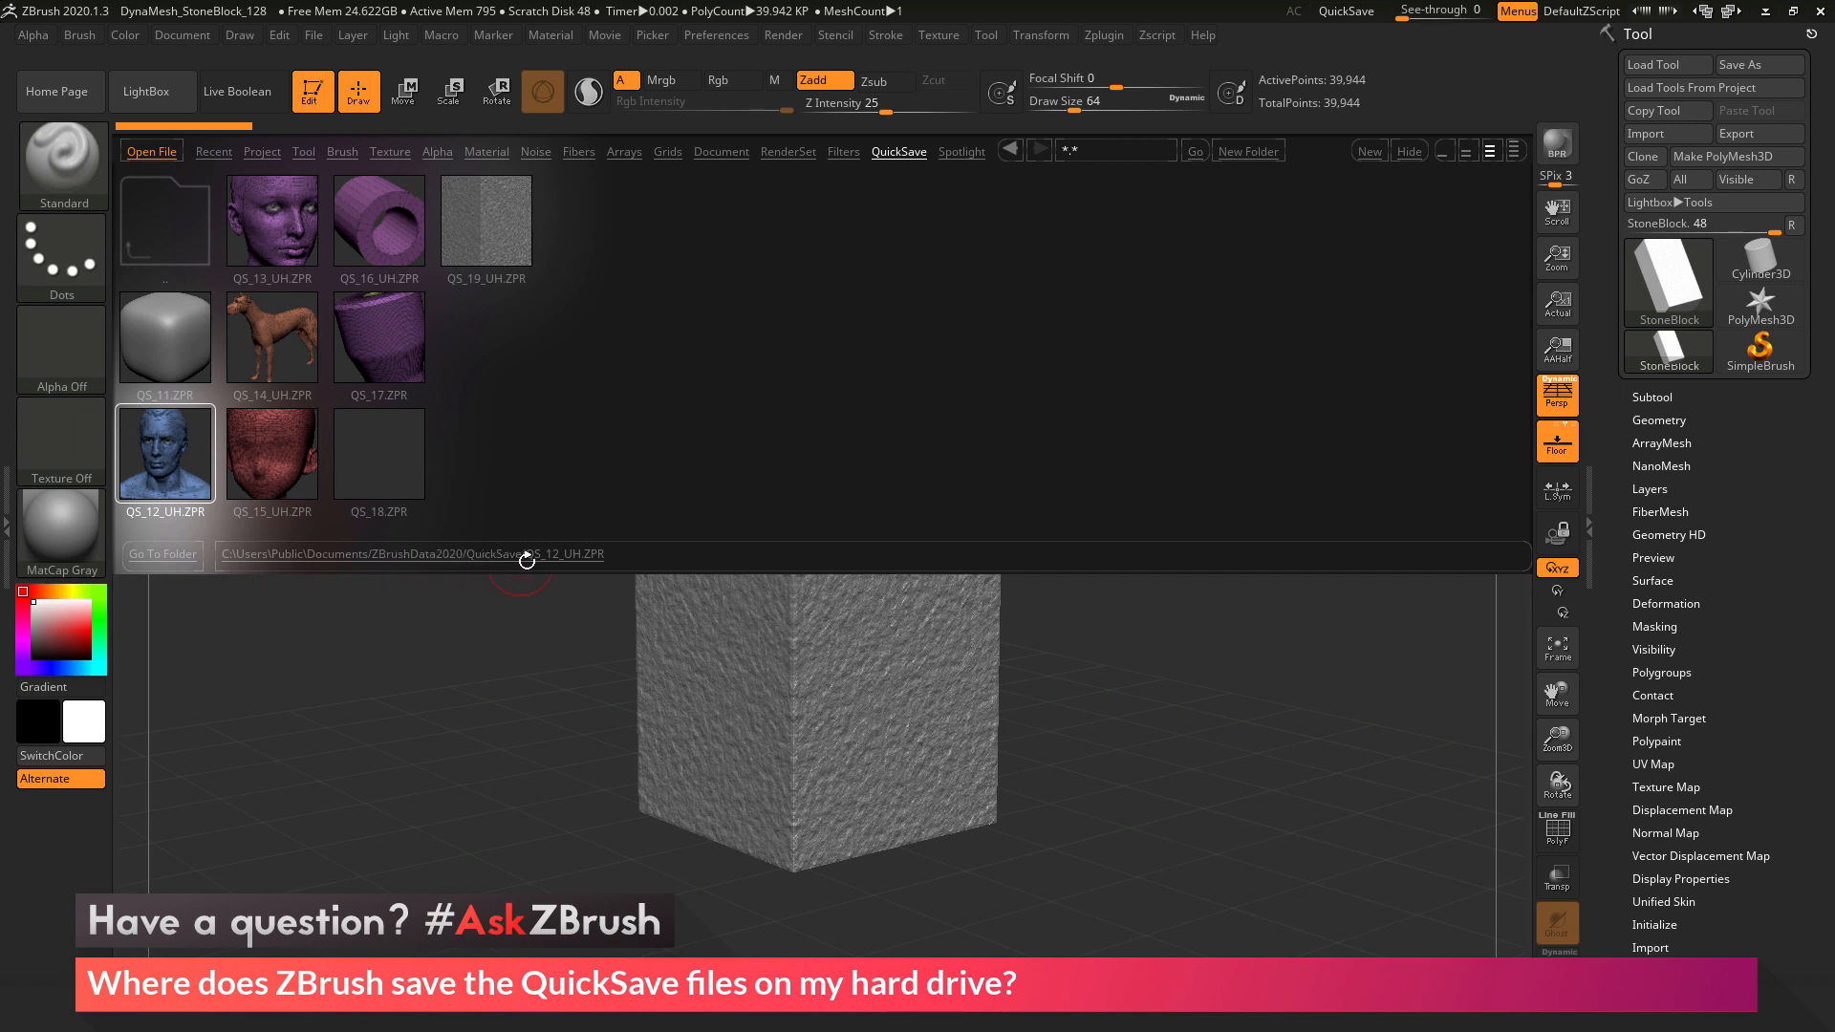
pyautogui.click(272, 451)
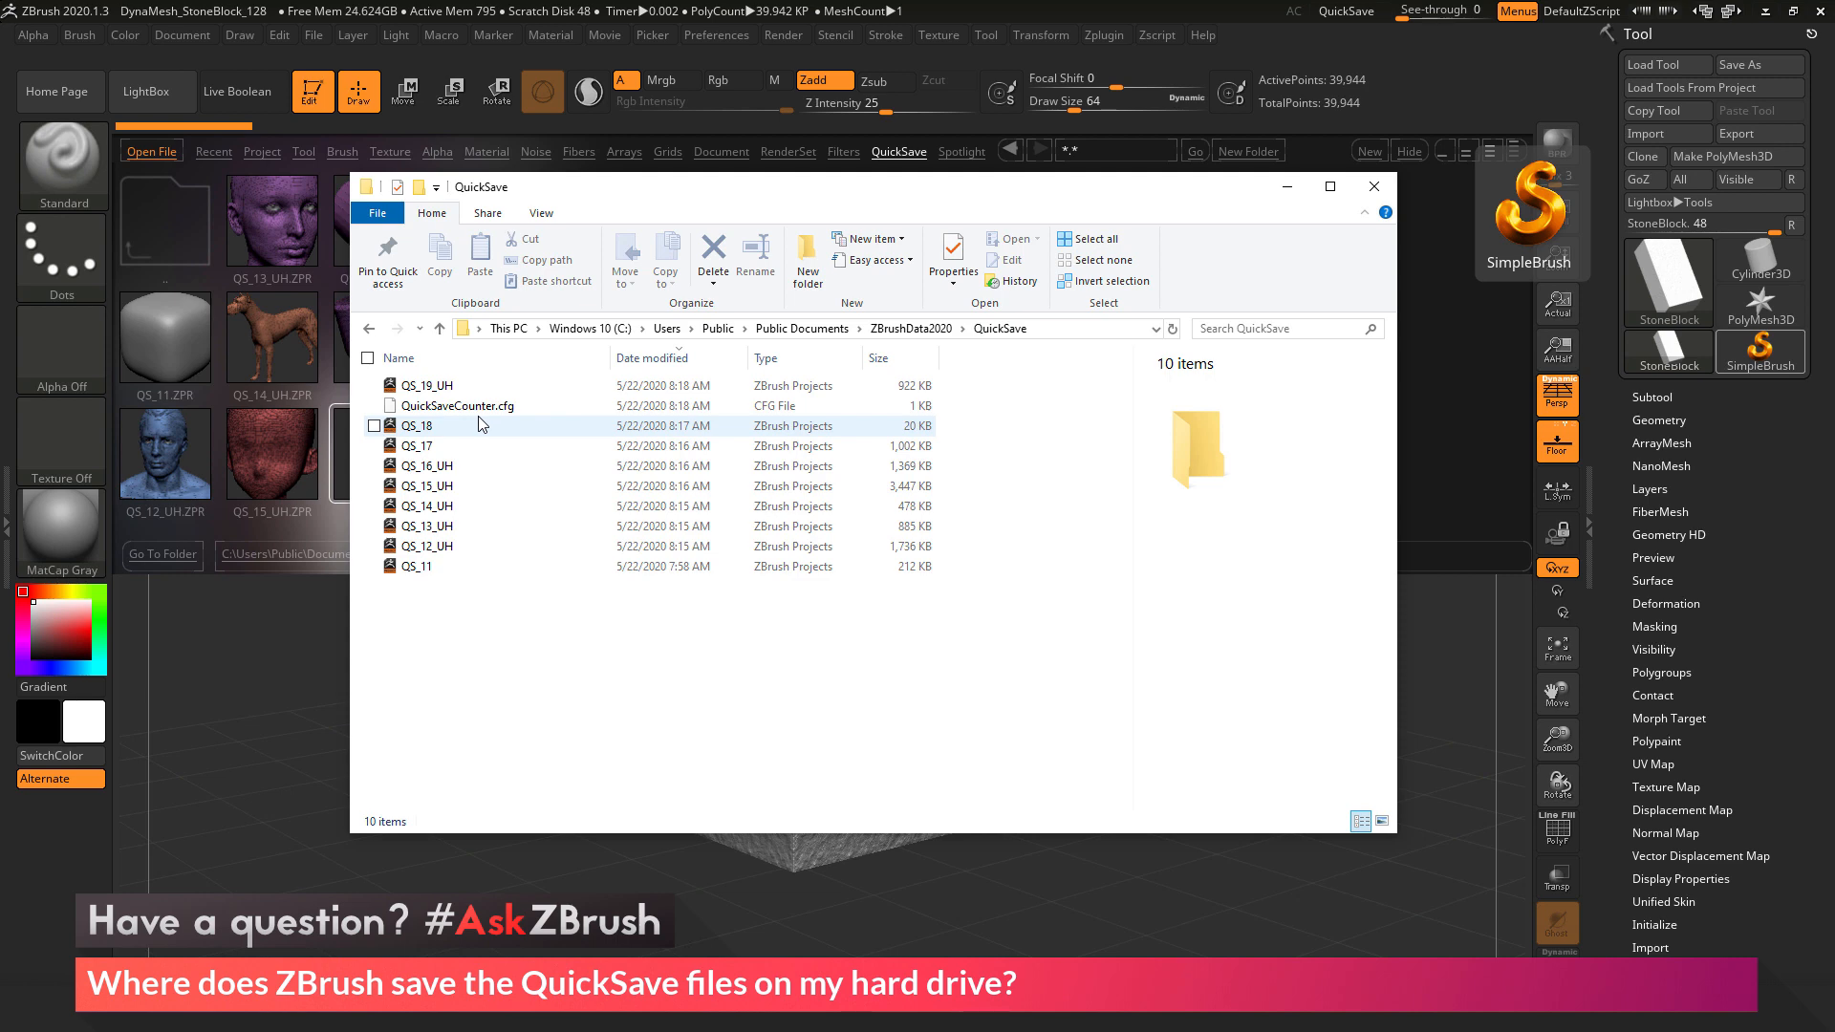
pyautogui.moveTo(481, 425)
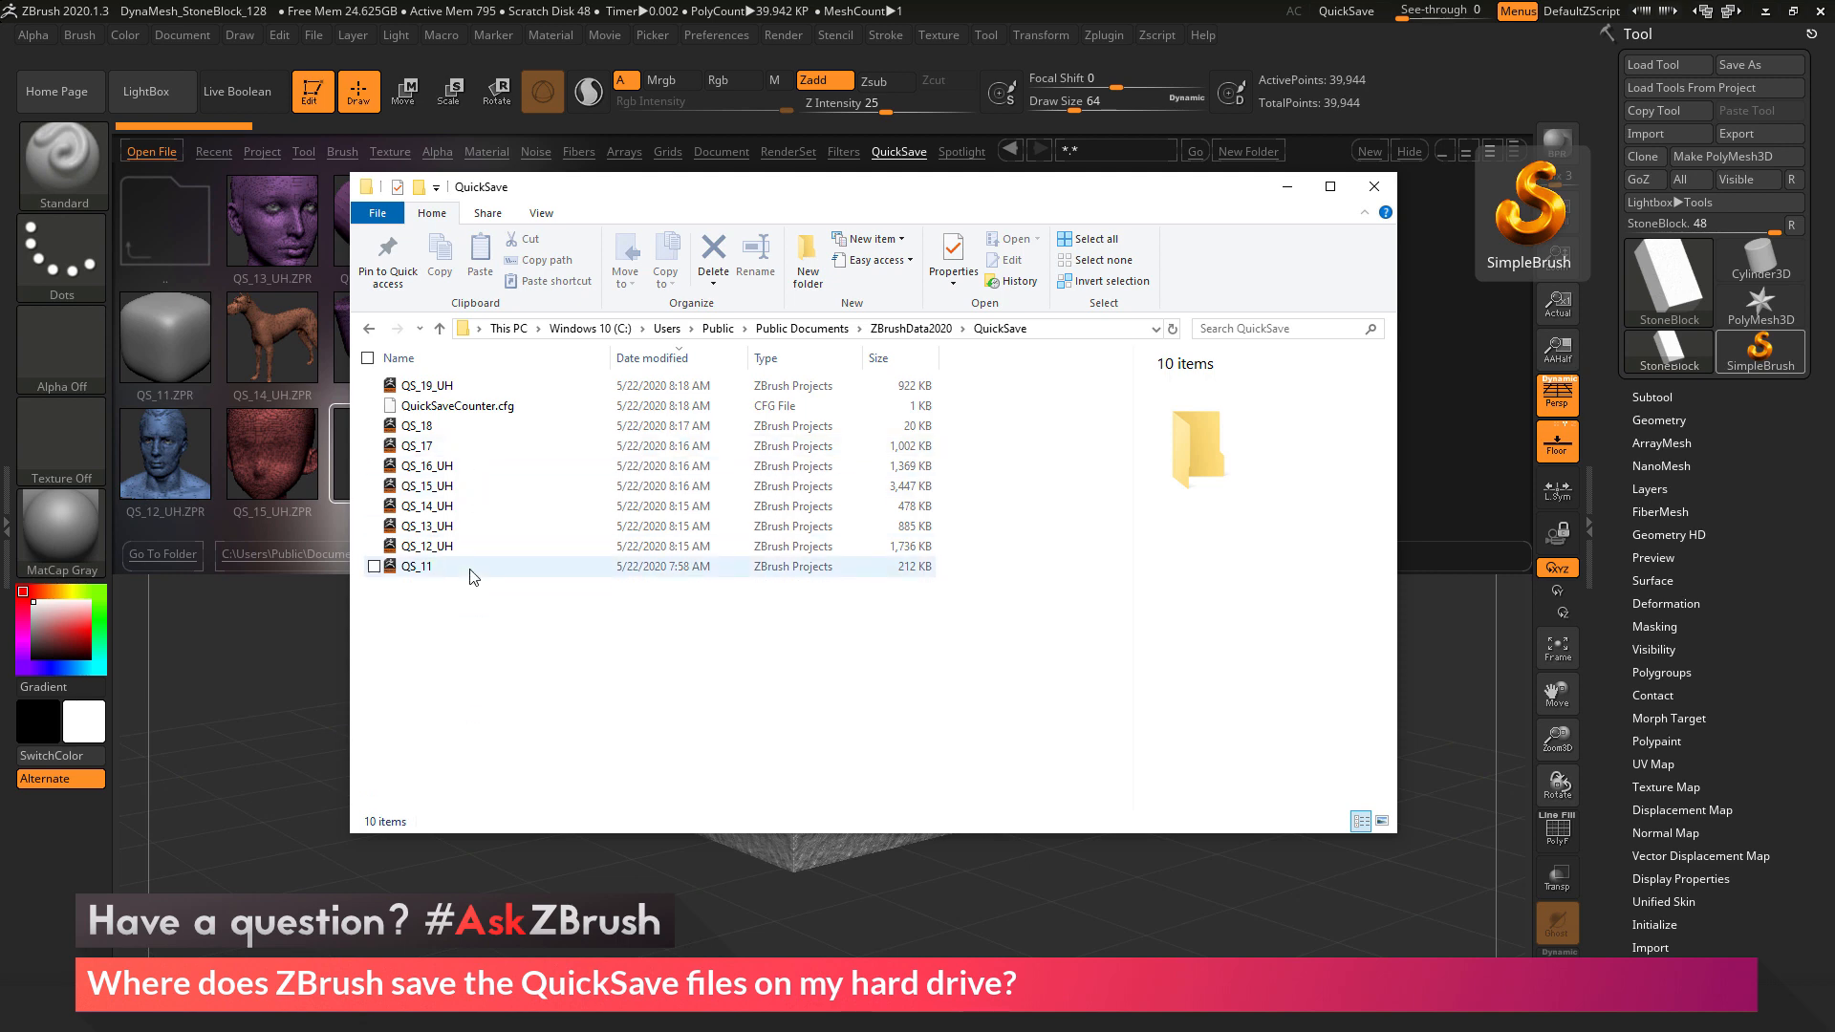
# - Pick out the oldest file QS_11, then move up to the ZBrushData2020 folder
pyautogui.click(508, 652)
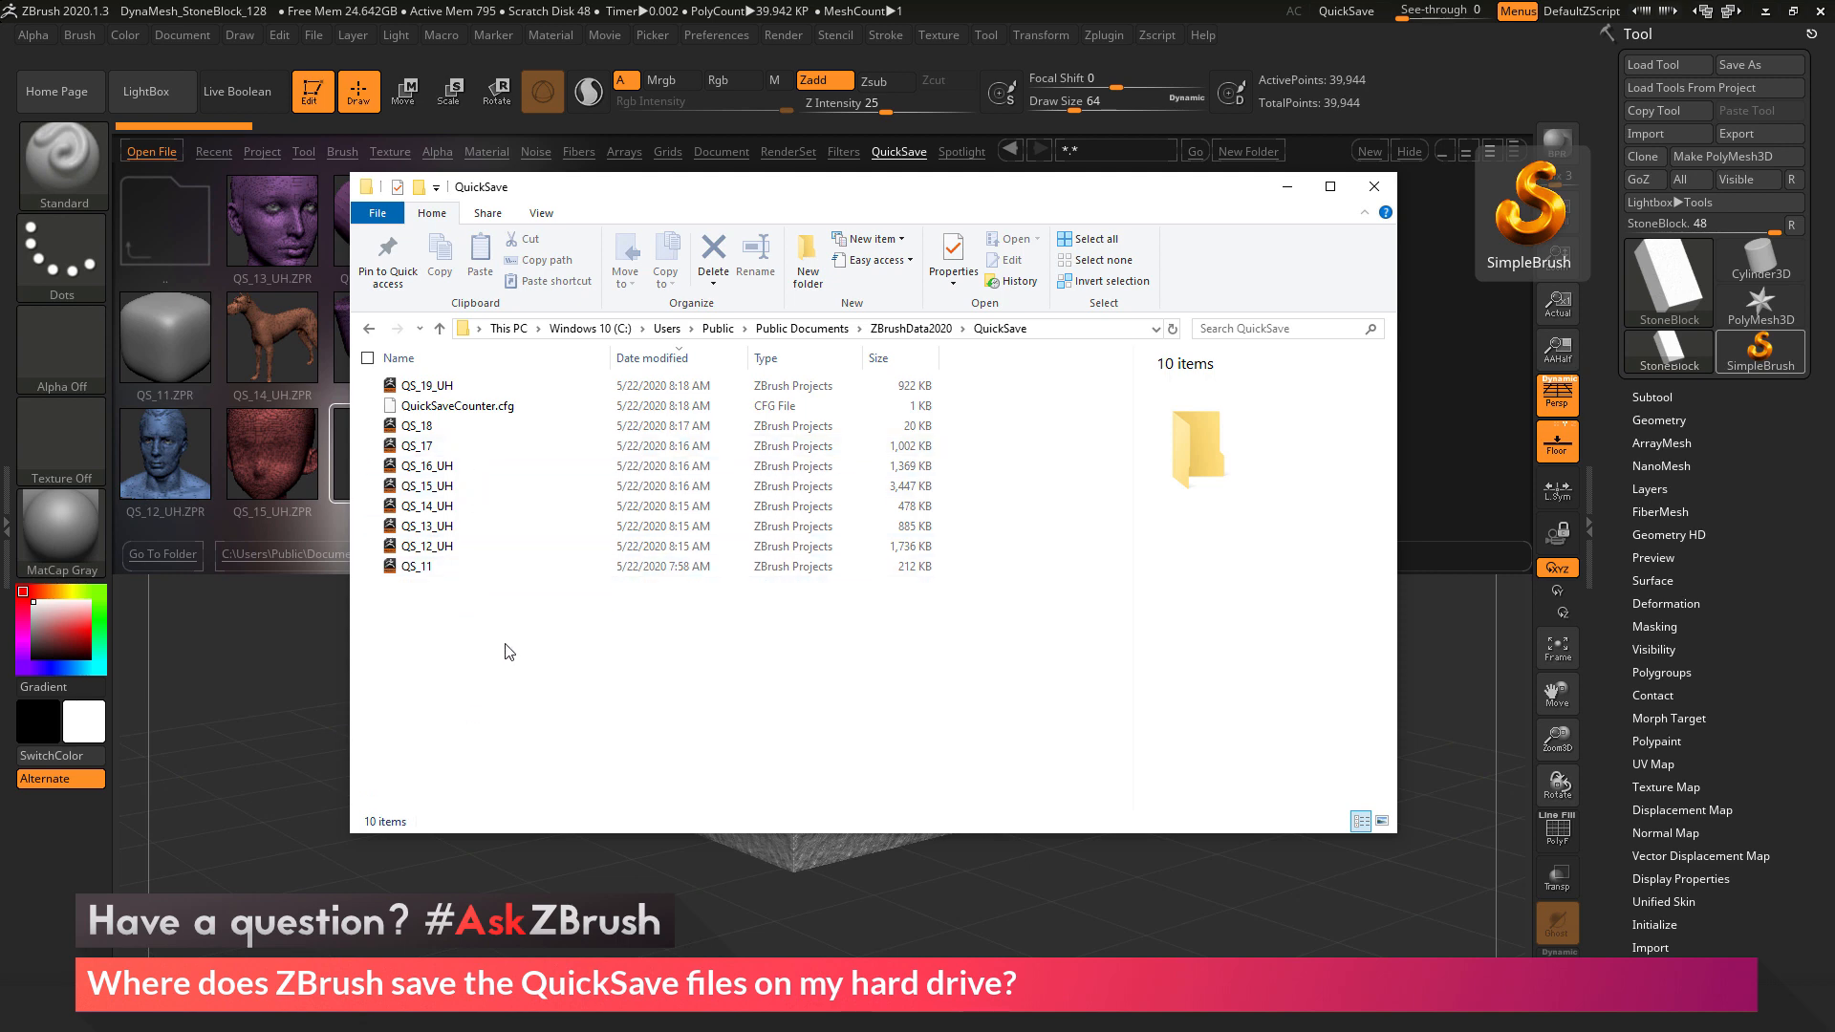
pyautogui.moveTo(622, 655)
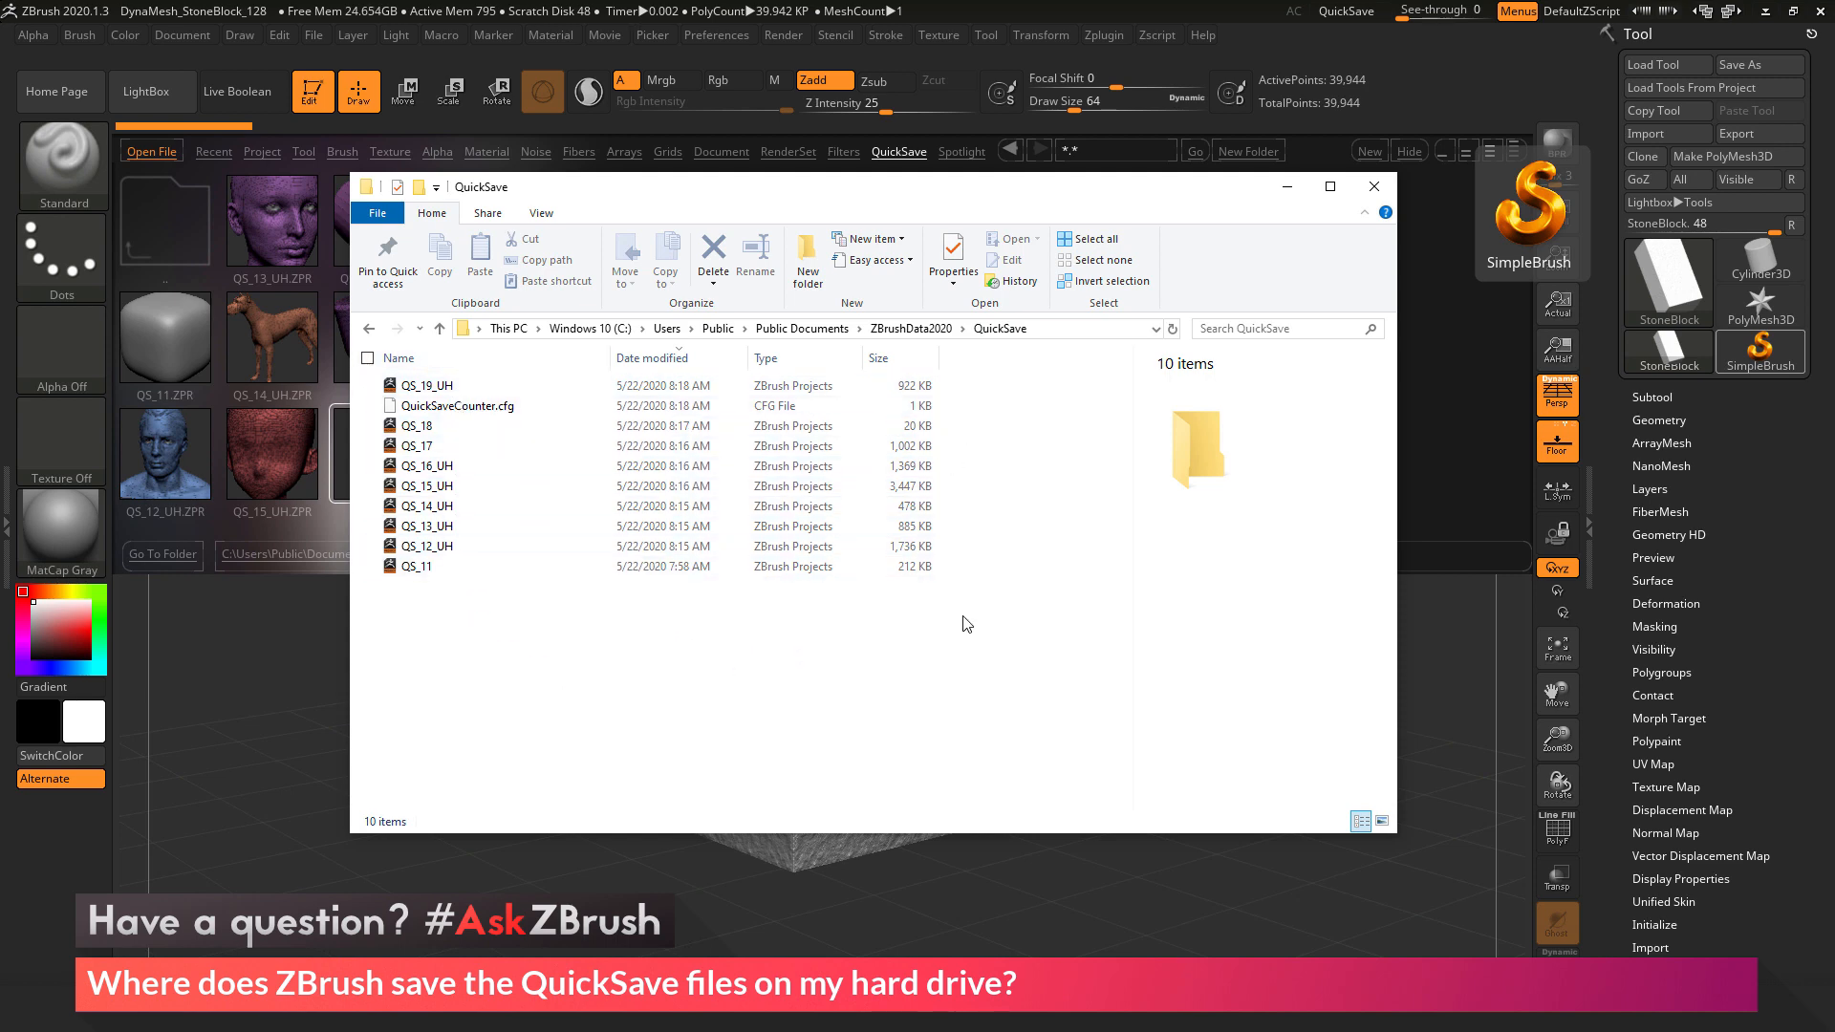
pyautogui.moveTo(939, 385)
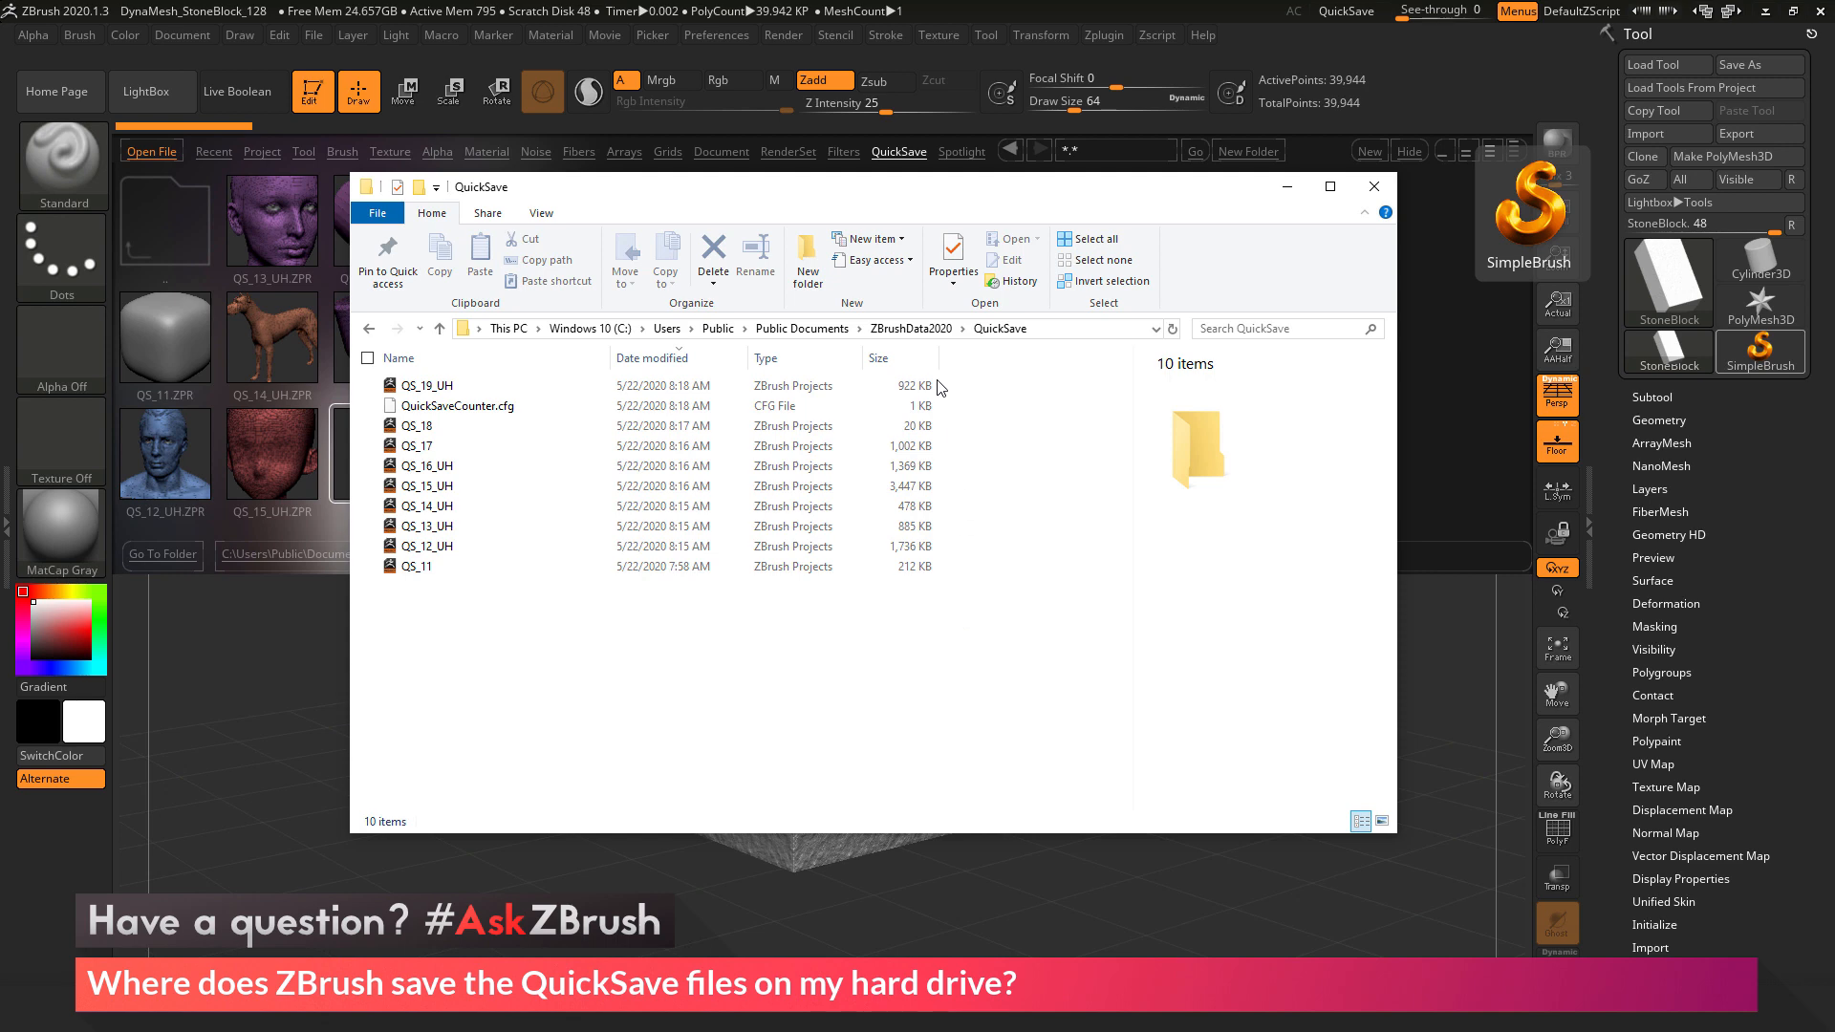
pyautogui.moveTo(627, 679)
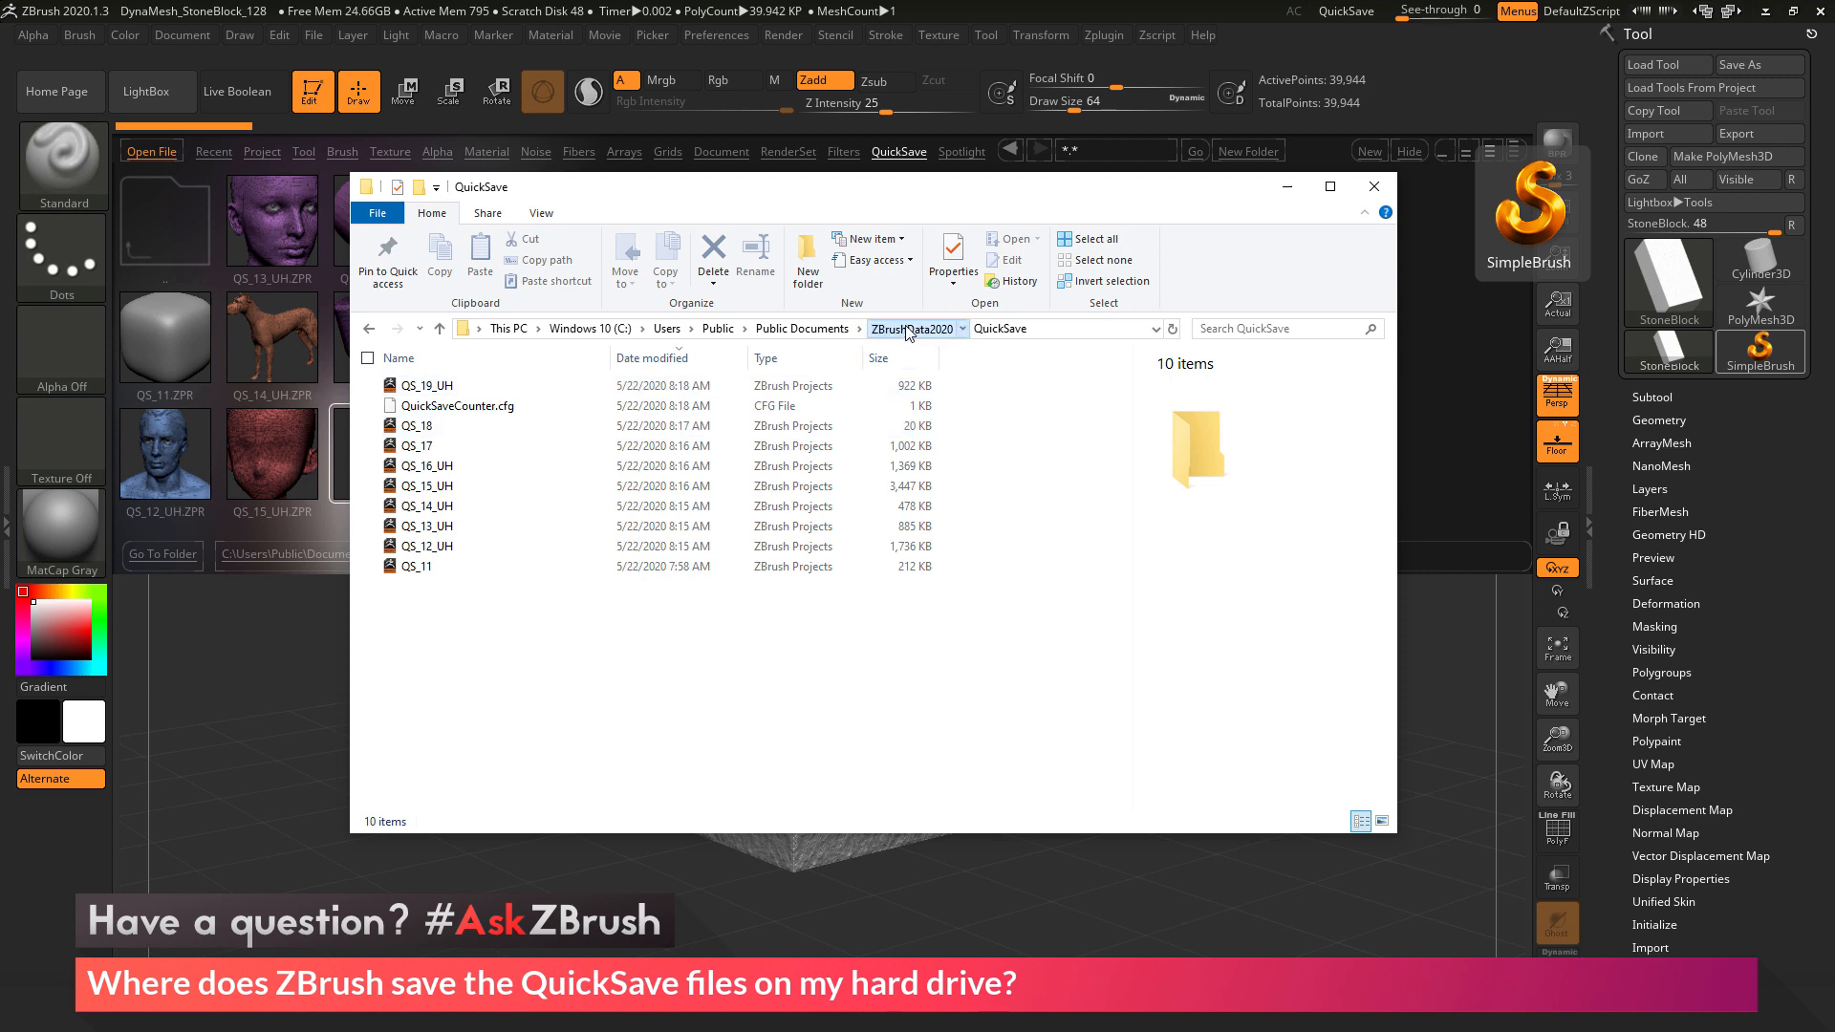
pyautogui.click(910, 329)
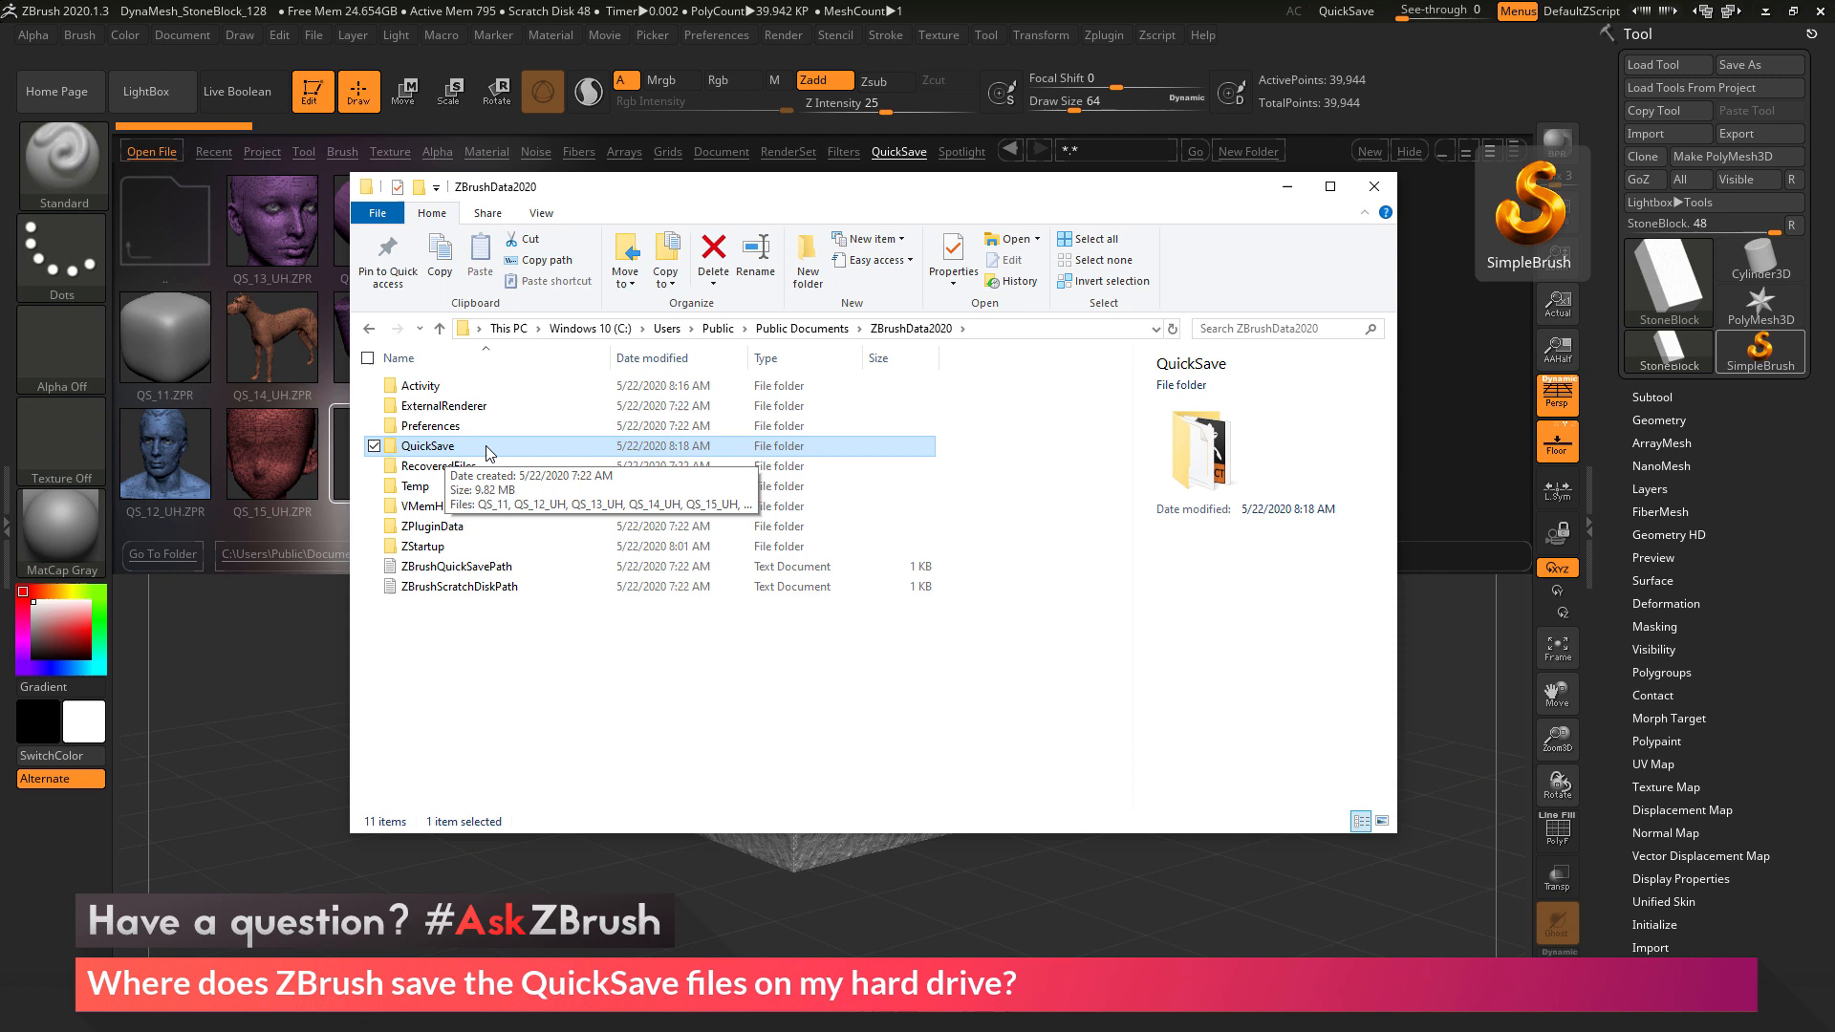
pyautogui.moveTo(516, 727)
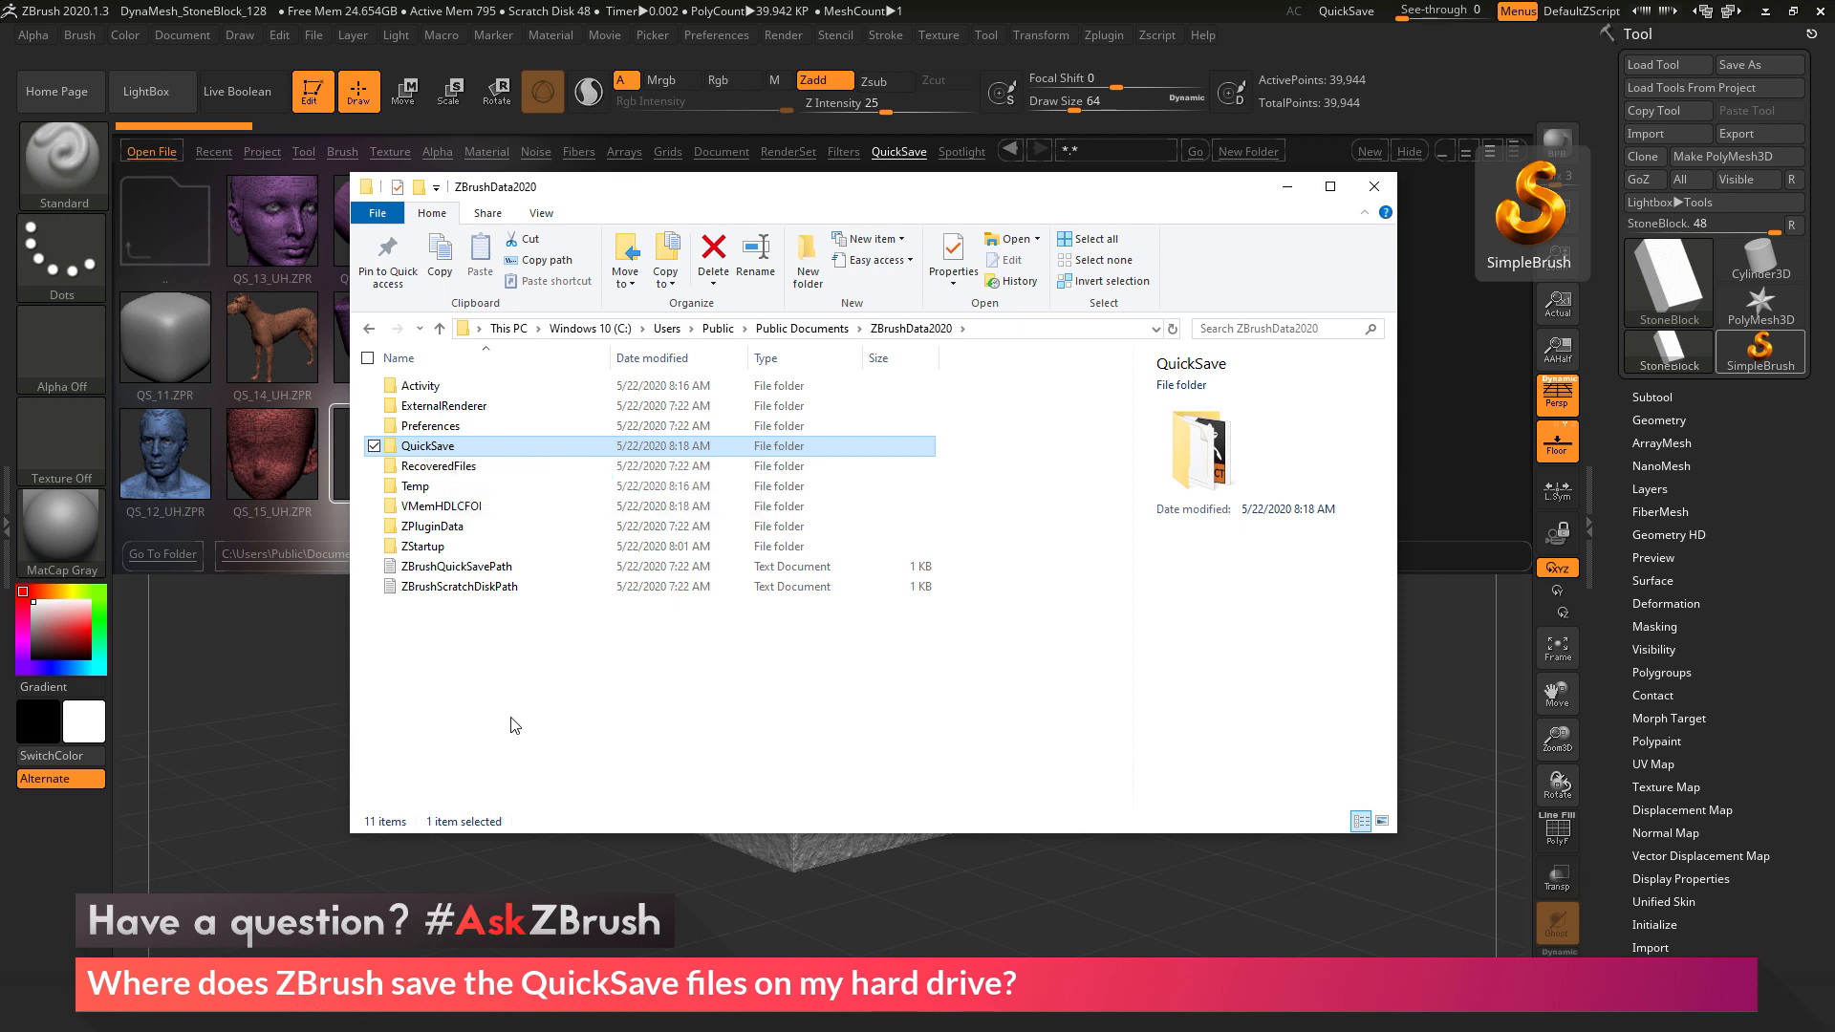
# - Open the ZBrushQuickSavePath text file from ZBrushData2020 in Notepad
pyautogui.click(457, 566)
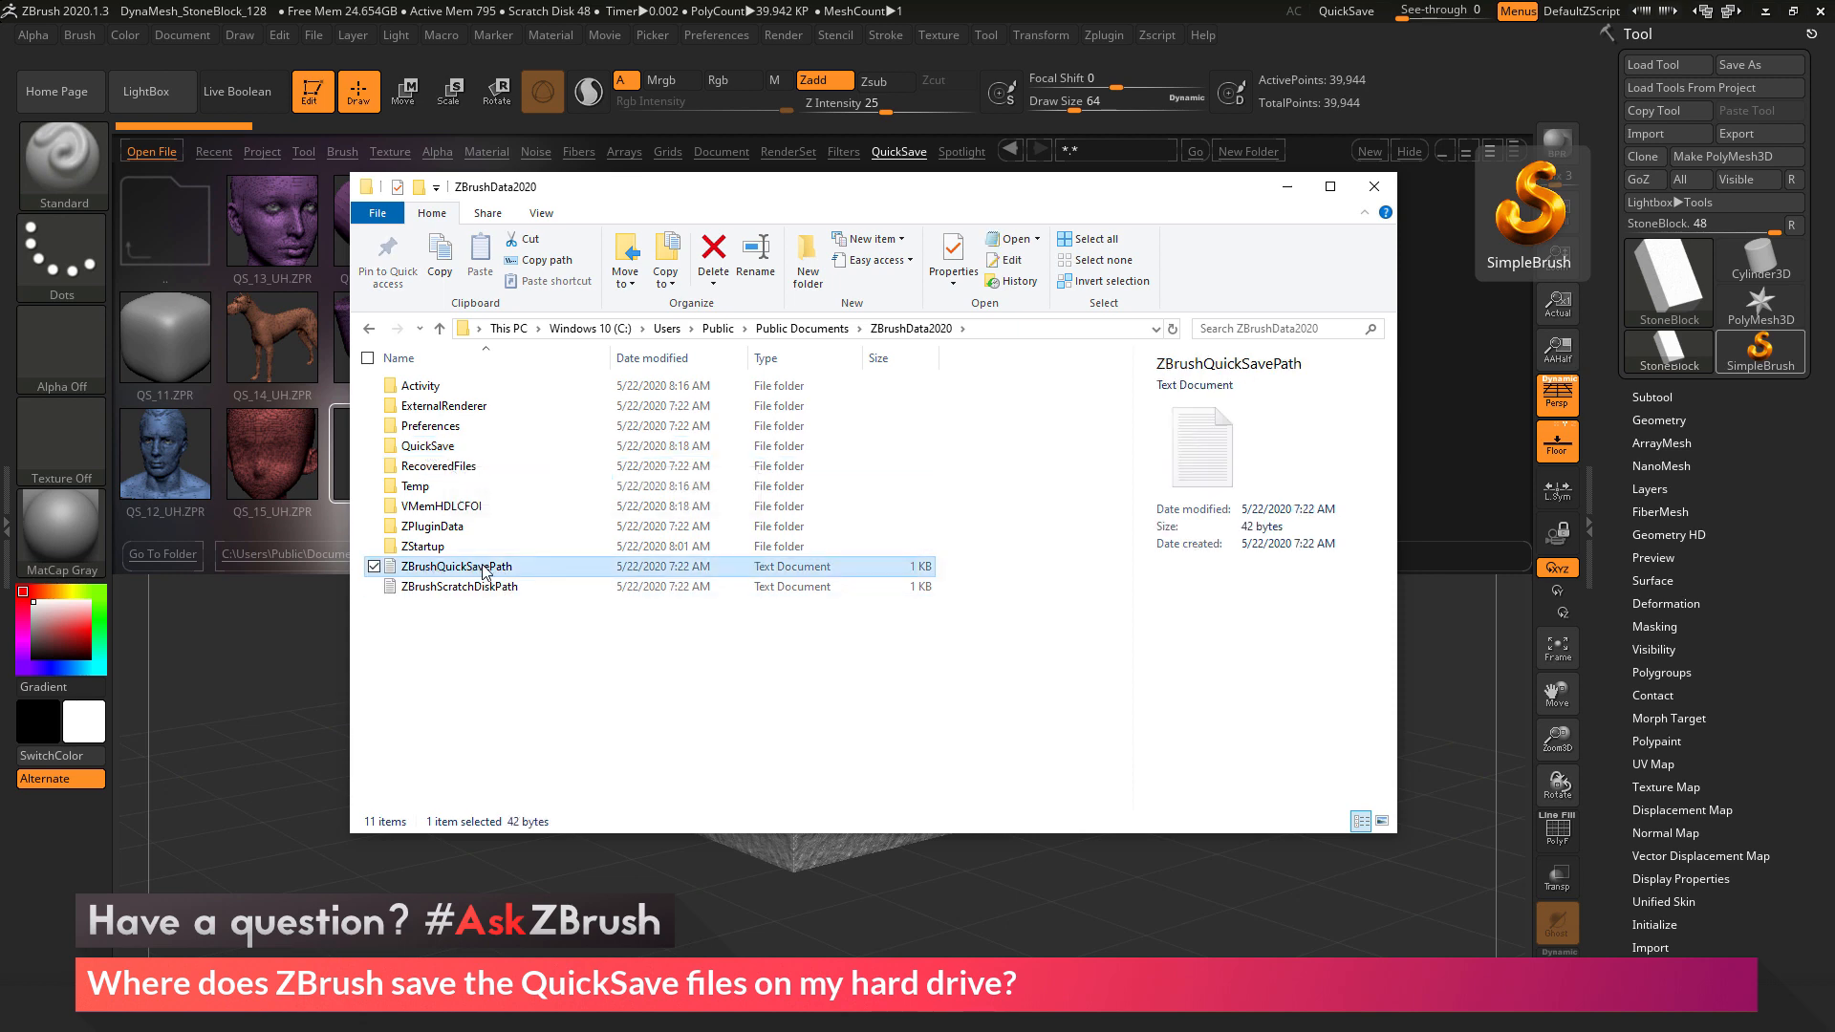
pyautogui.moveTo(638, 713)
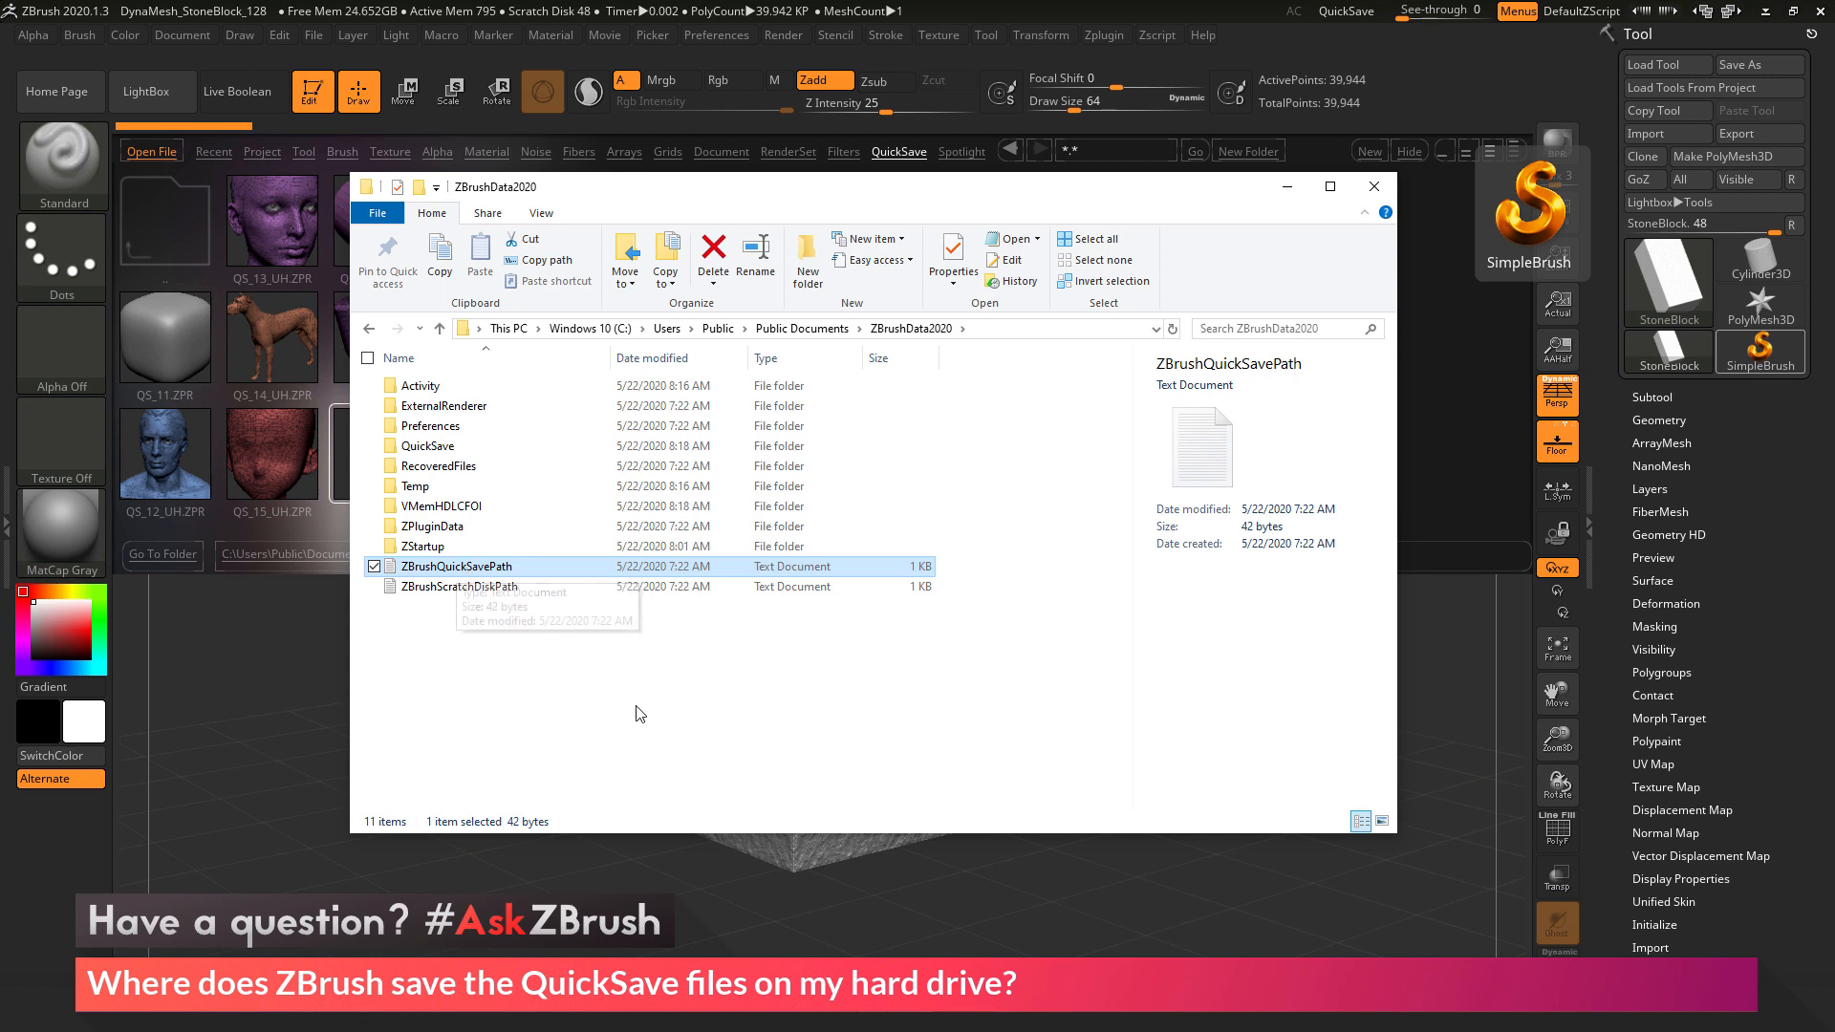
pyautogui.moveTo(509, 570)
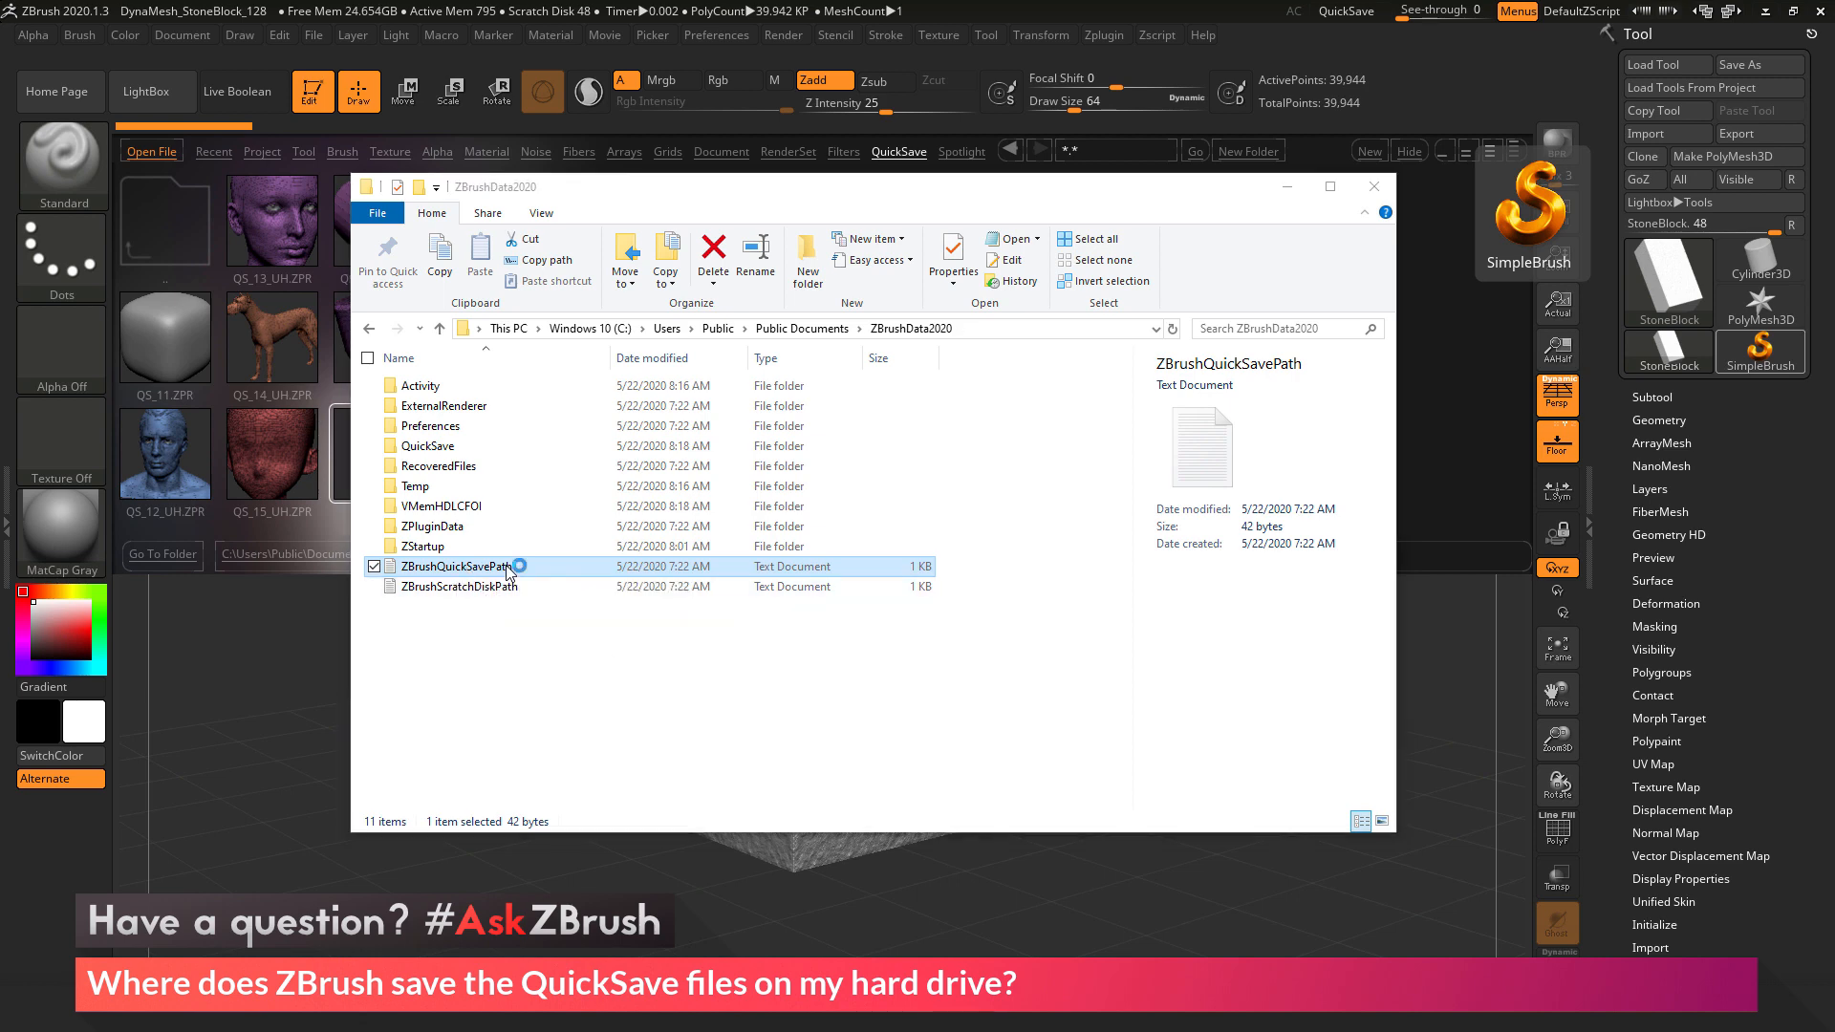
pyautogui.doubleClick(455, 566)
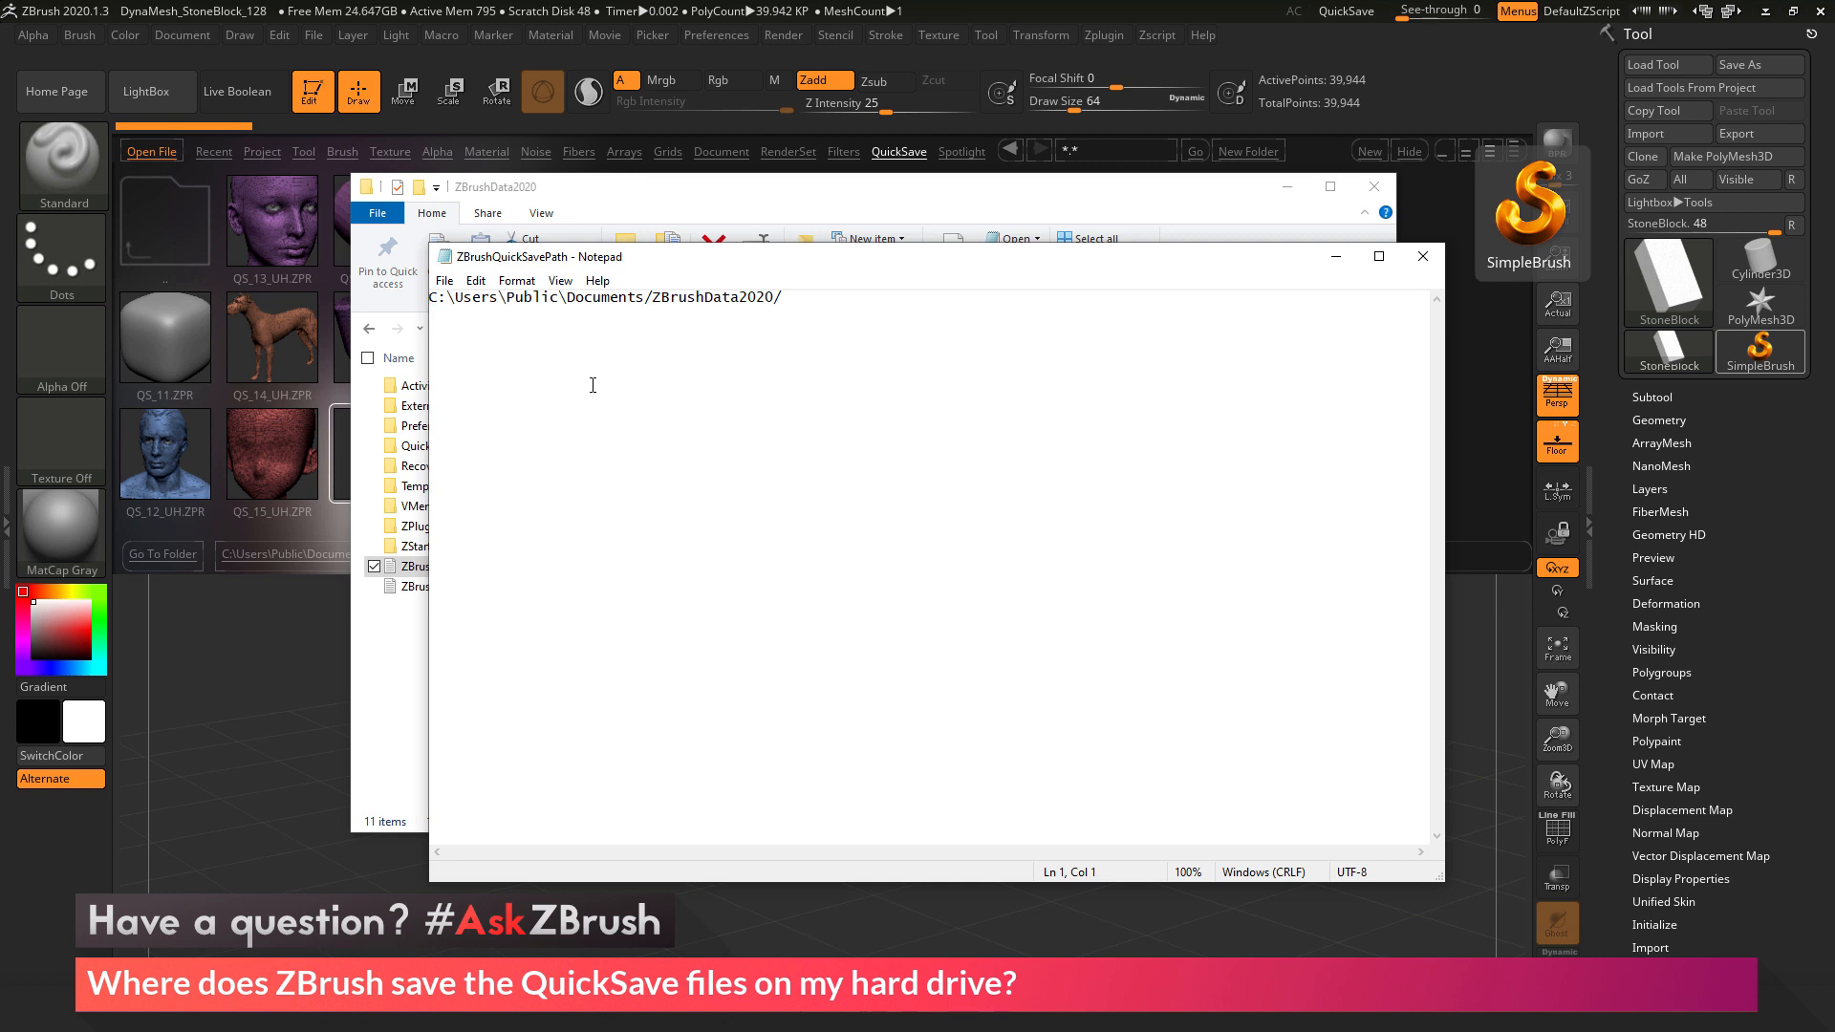
pyautogui.moveTo(820, 306)
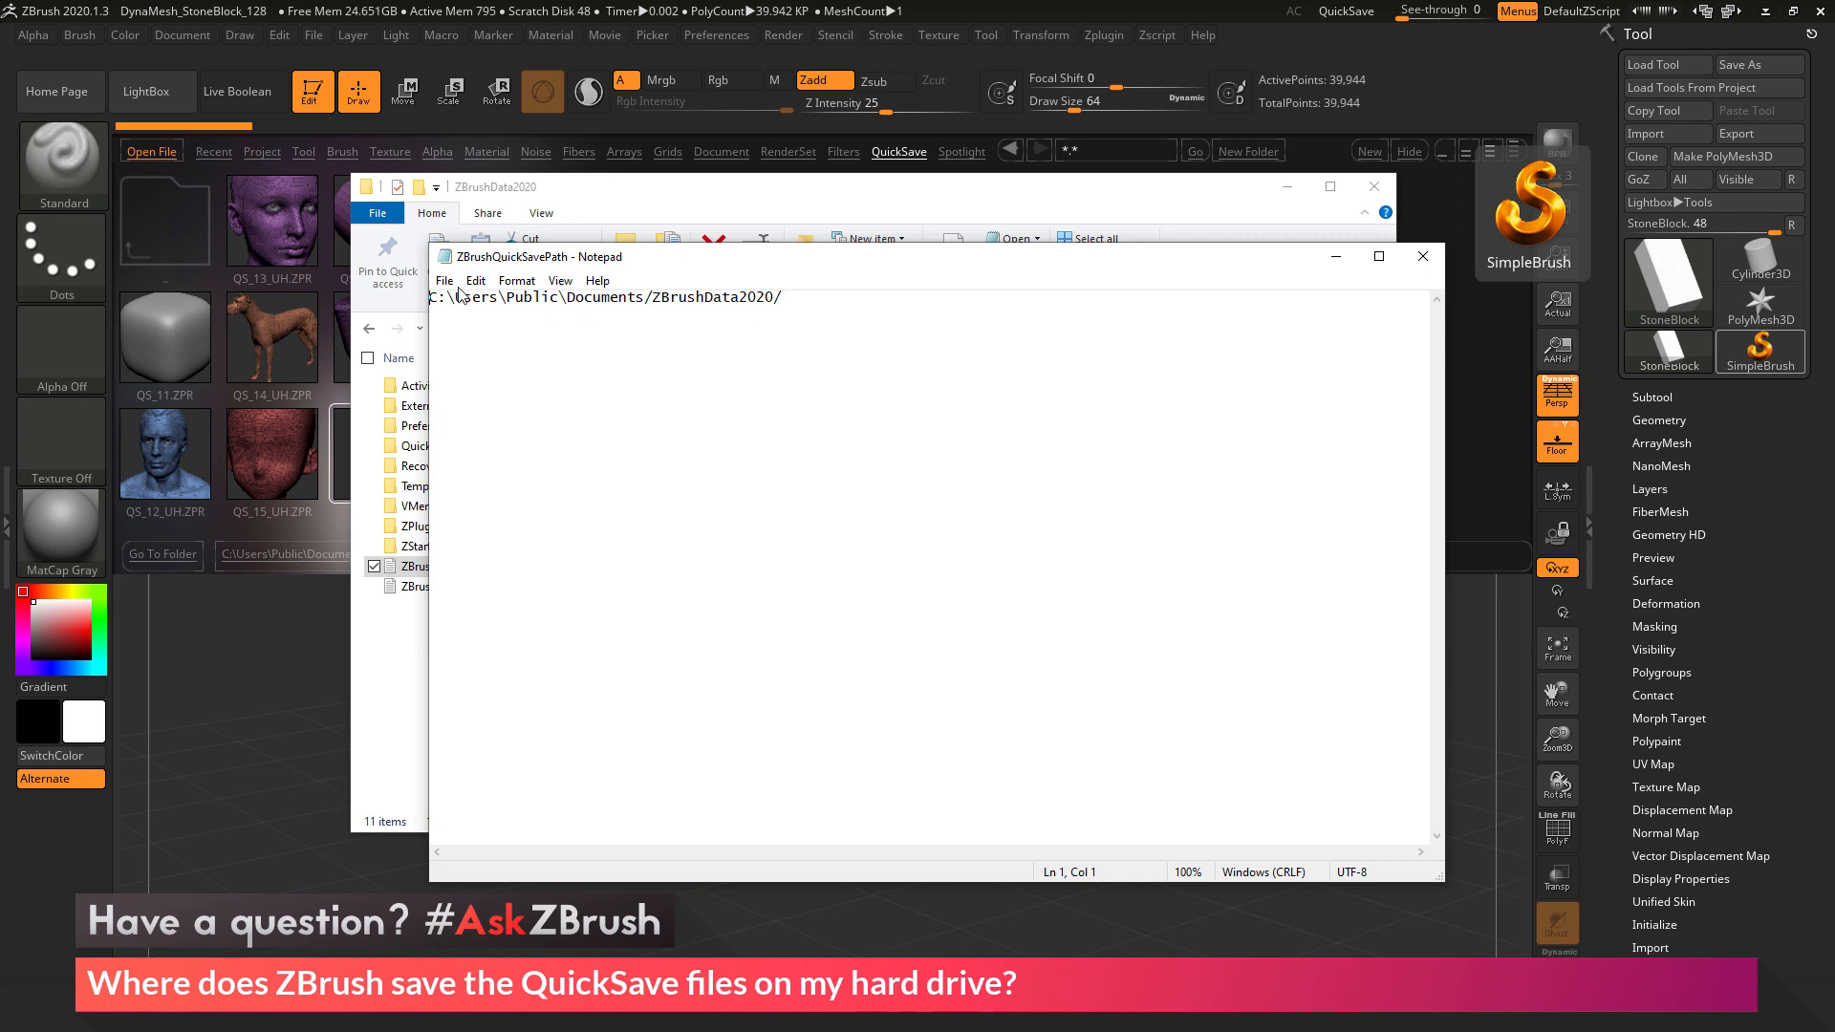
# - Check the stored ZBrushData2020 path in the note and close Notepad
pyautogui.click(443, 279)
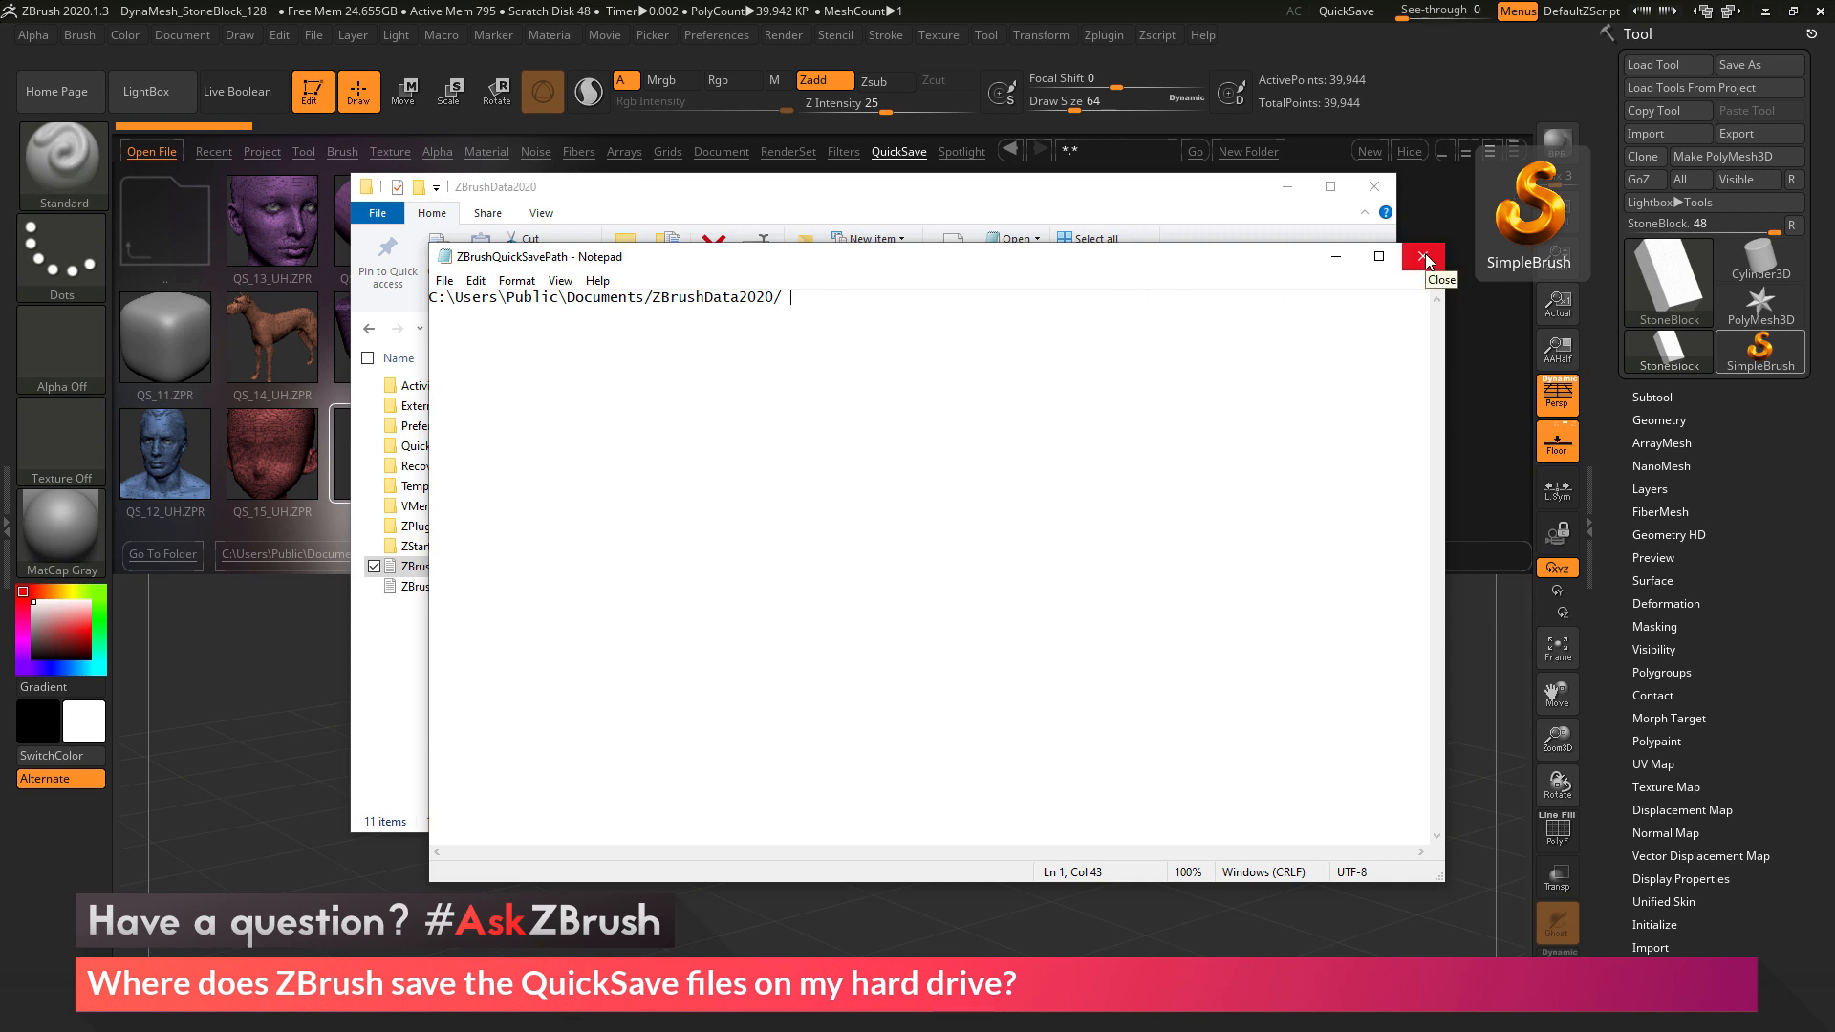
pyautogui.click(1424, 256)
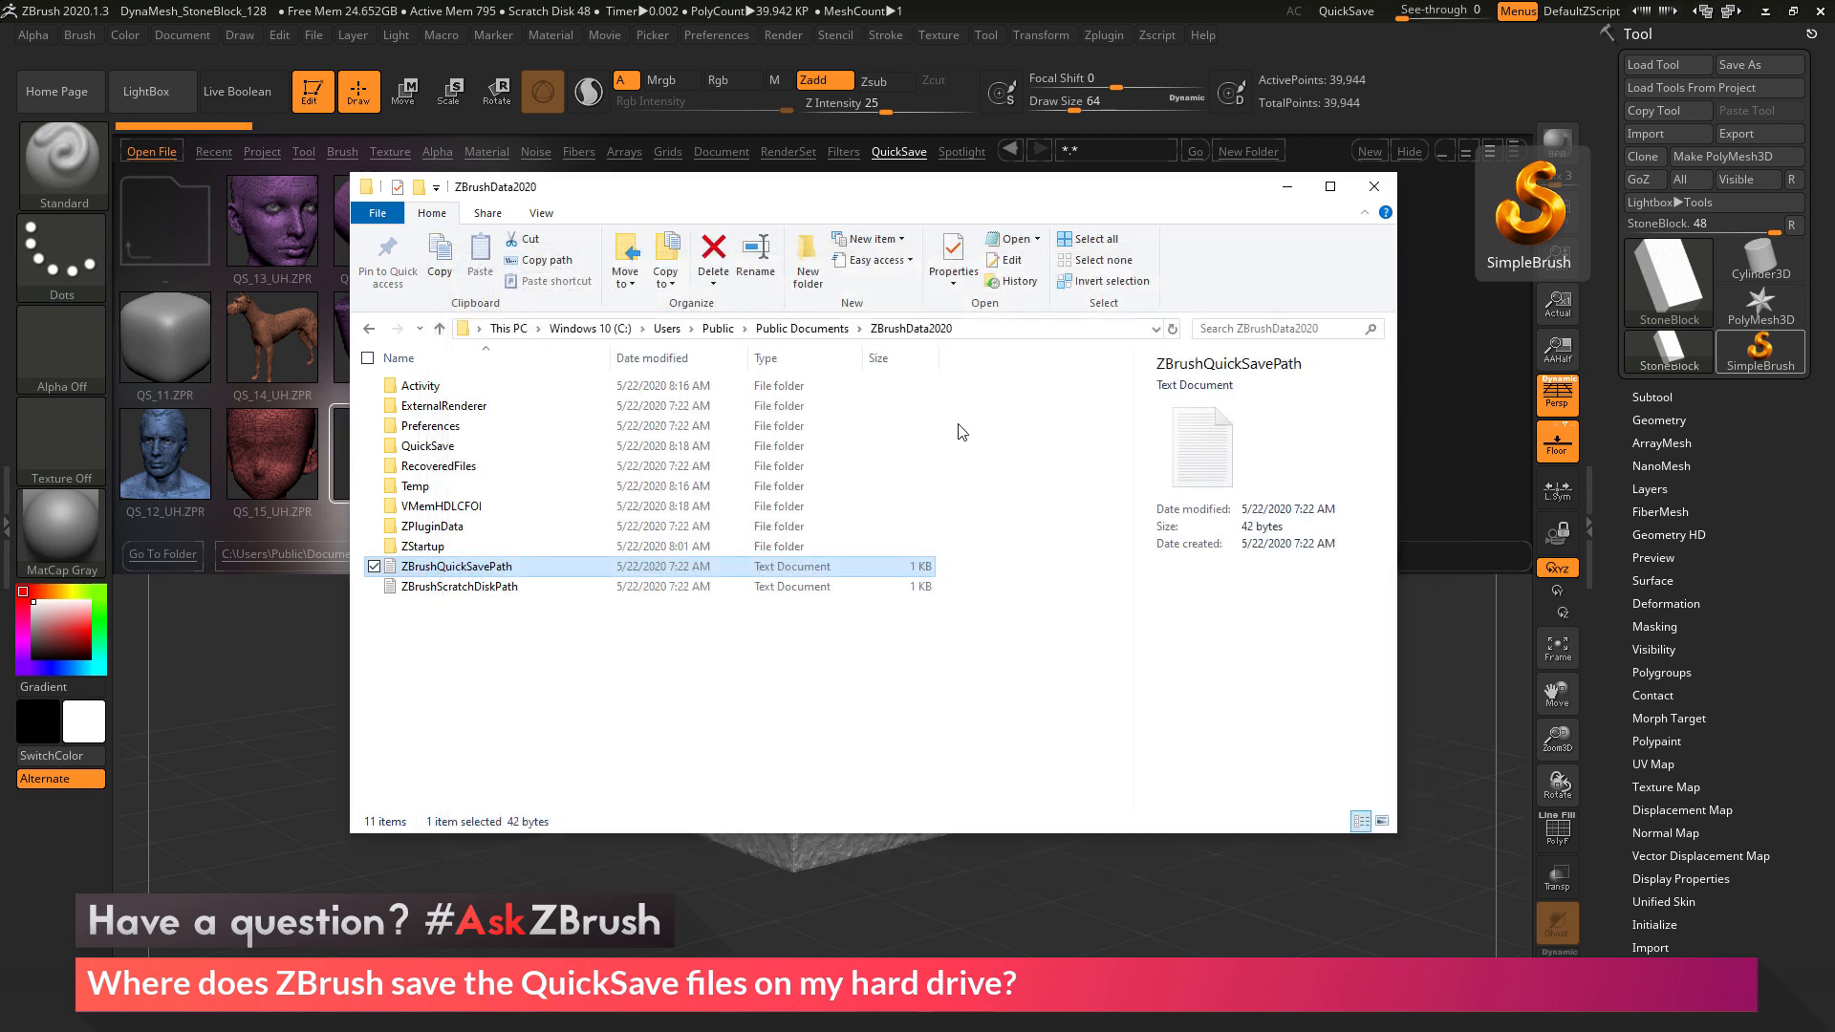
# - View the QS .ZPR files inside the QuickSave folder, then close the Explorer window
pyautogui.doubleClick(428, 445)
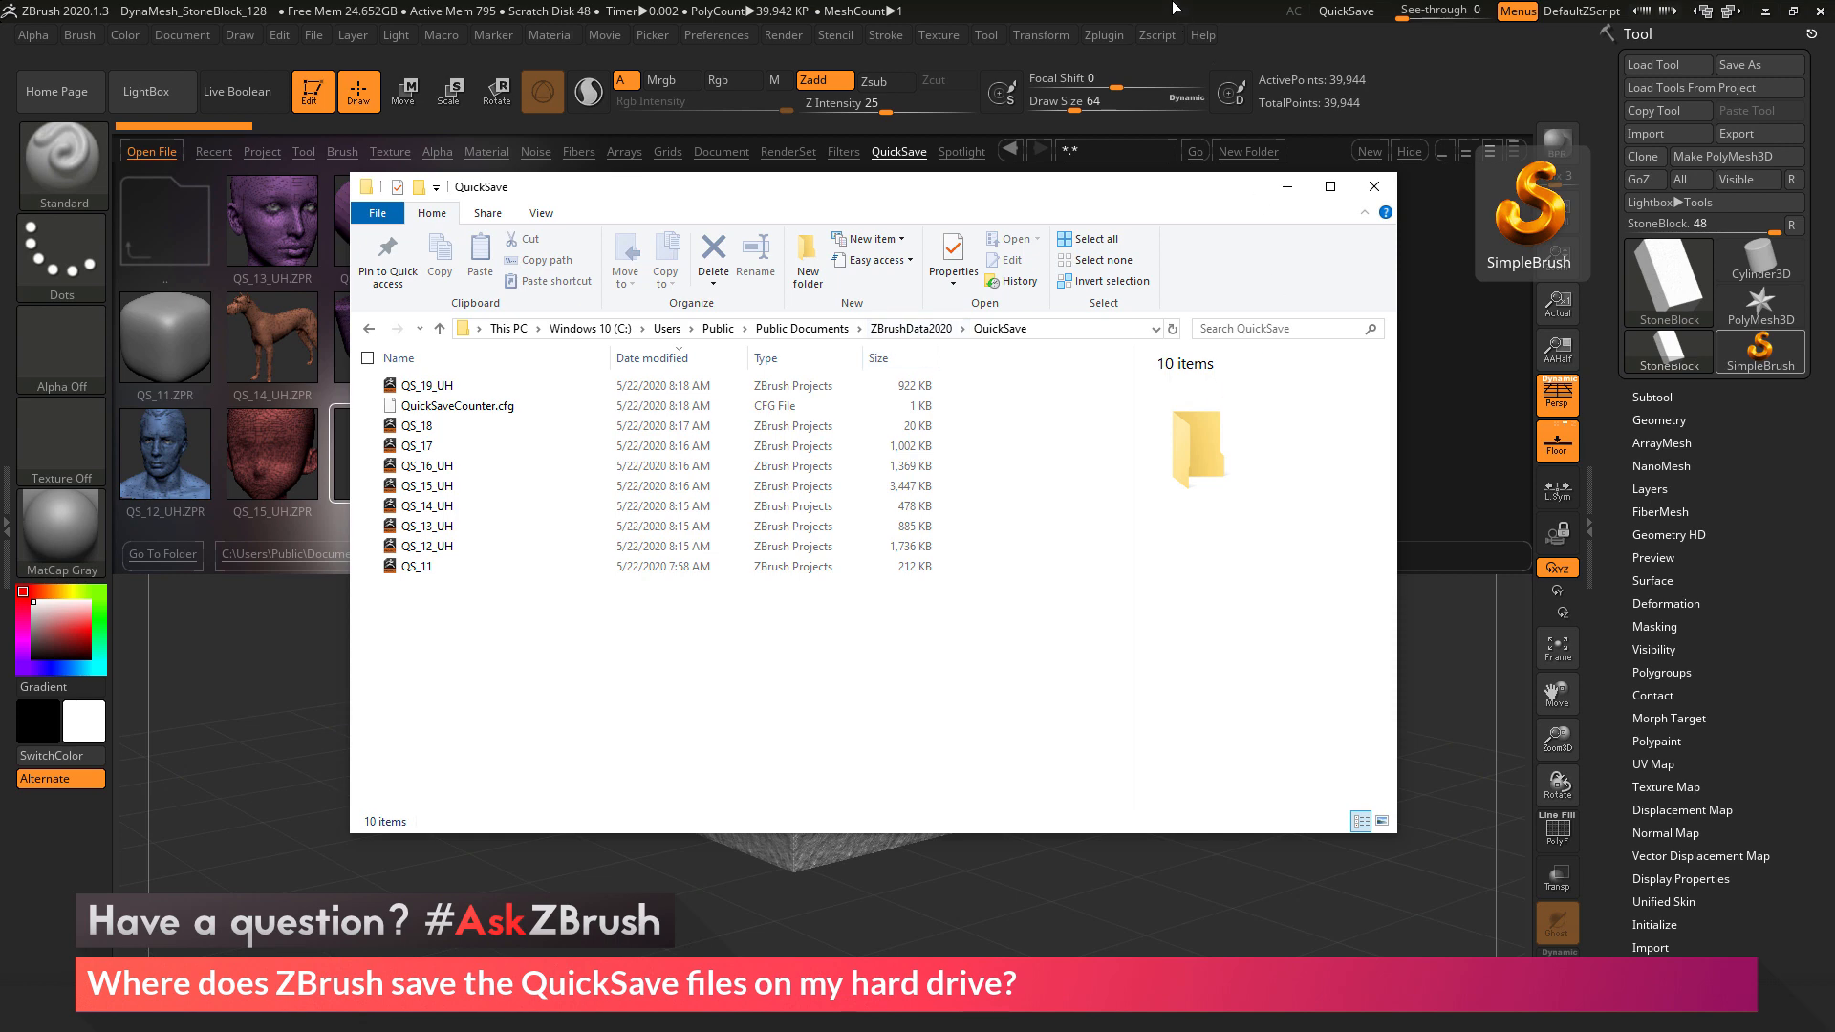
pyautogui.click(717, 35)
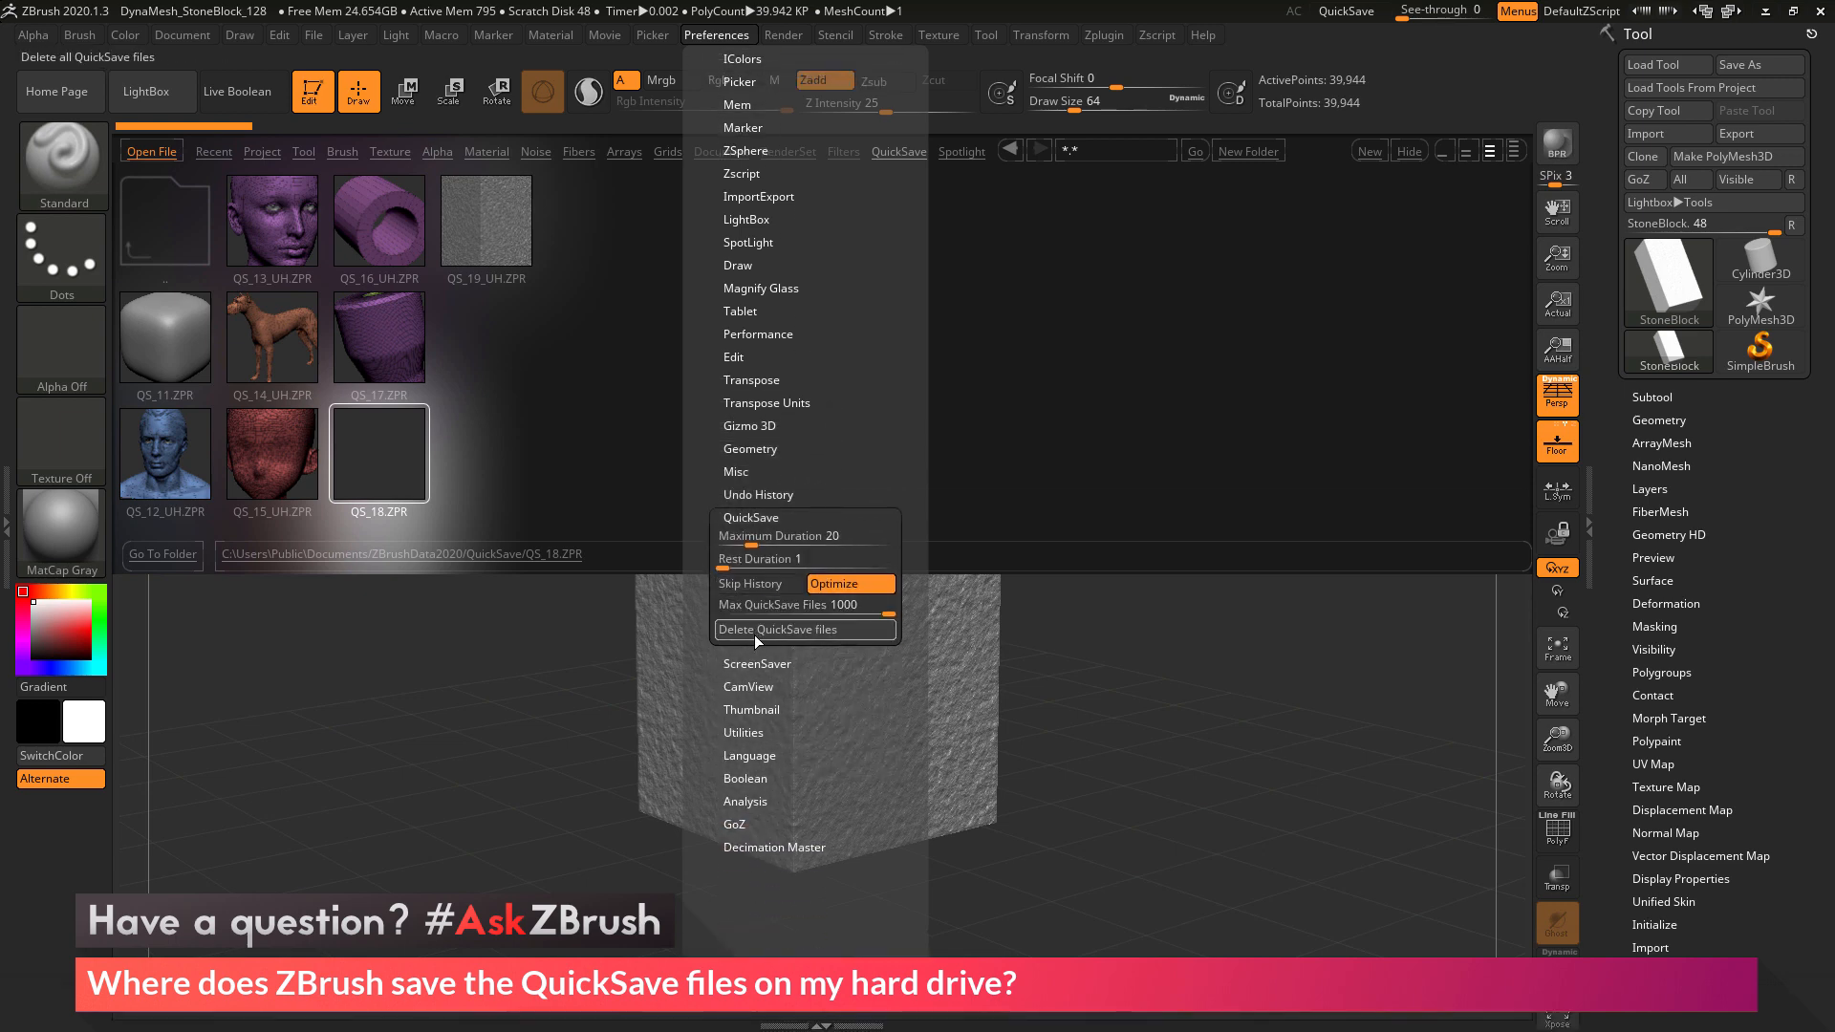
pyautogui.moveTo(819, 637)
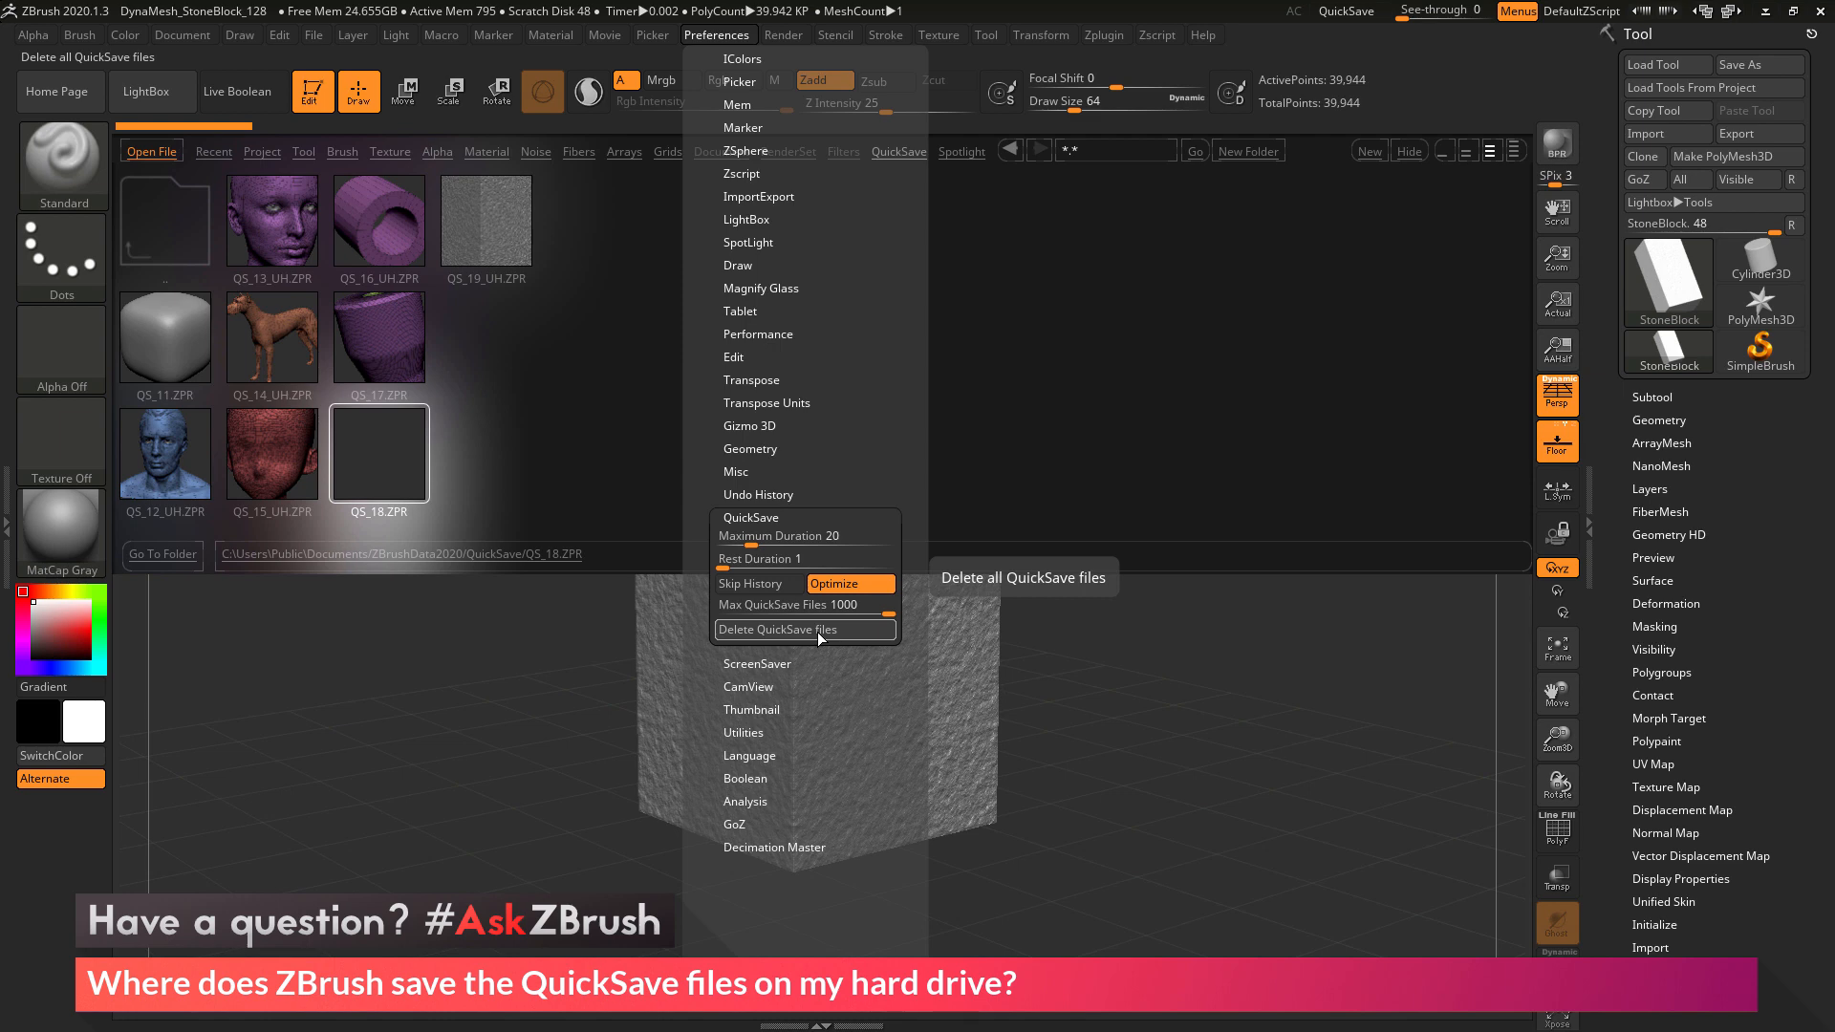
pyautogui.moveTo(780, 633)
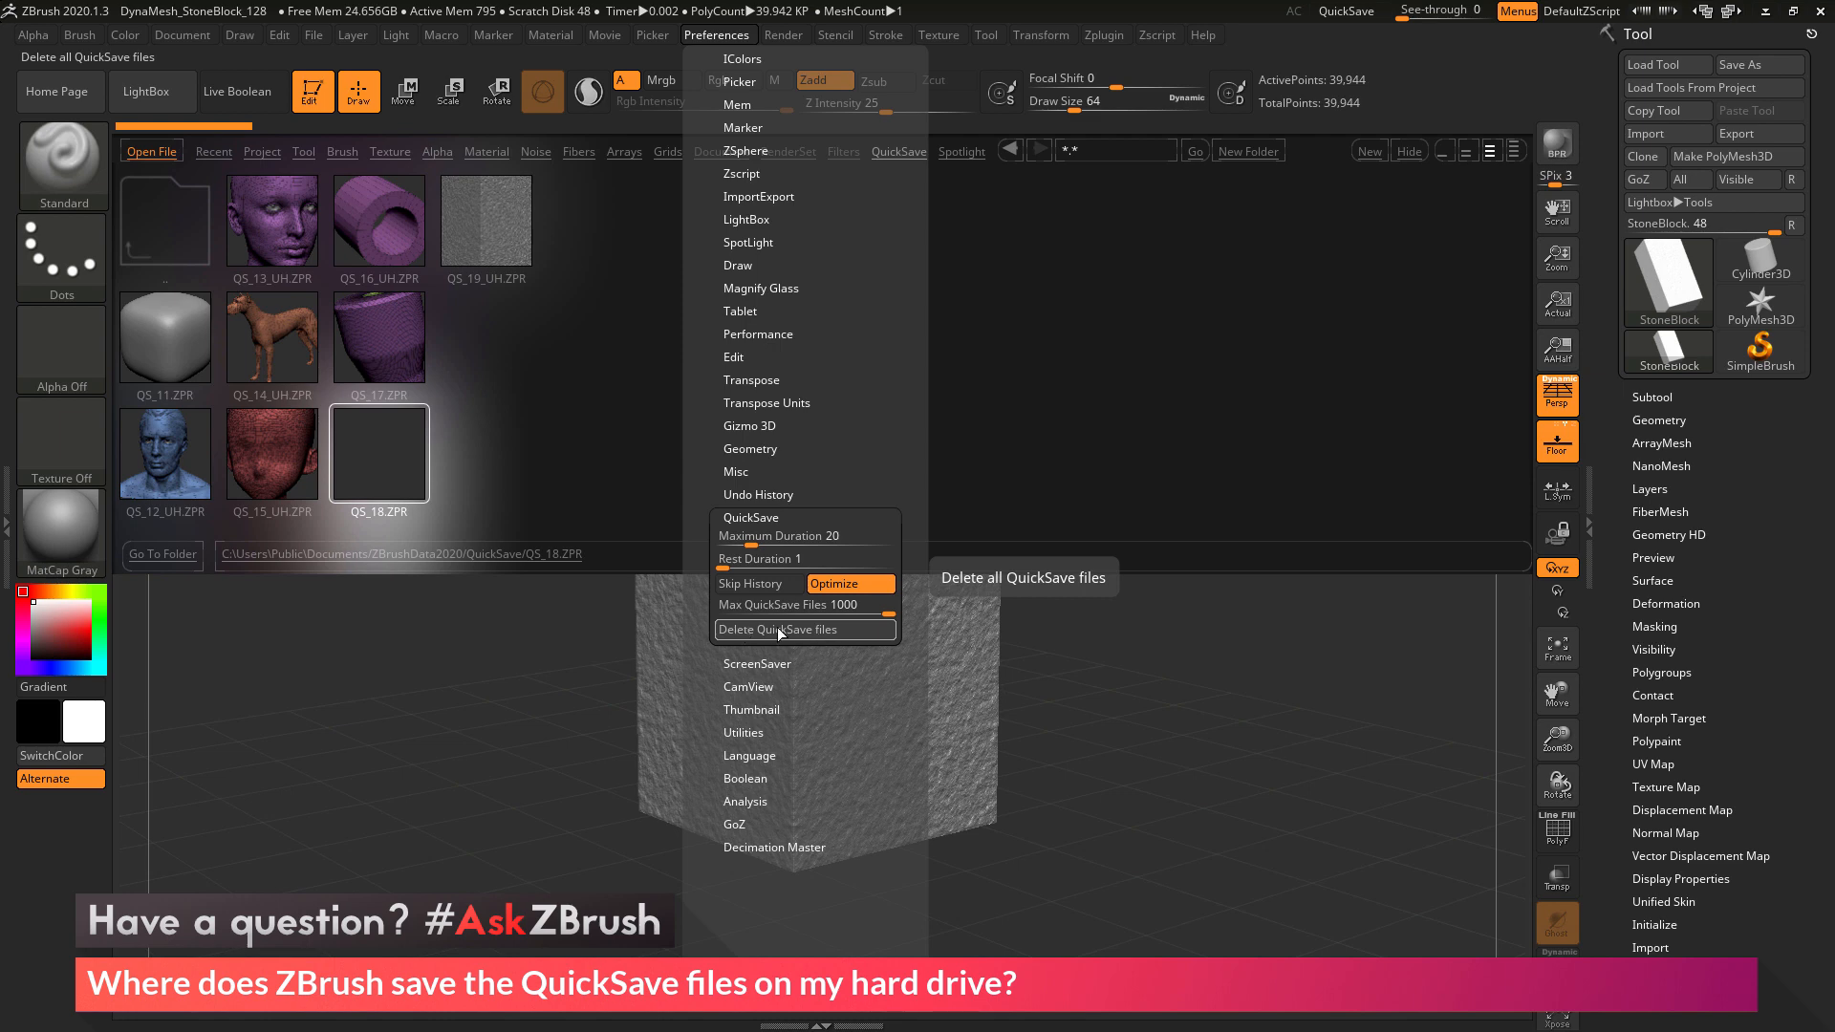
pyautogui.moveTo(820, 604)
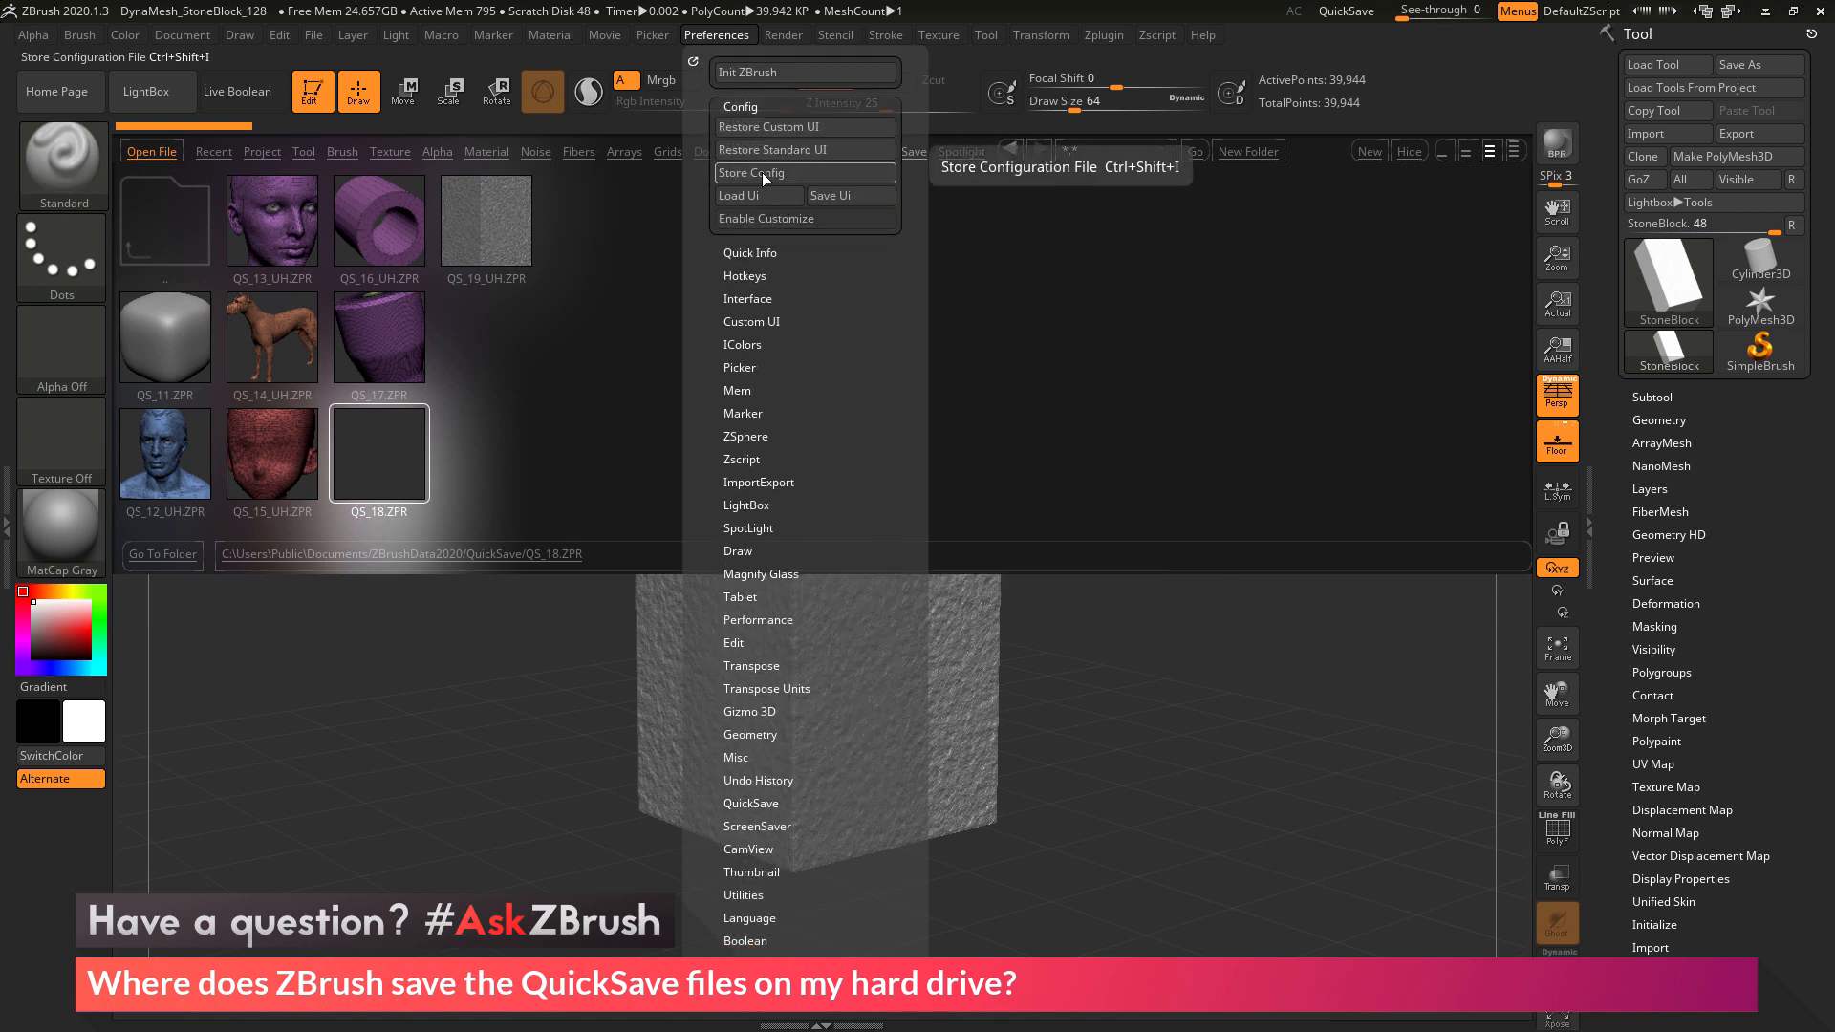
pyautogui.moveTo(862, 470)
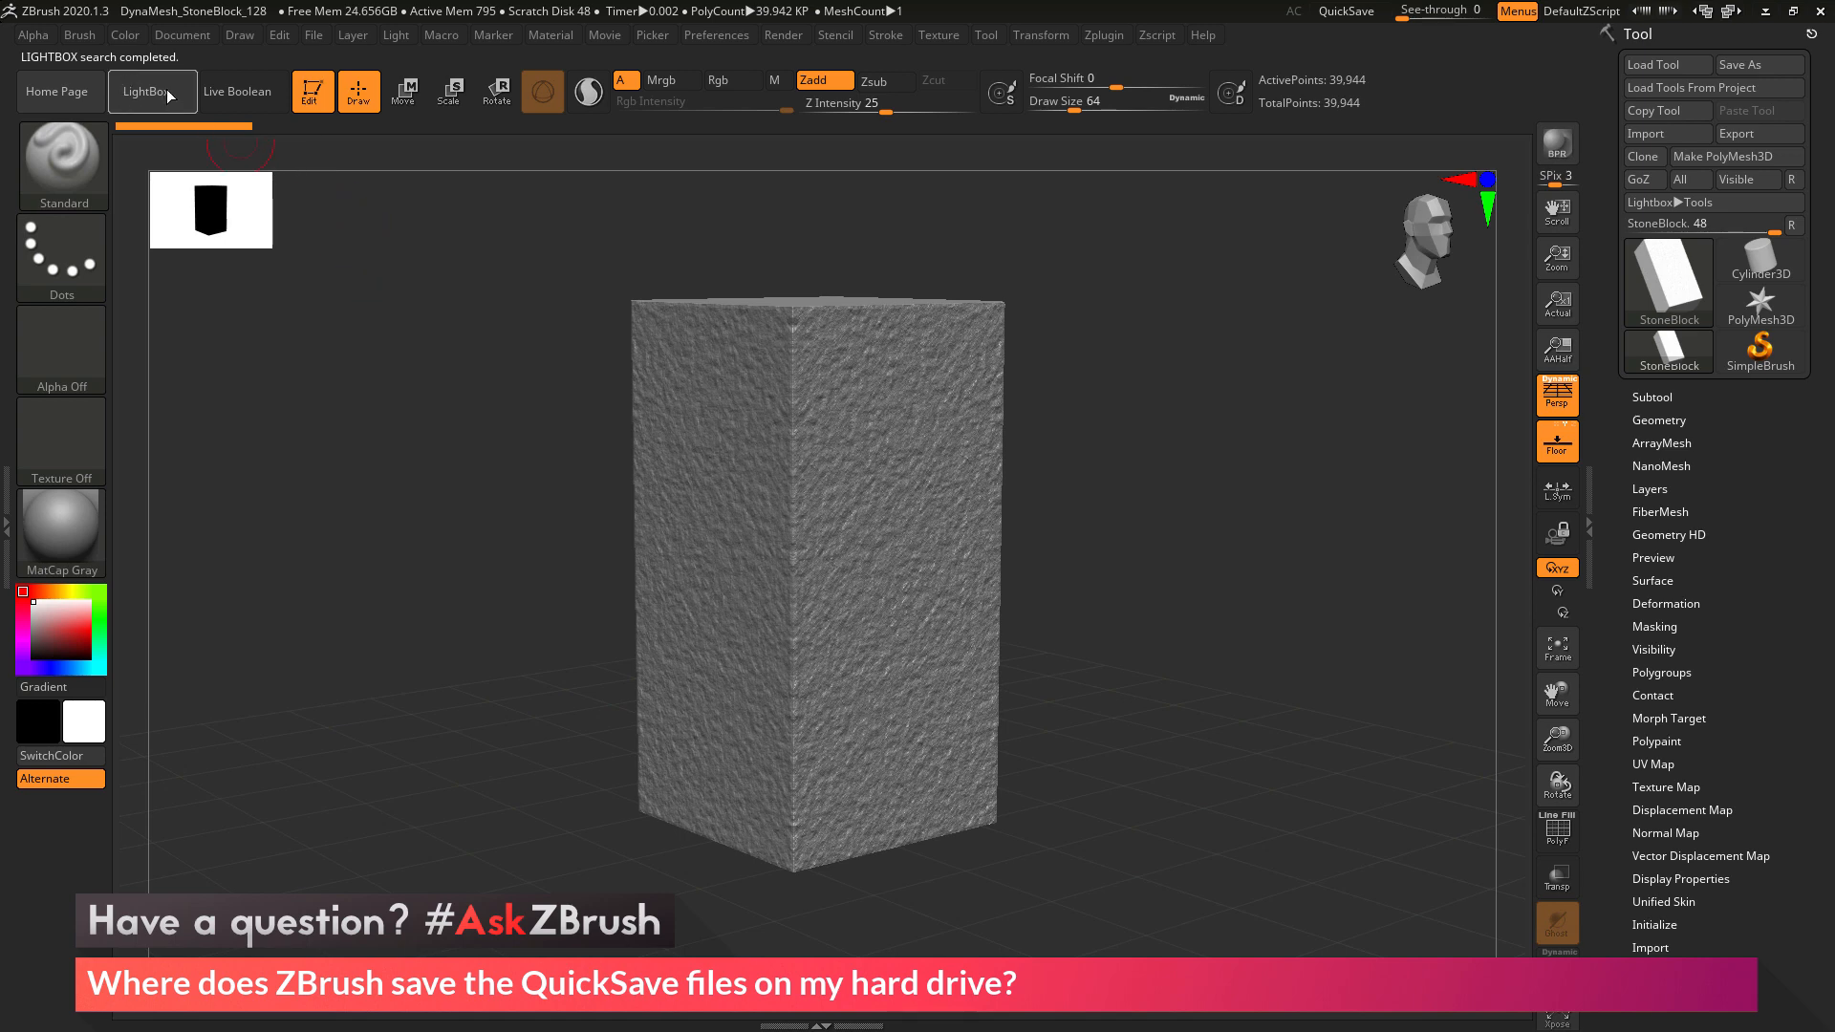
pyautogui.moveTo(170, 92)
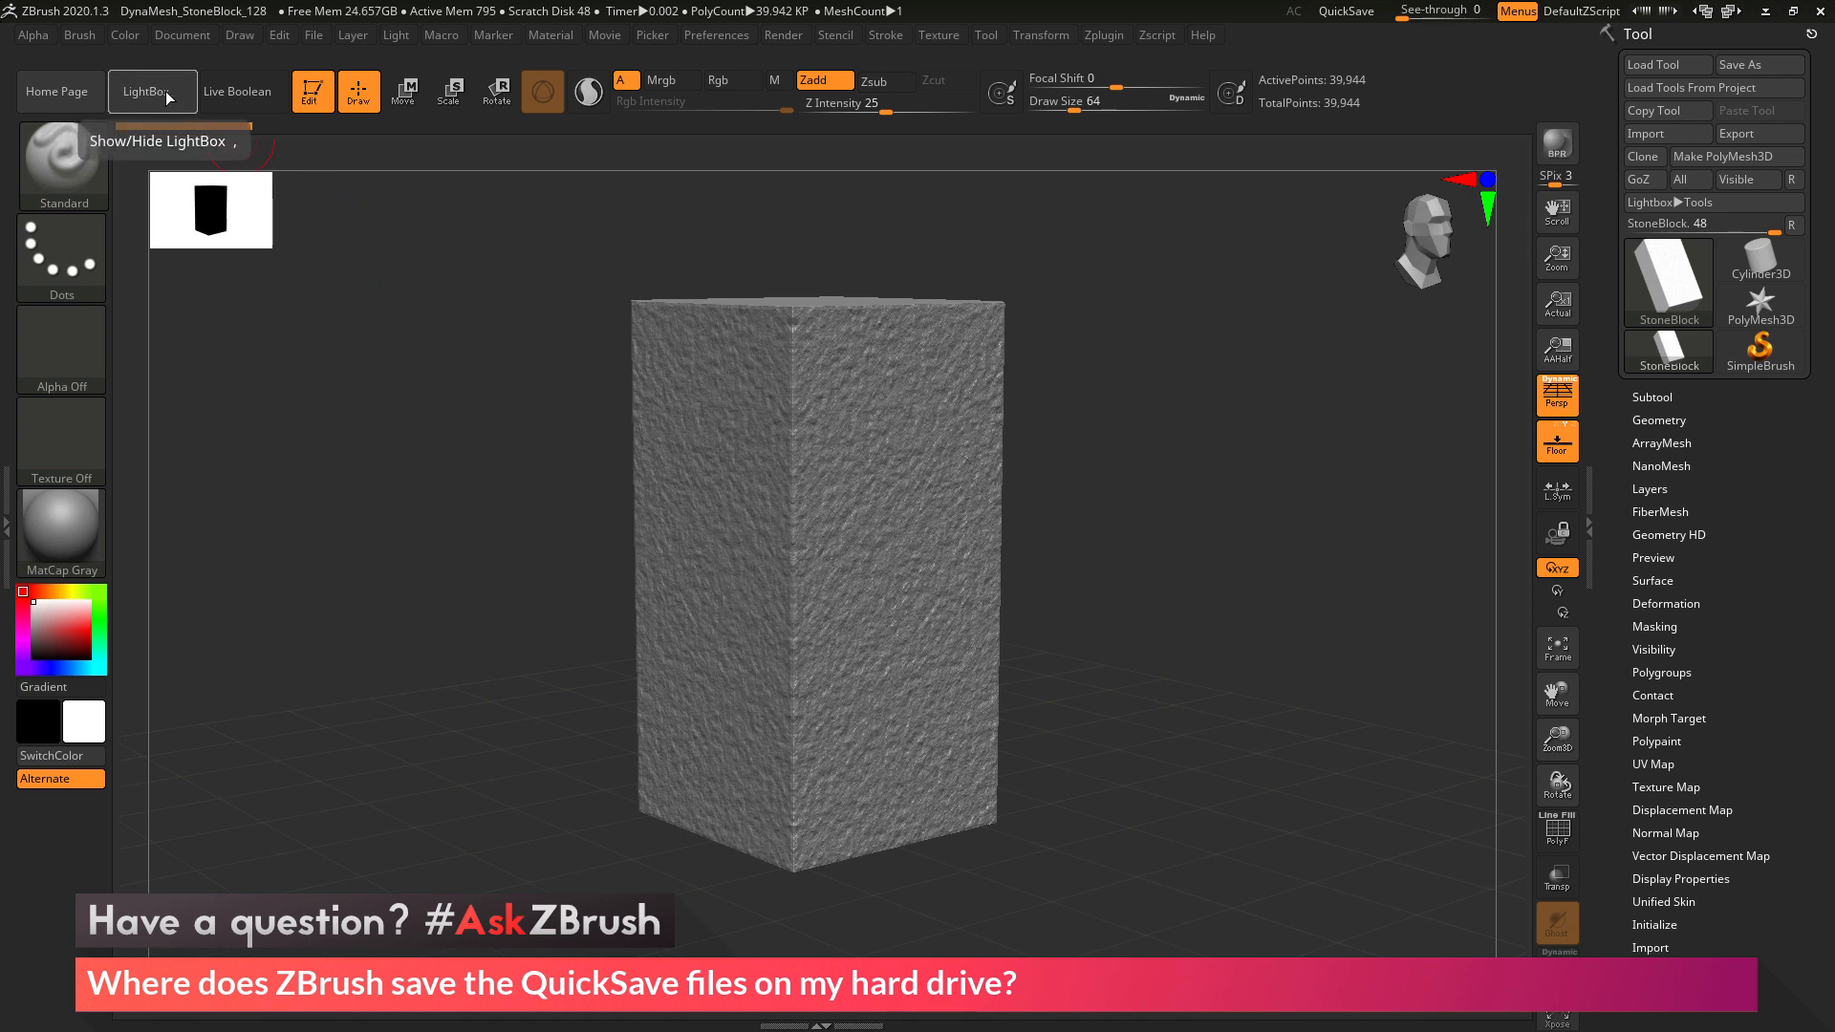
# - Reopen LightBox's QuickSave list and read the save paths of QS_14_UH, QS_17 and QS_16_UH
pyautogui.click(153, 90)
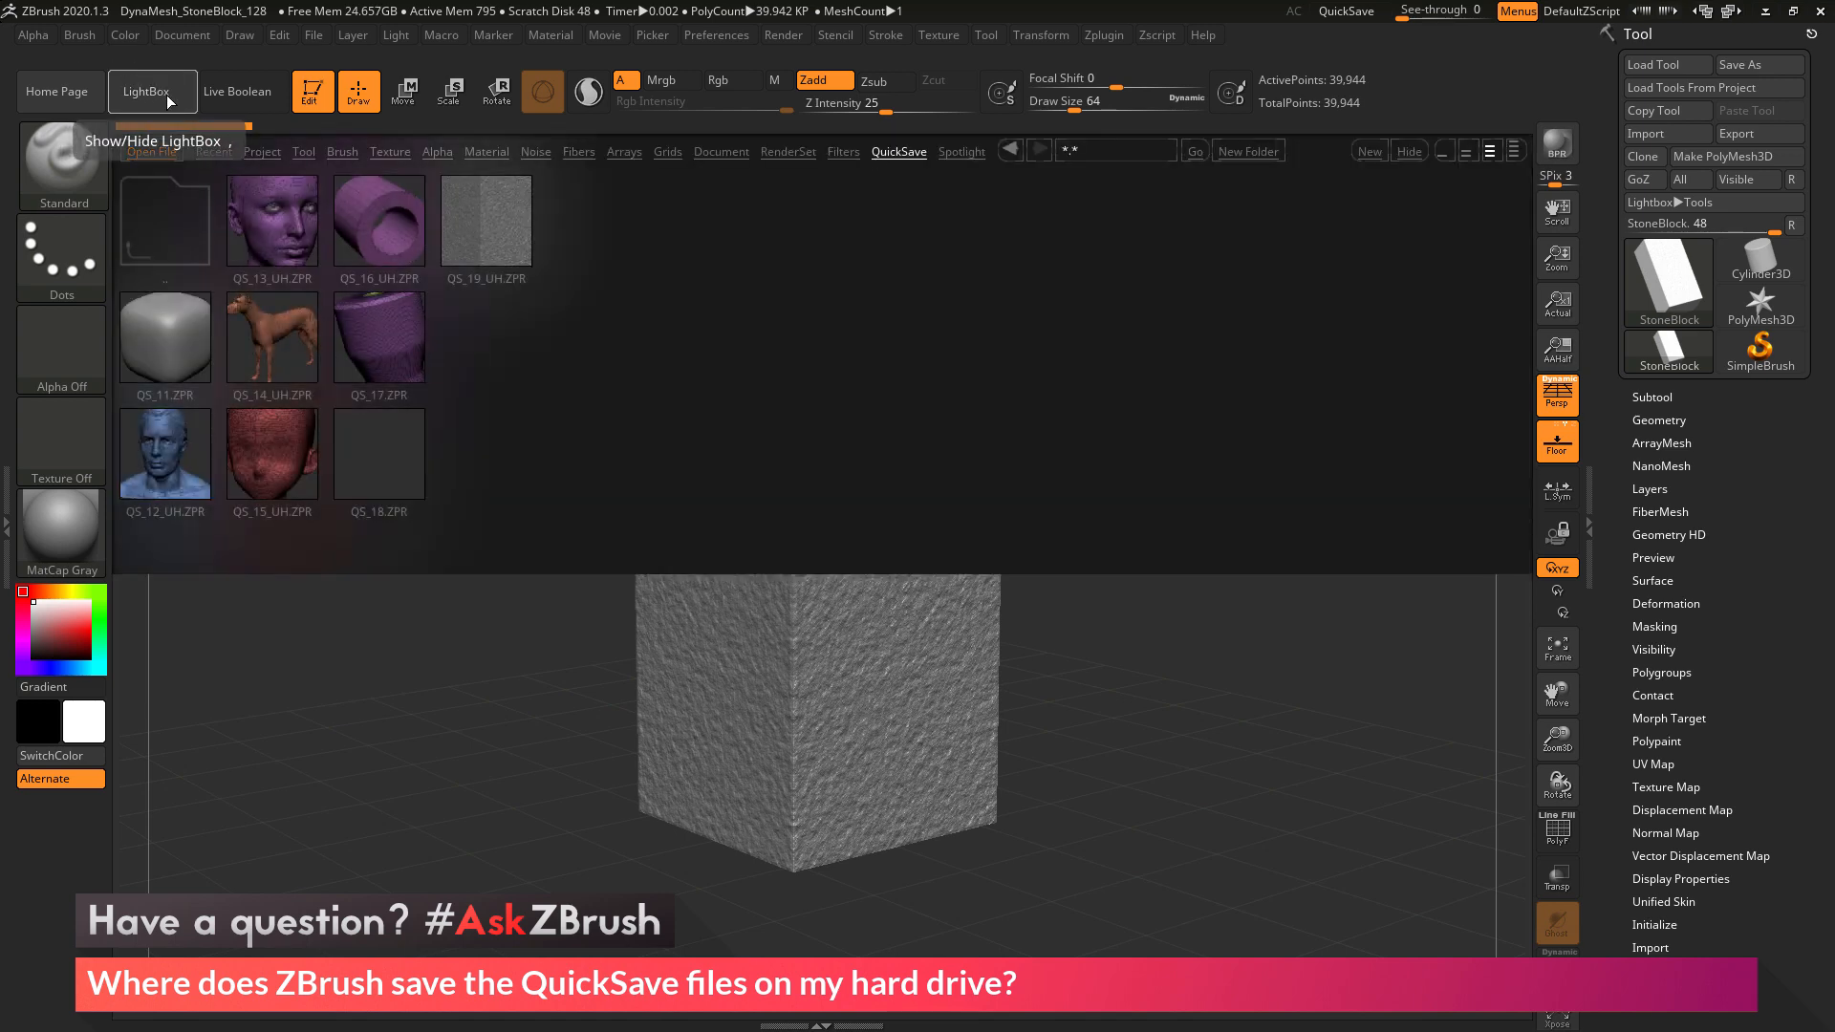
pyautogui.click(899, 151)
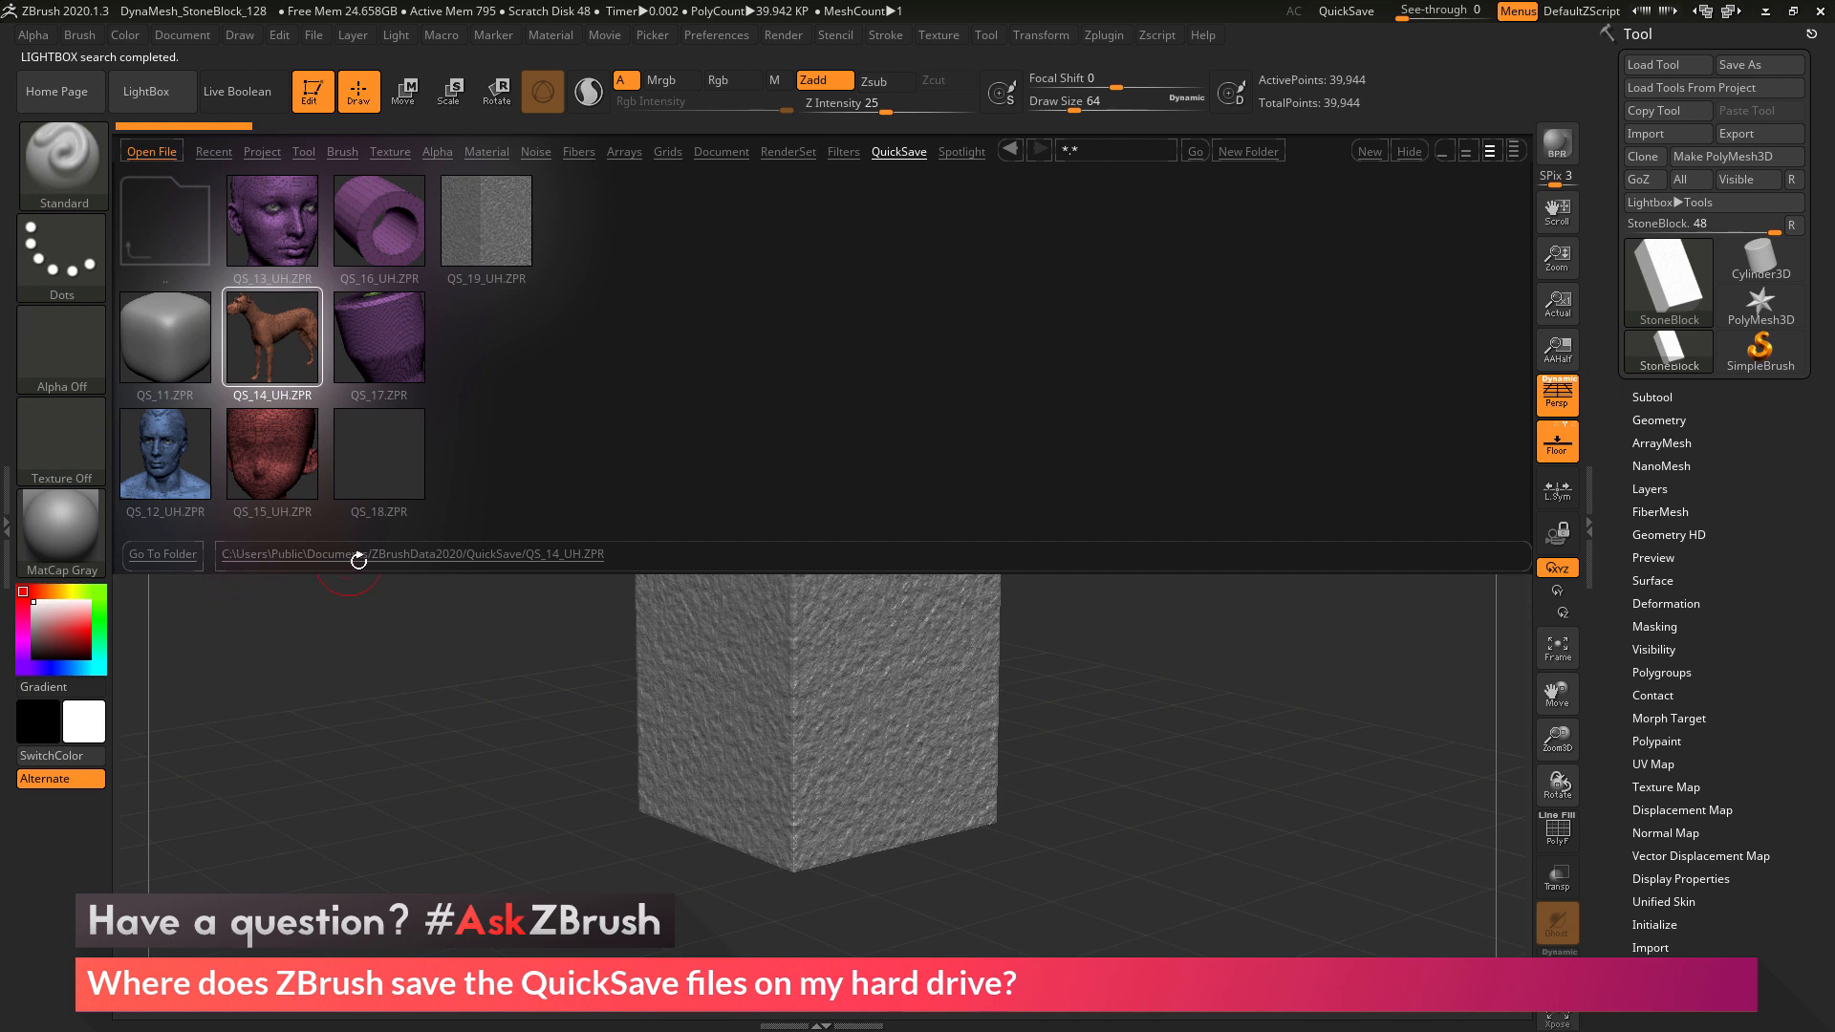
pyautogui.moveTo(644, 554)
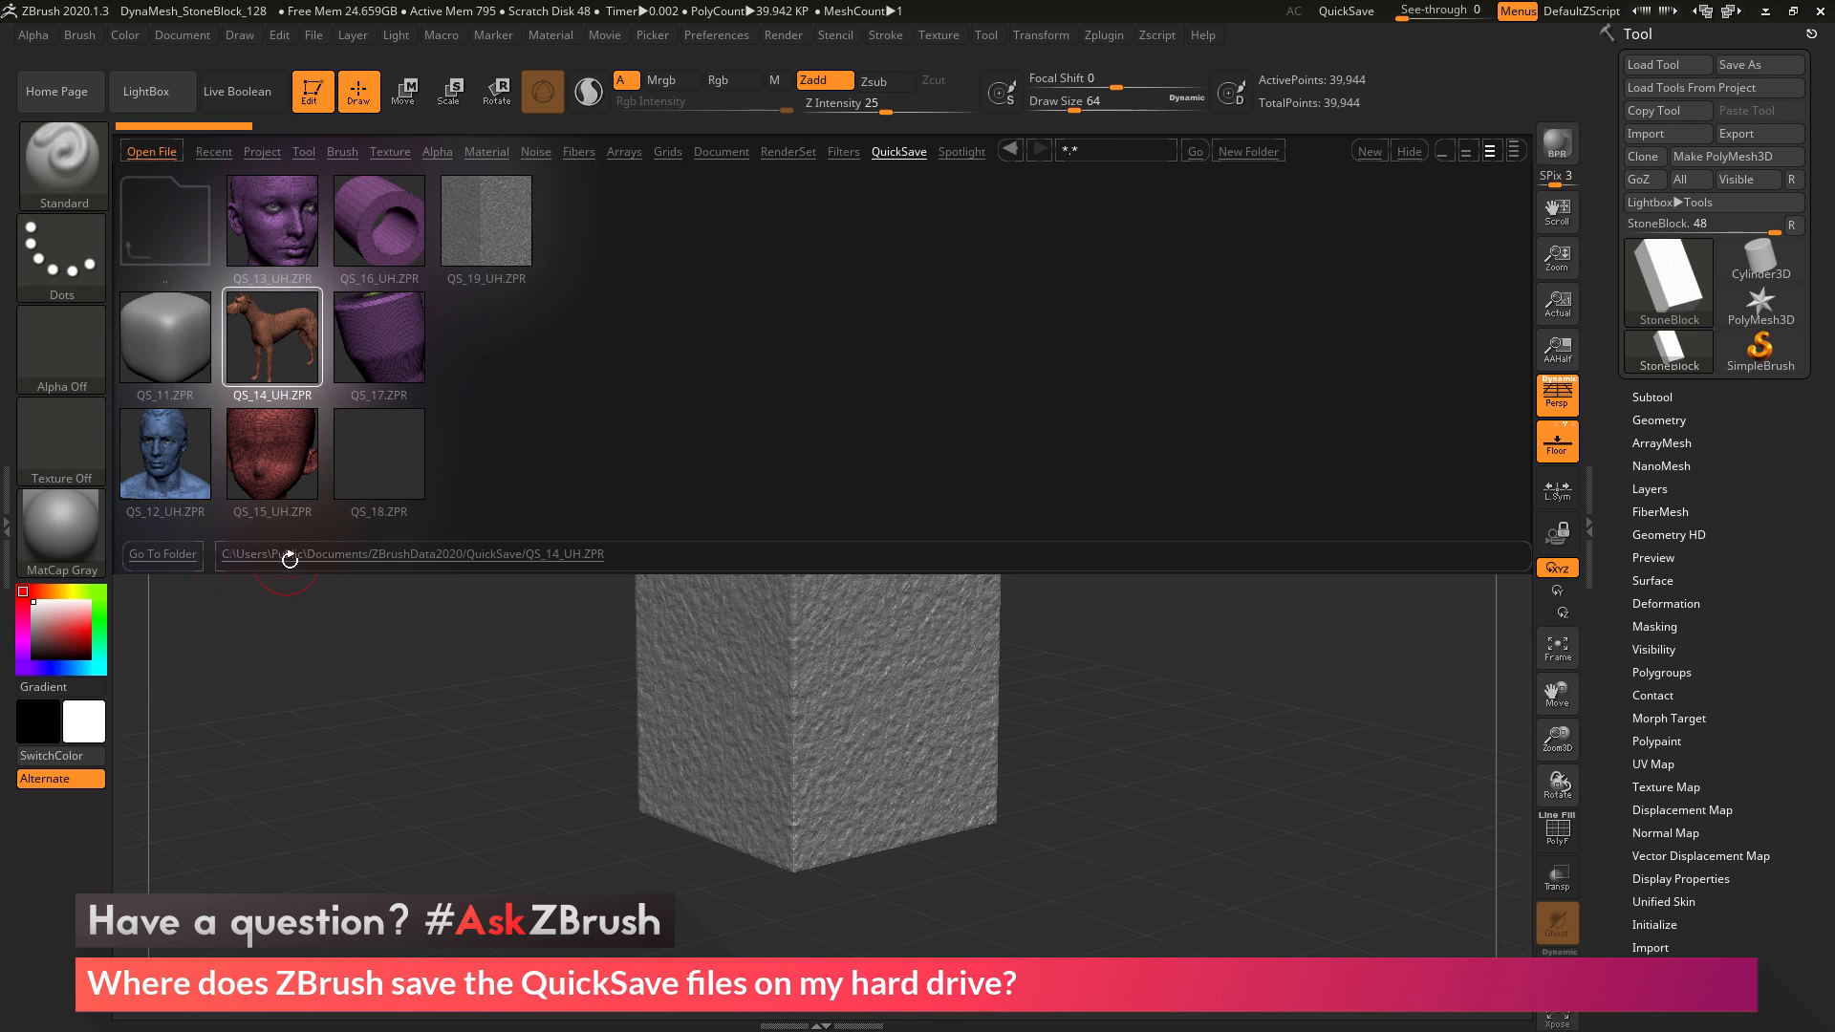
pyautogui.moveTo(413, 559)
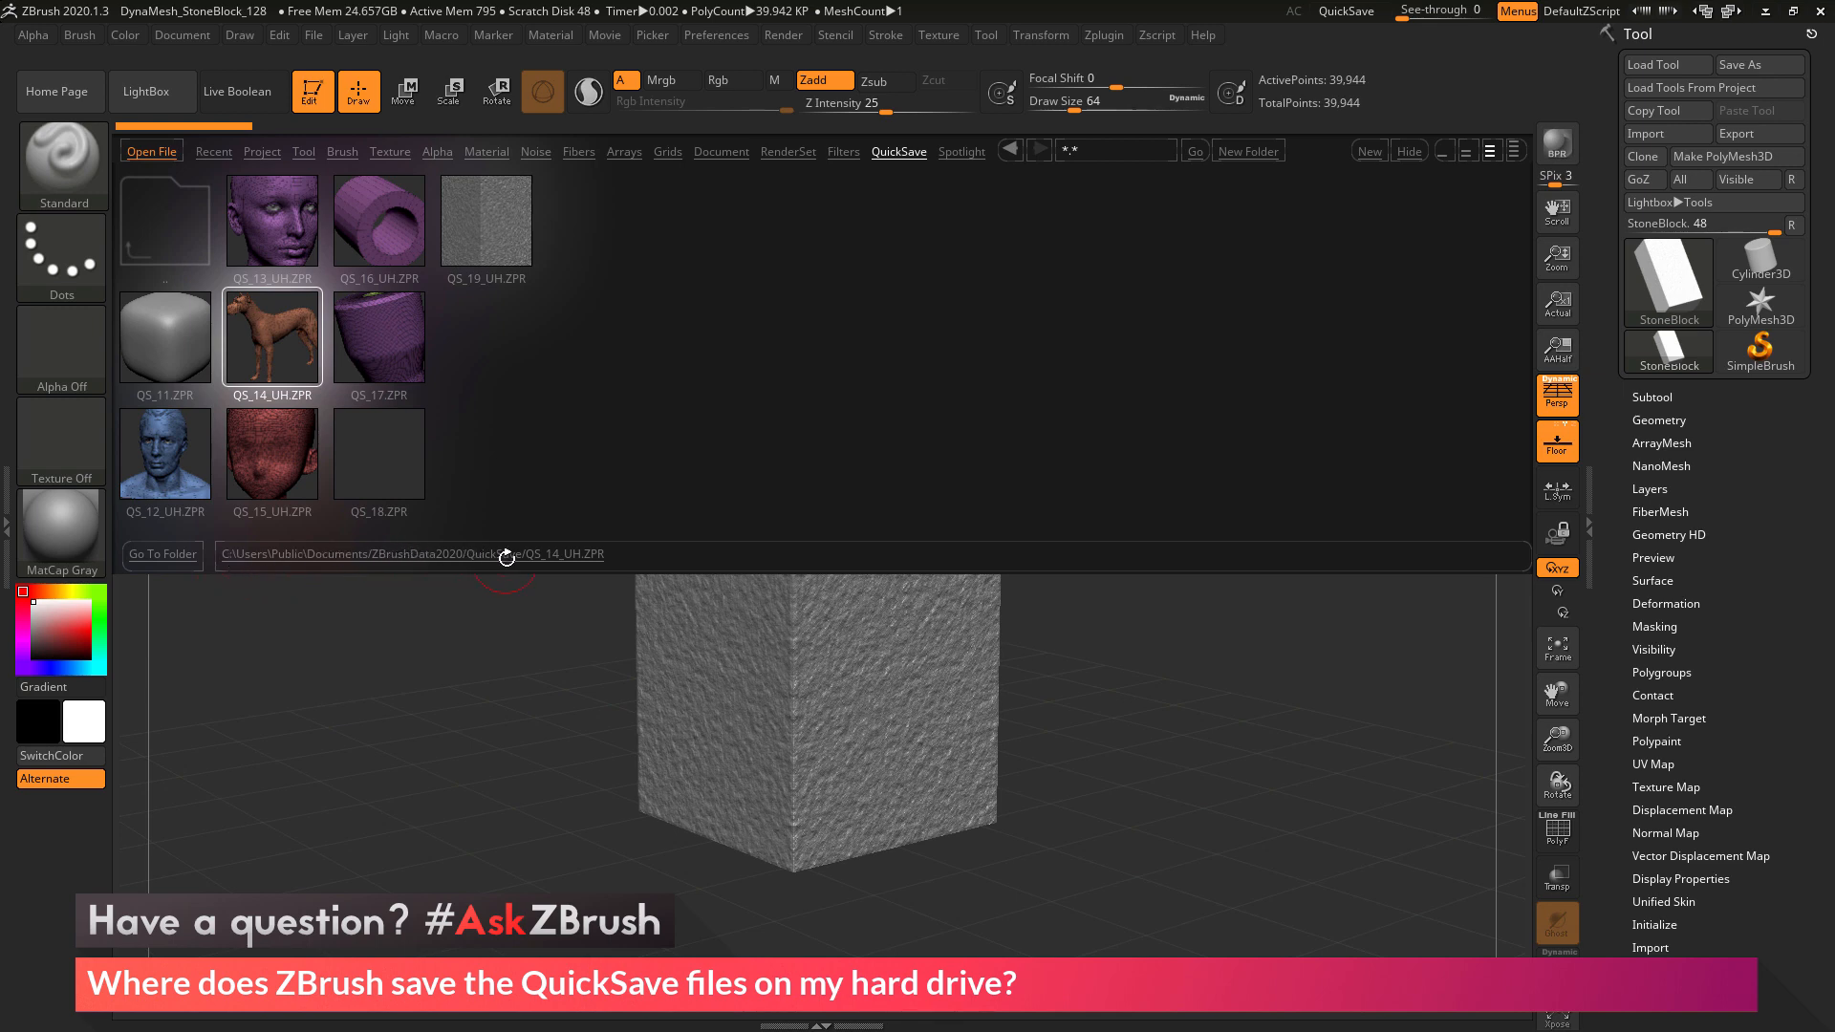
pyautogui.click(378, 336)
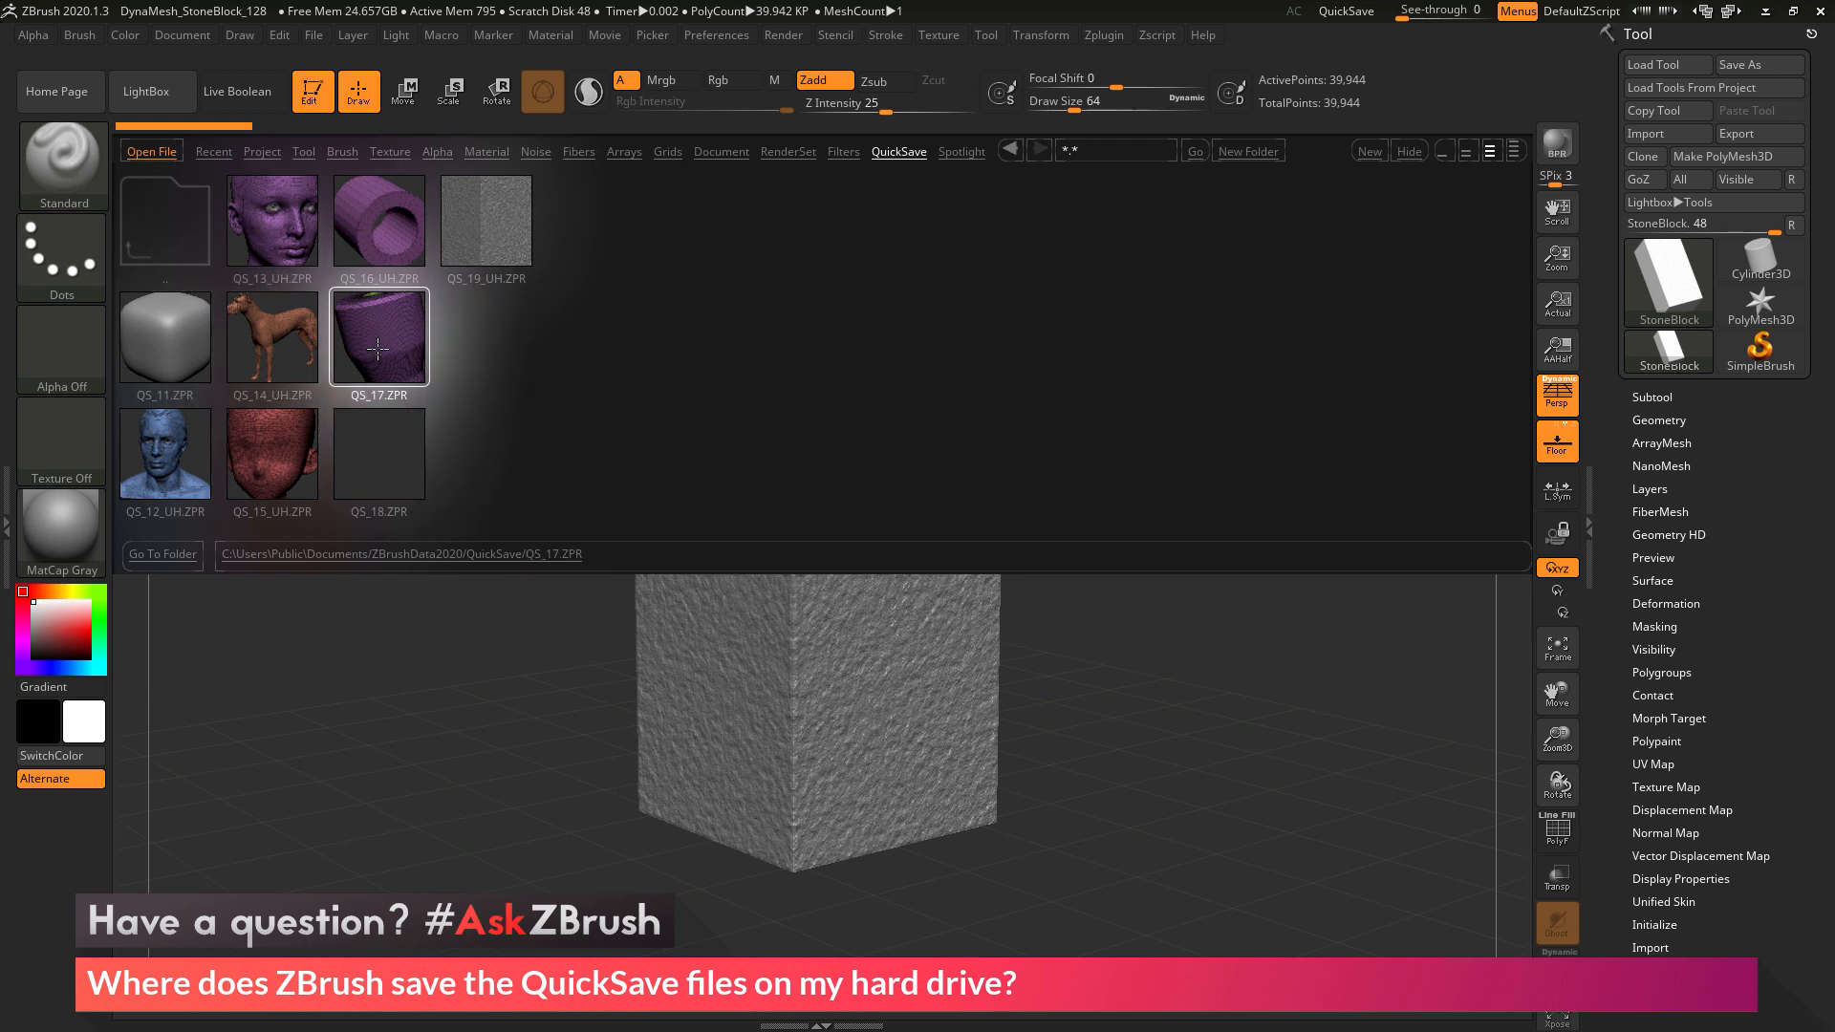
pyautogui.click(378, 220)
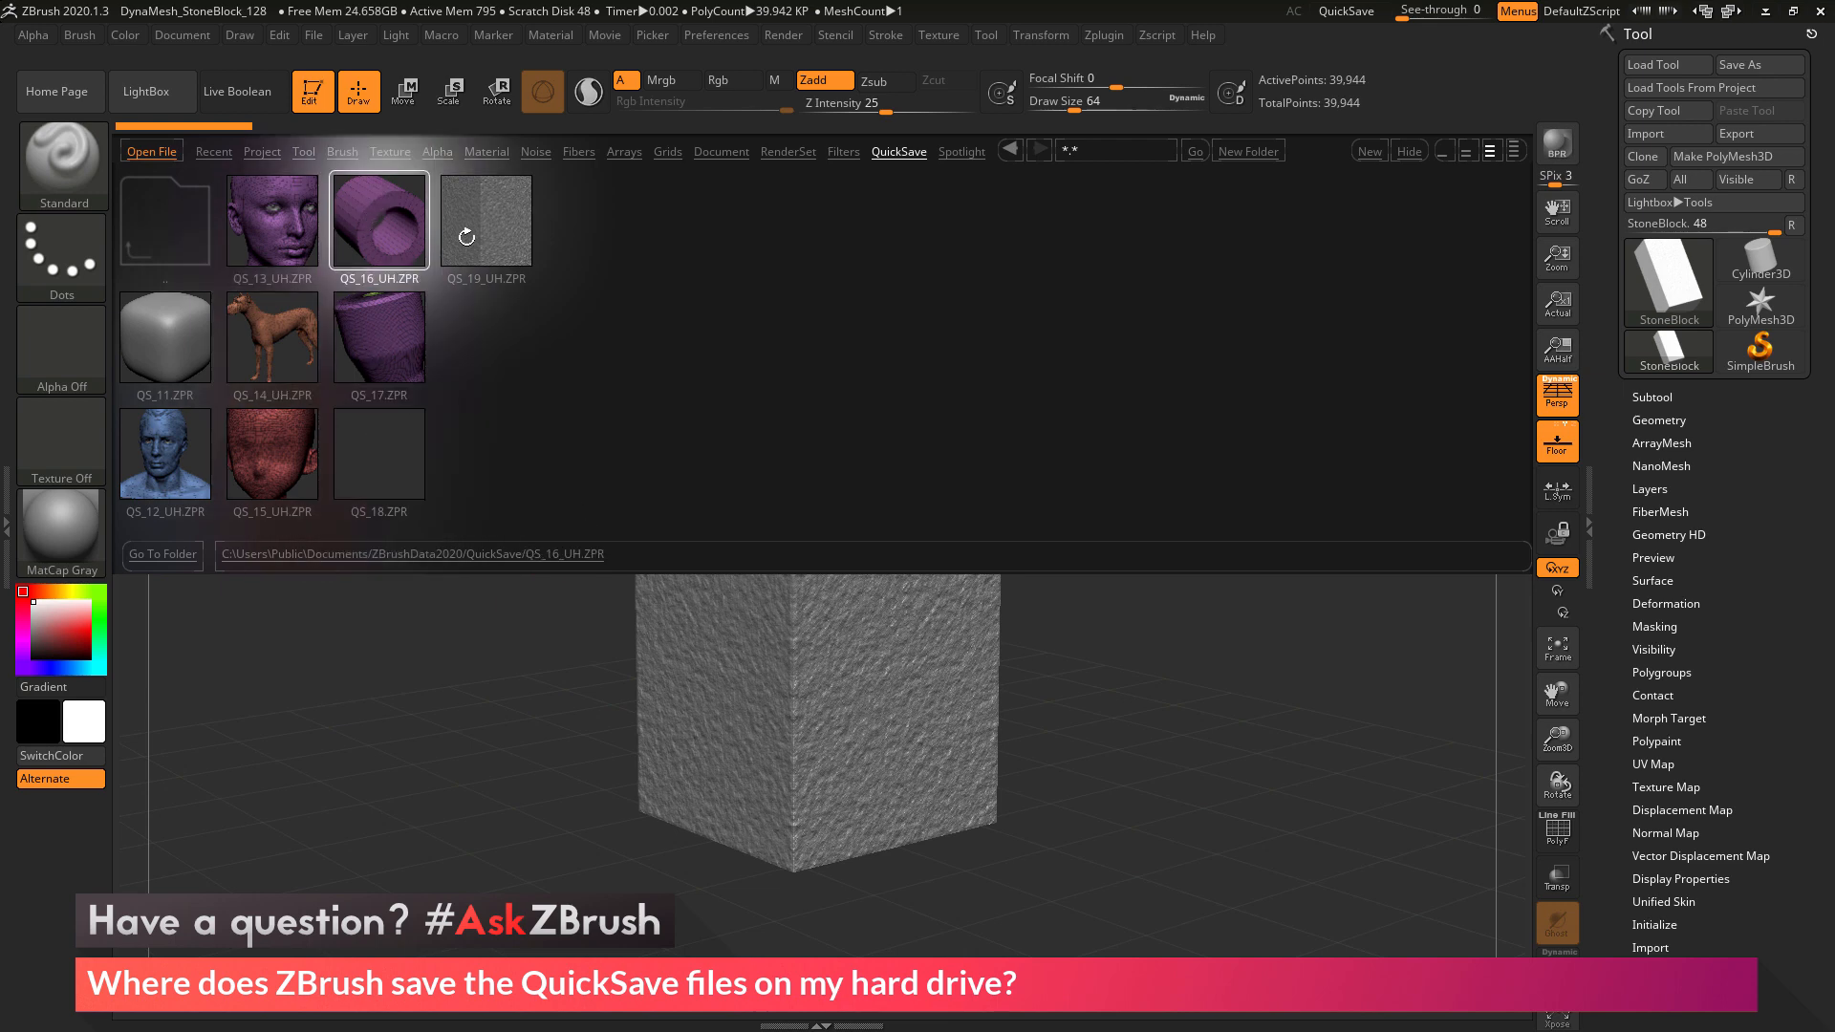
pyautogui.click(486, 220)
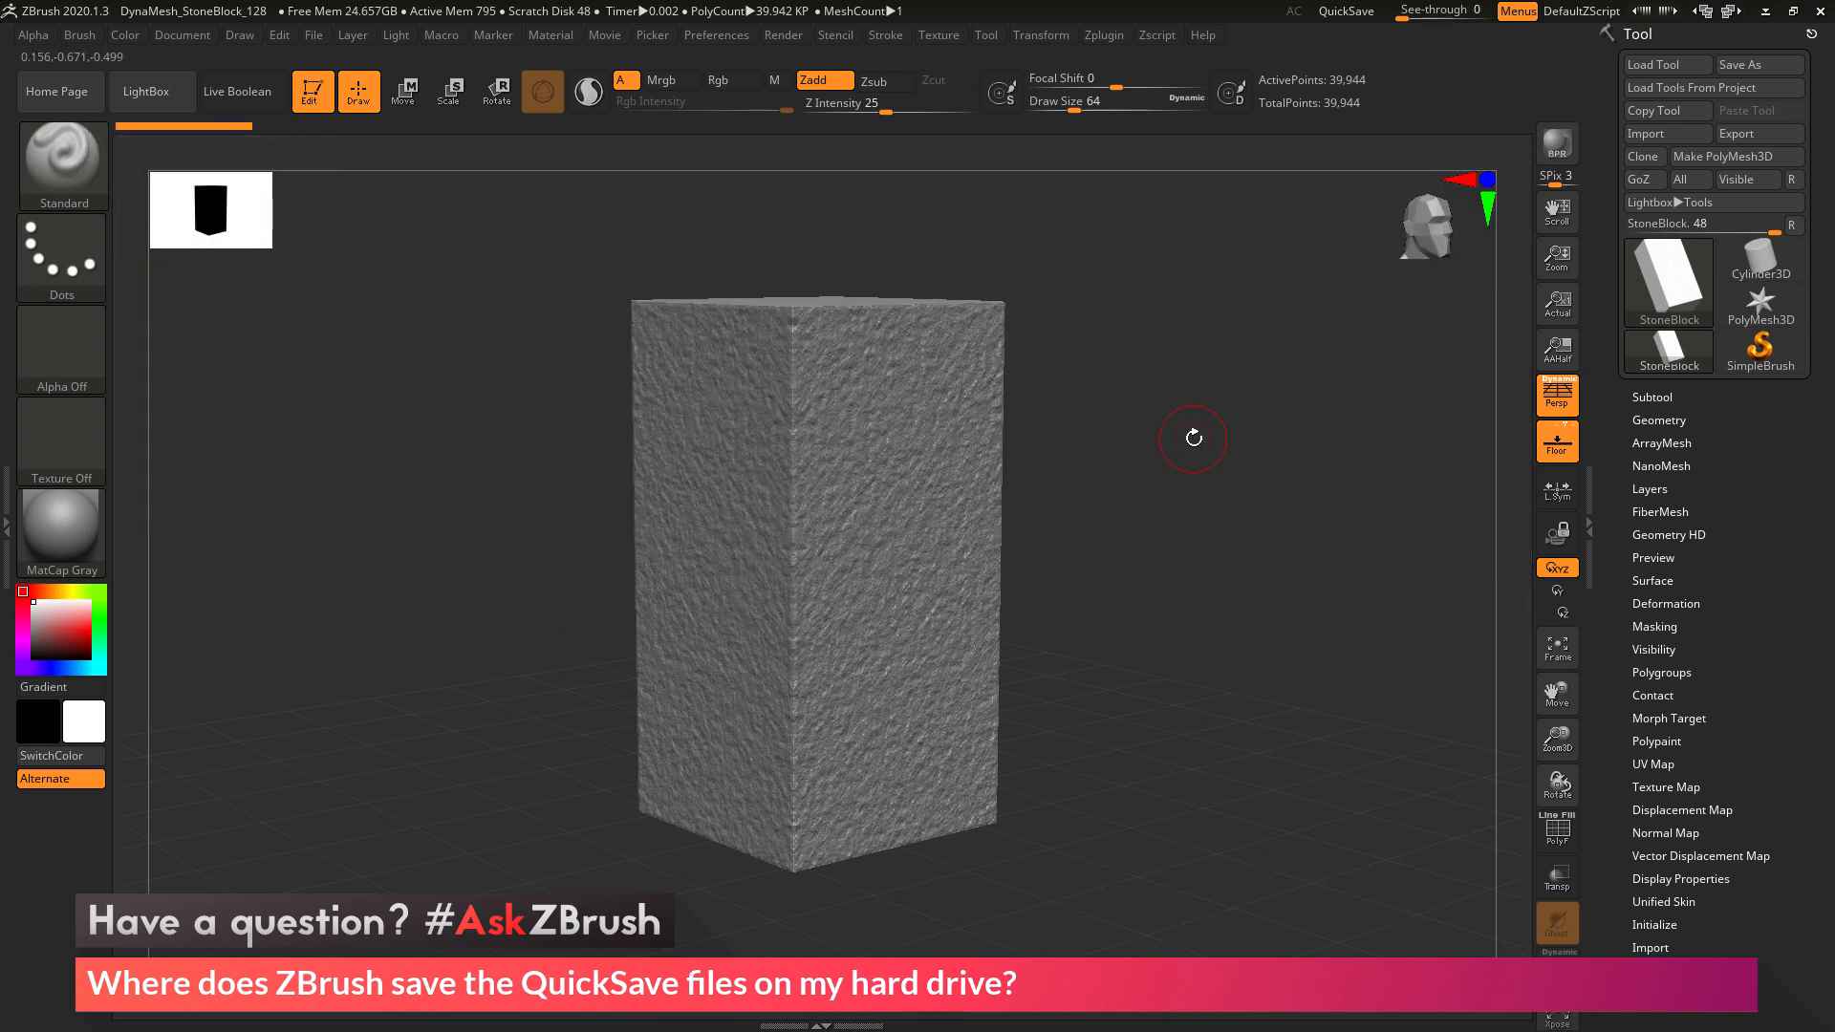
pyautogui.moveTo(1210, 436)
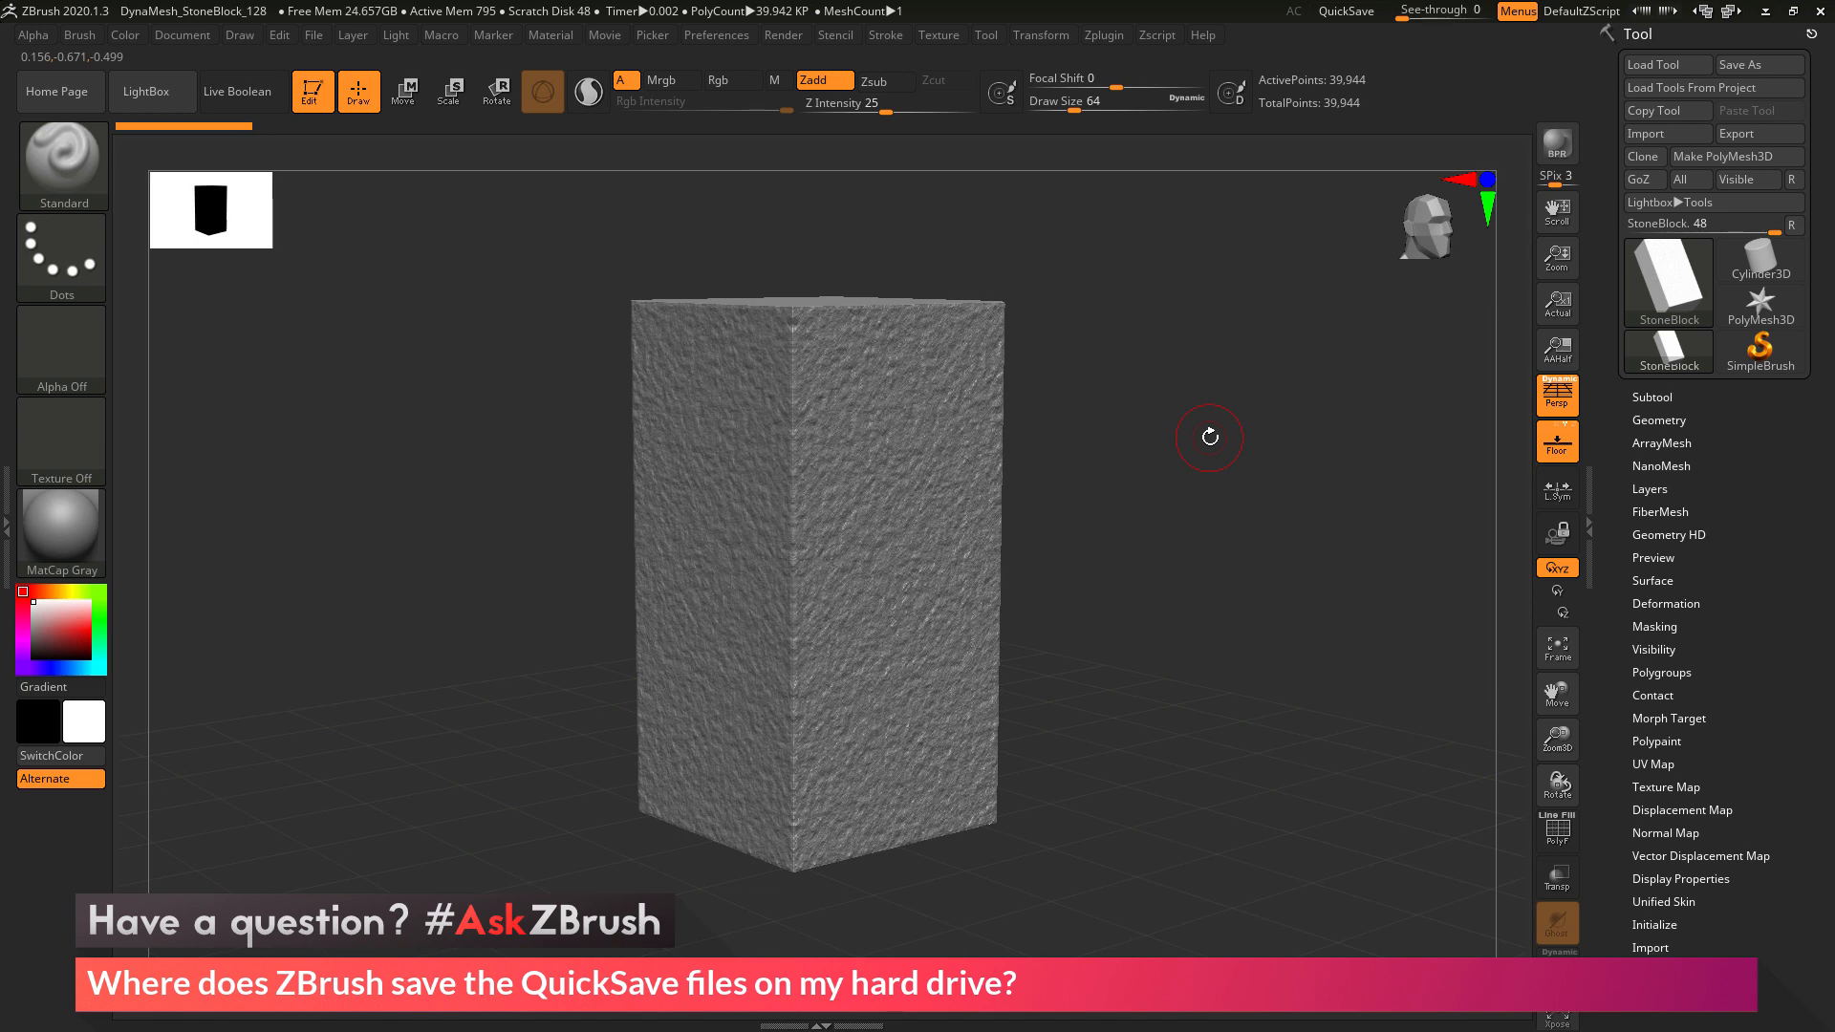
pyautogui.moveTo(1208, 447)
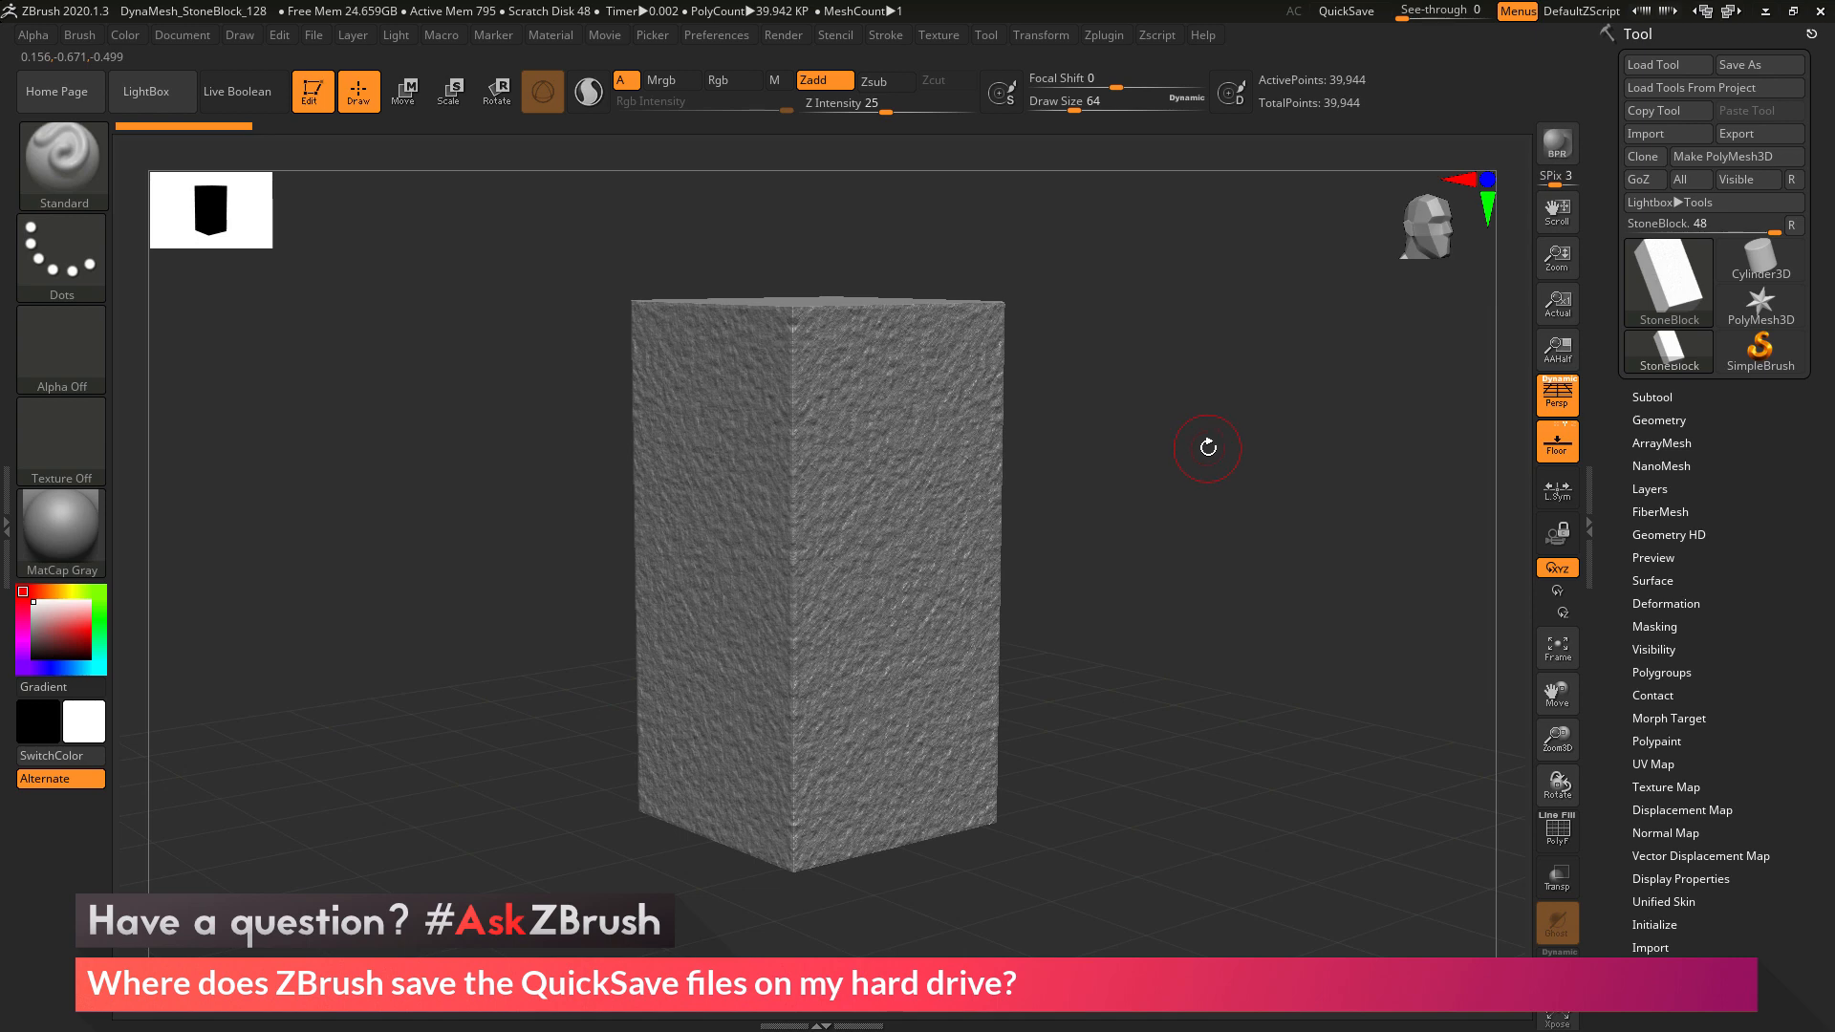